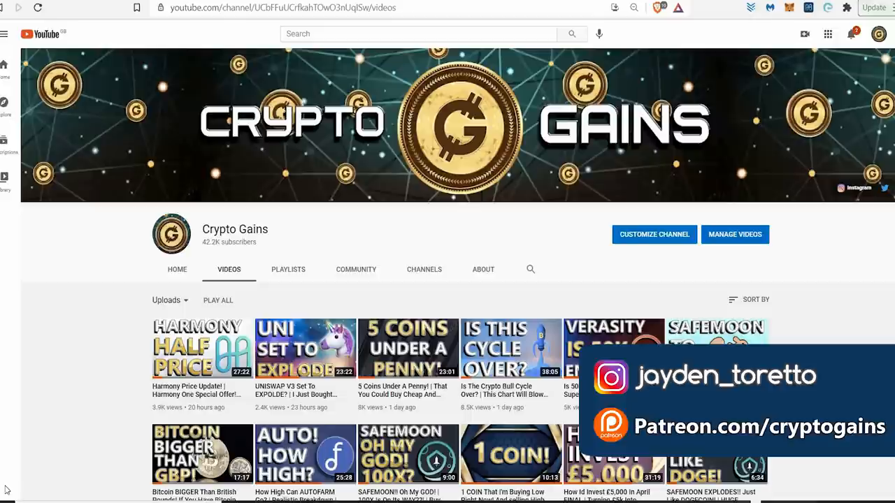
mouse_move(184, 295)
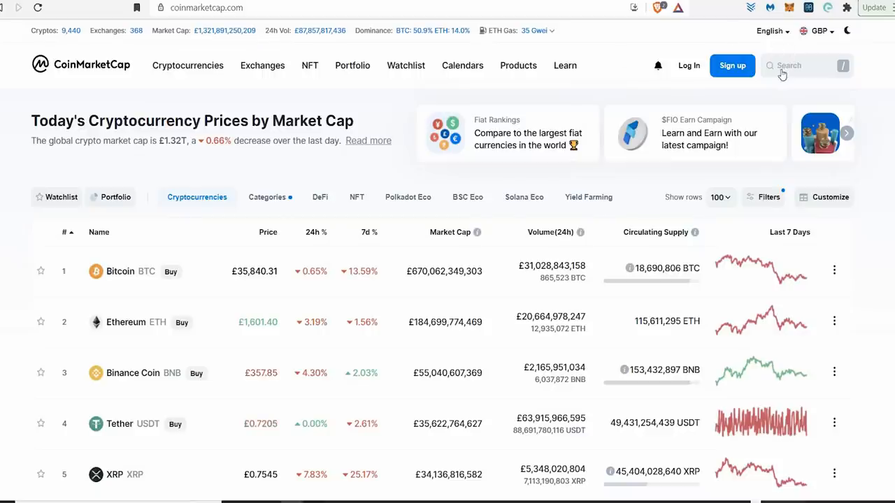
Step: Search 'vec', open the VeChain (VET) page and list its official websites
type("ve")
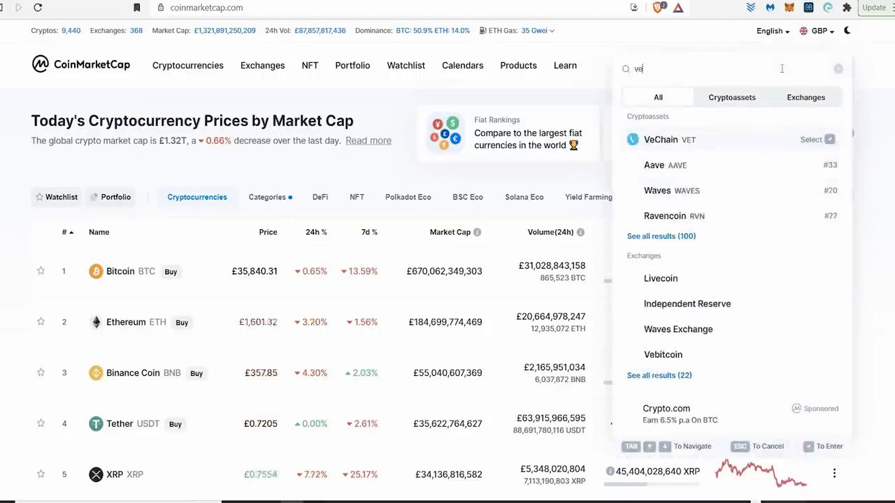
type("c")
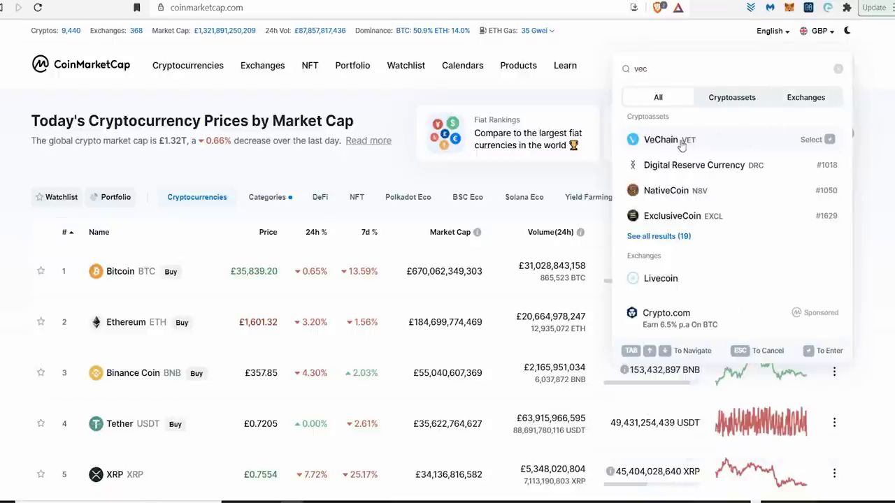
left_click(660, 140)
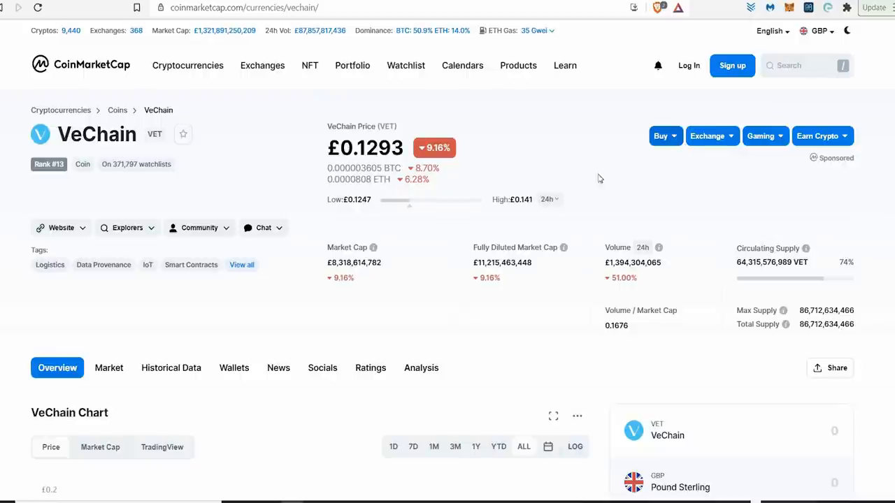
mouse_move(215, 125)
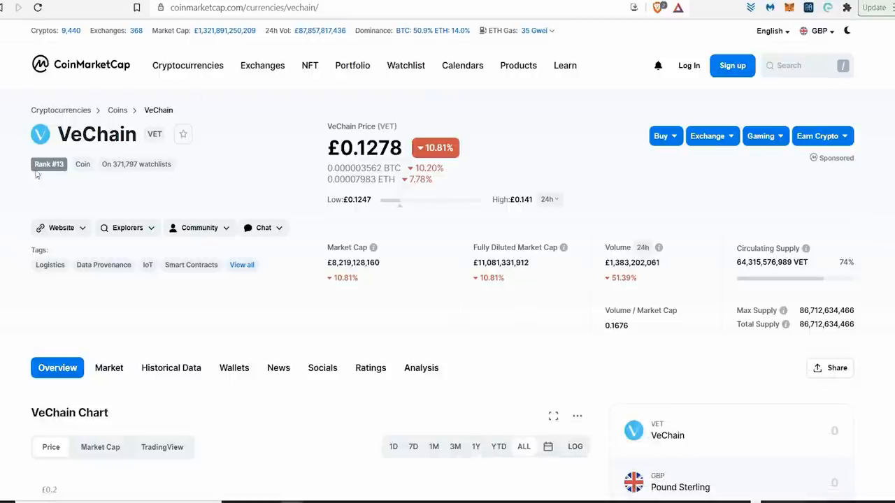
left_click(61, 228)
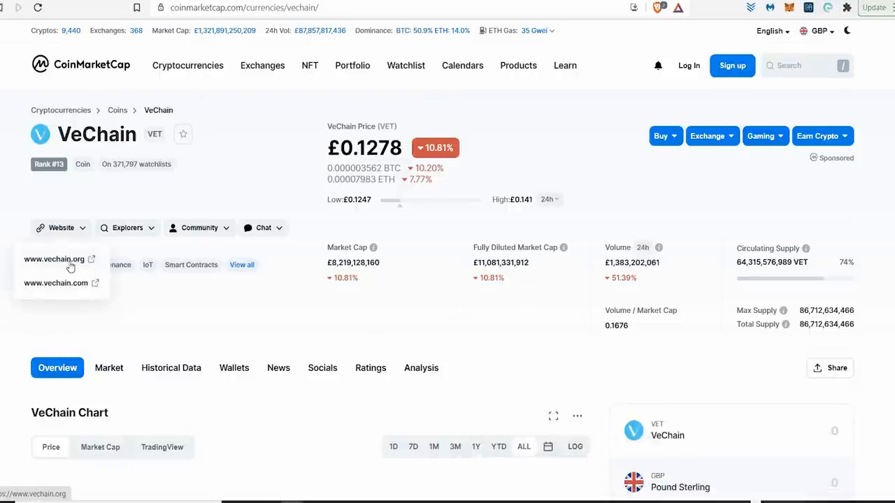
left_click(54, 259)
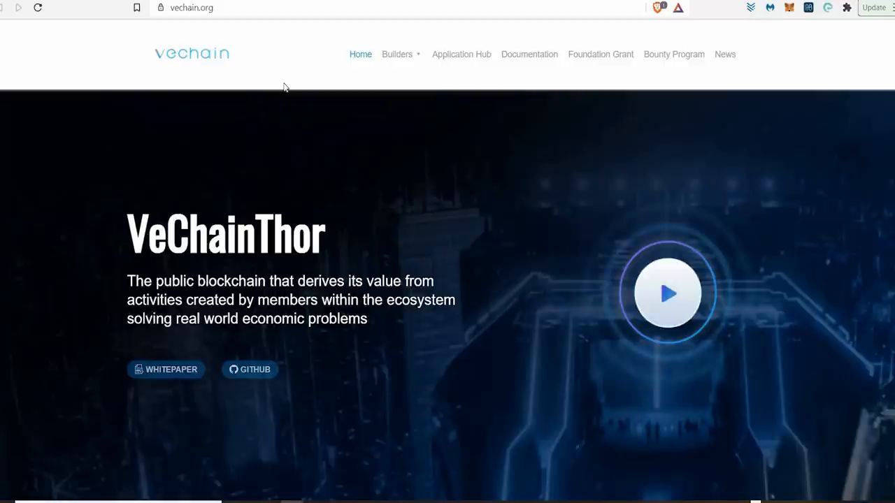
mouse_move(377, 69)
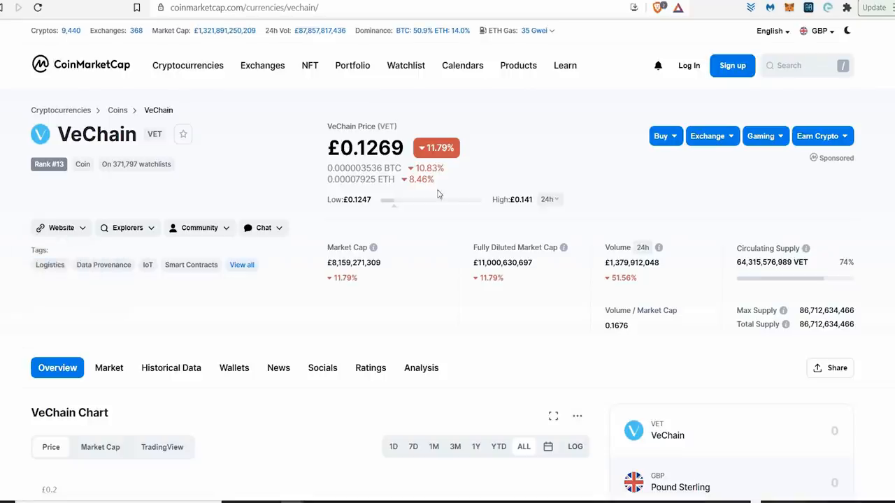
Step: Scroll down through VeChain's all-time price chart and statistics, then back up
scroll("down", 3)
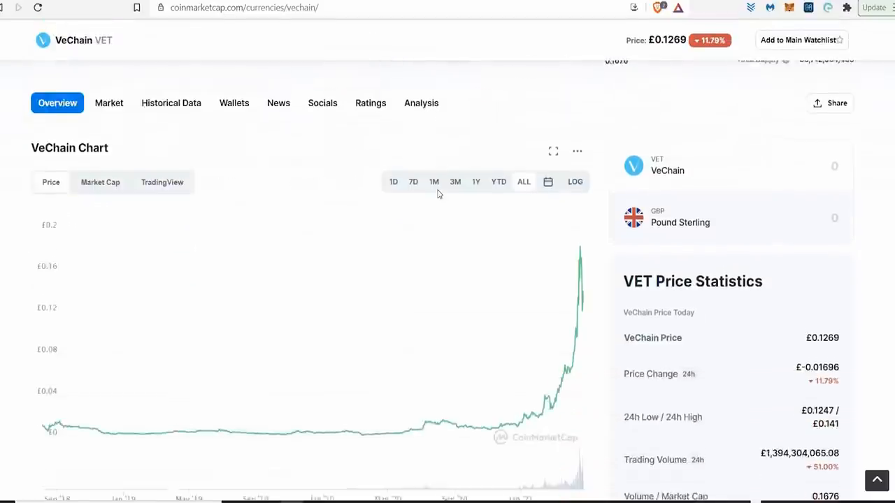
scroll("down", 3)
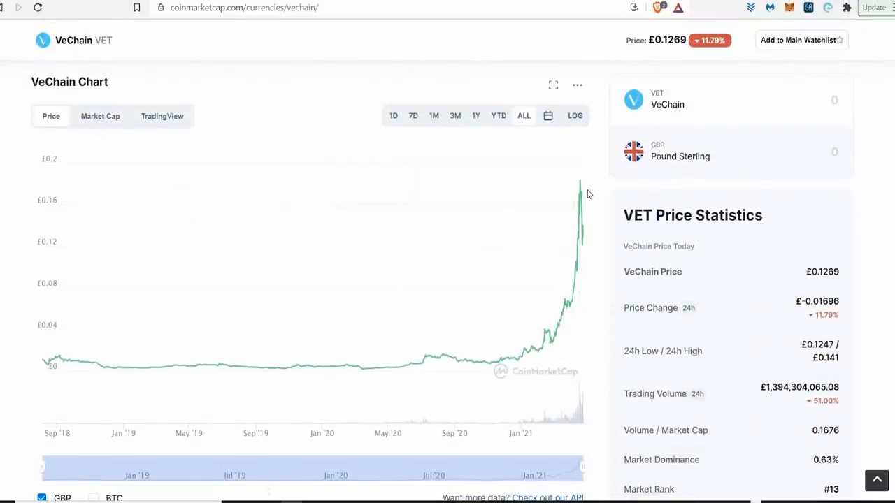
scroll("up", 3)
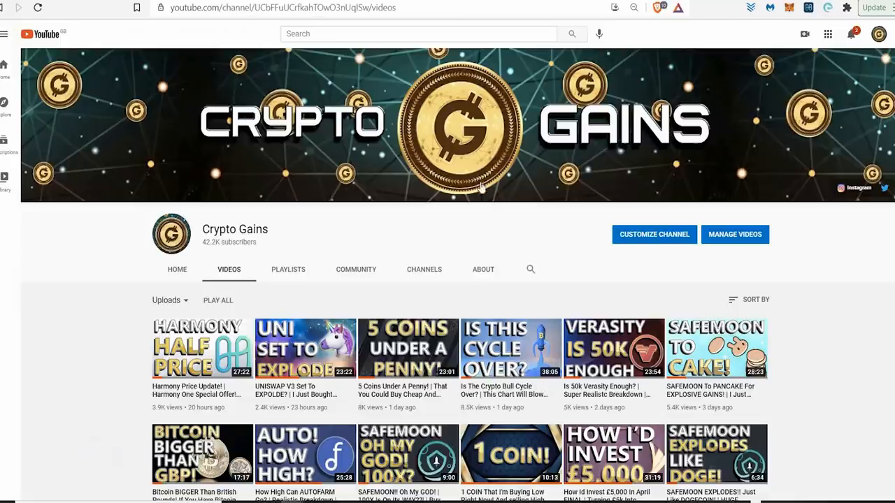
scroll("down", 3)
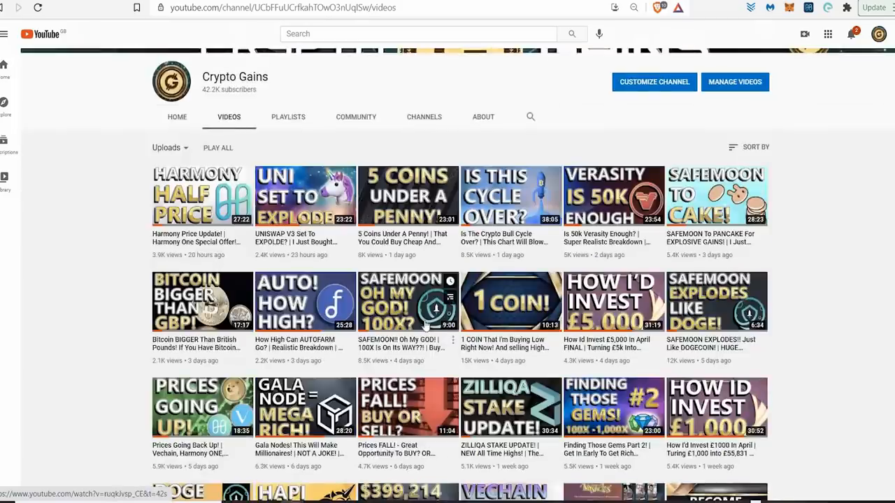
scroll("down", 3)
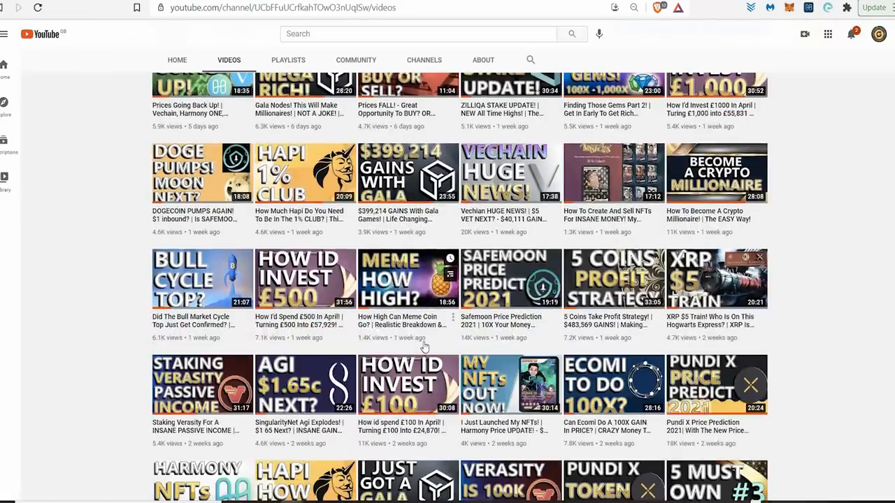
scroll("down", 3)
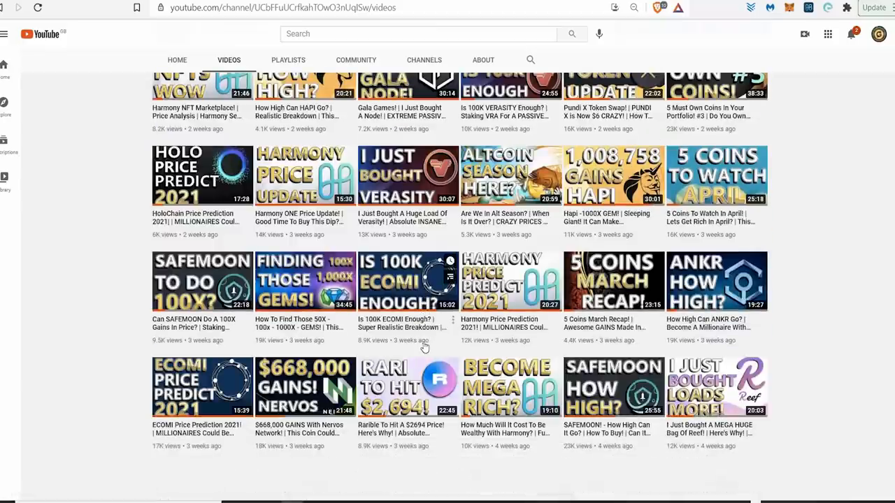
scroll("down", 3)
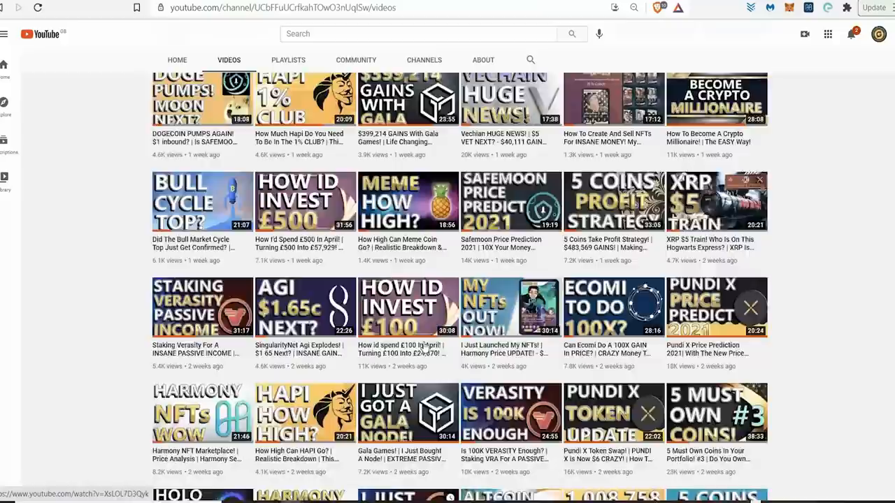
scroll("up", 3)
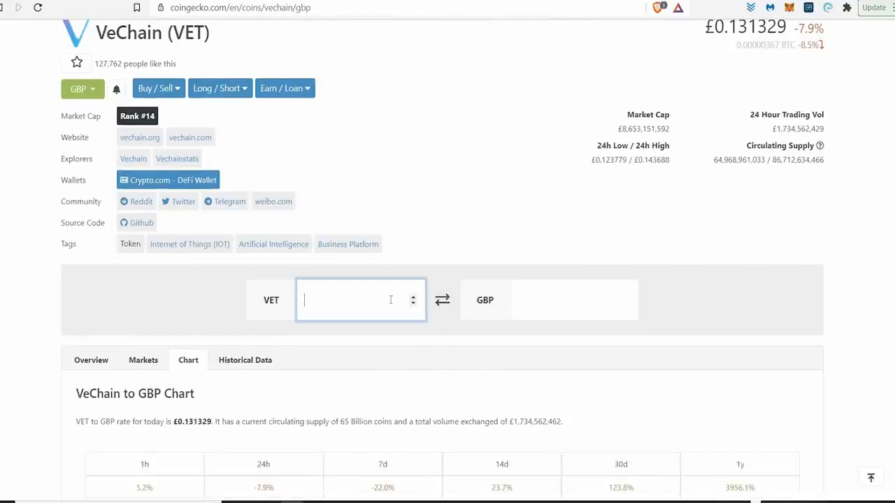
Step: Enter 2000, then 20000, VET in CoinGecko's VET-to-GBP converter
type("2000")
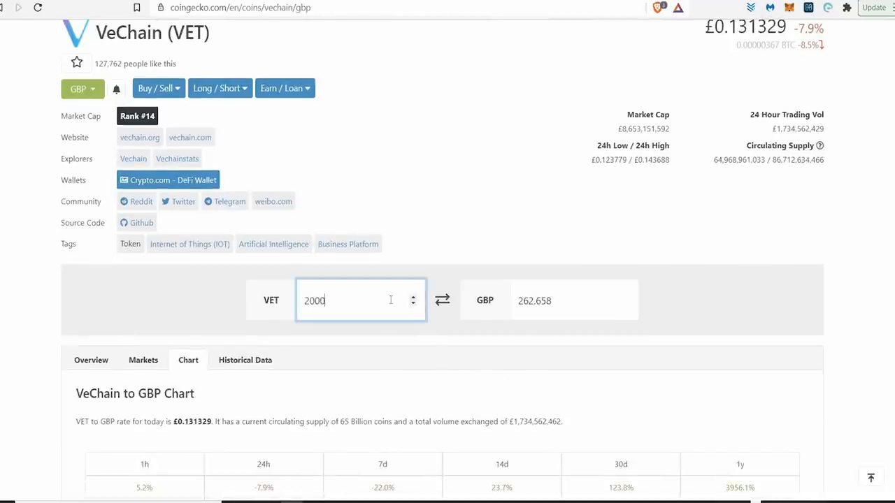
type("0")
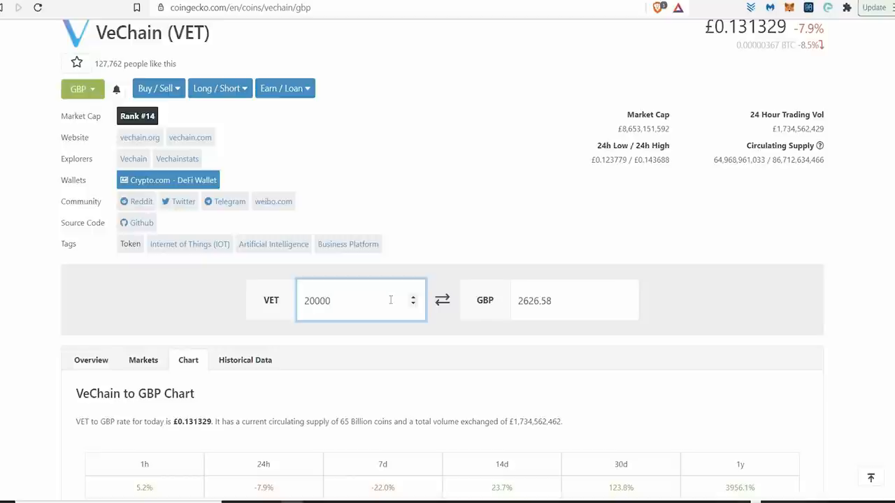
mouse_move(385, 357)
type("10000")
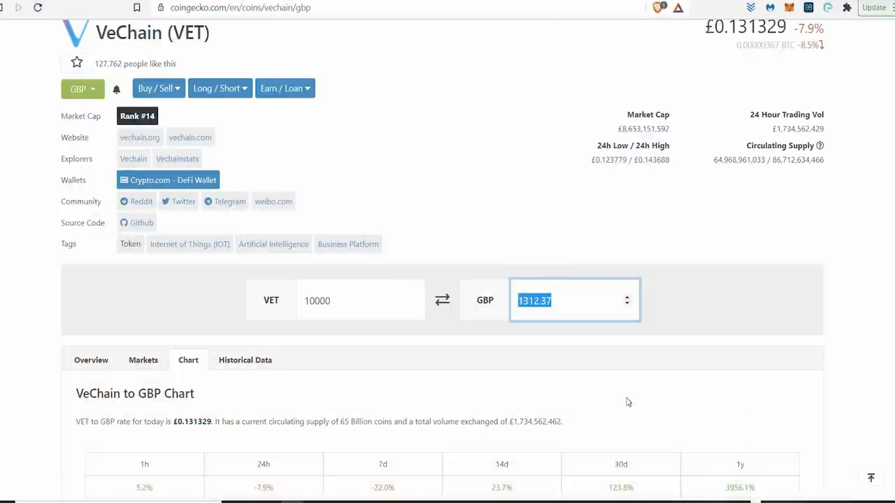
mouse_move(573, 330)
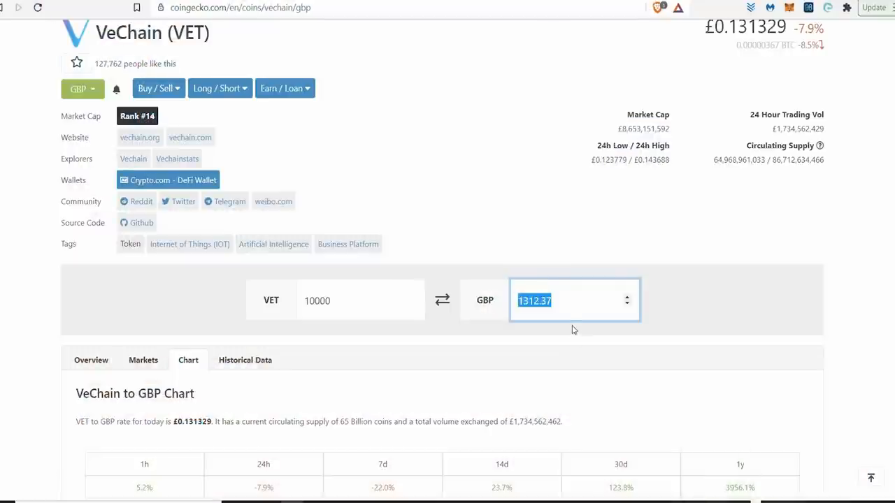
mouse_move(673, 487)
type("1312")
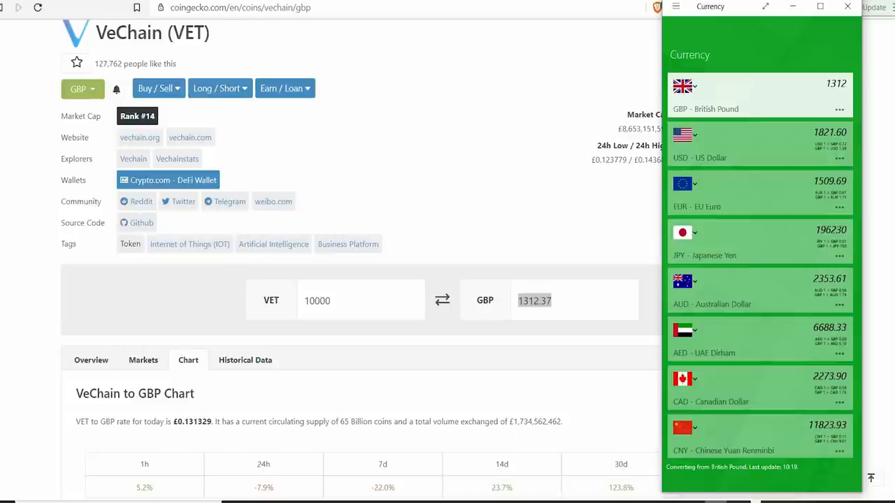
mouse_move(570, 454)
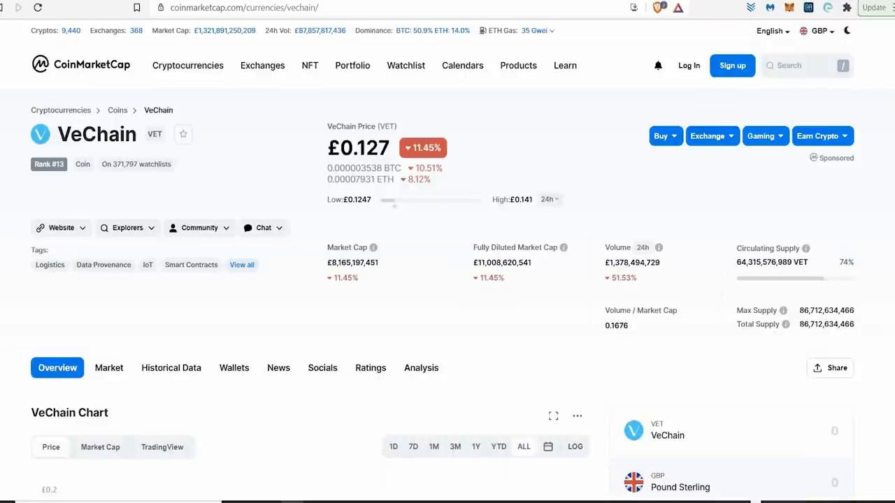
mouse_move(465, 140)
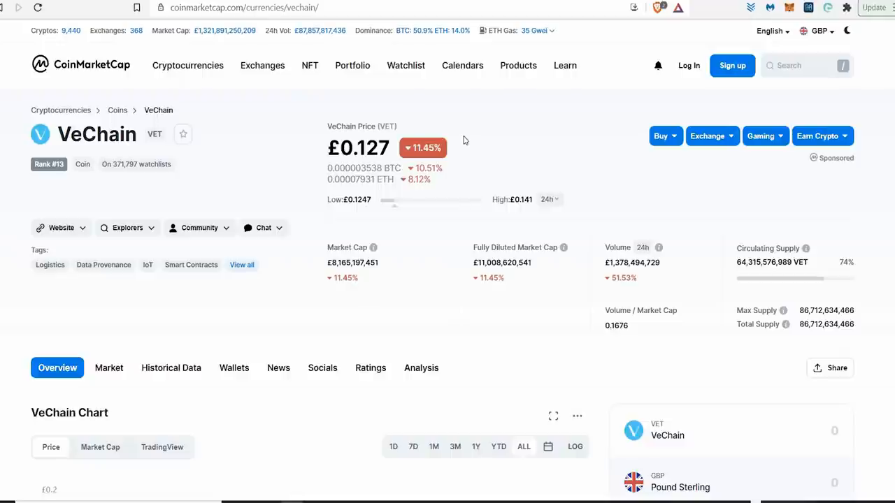
mouse_move(683, 187)
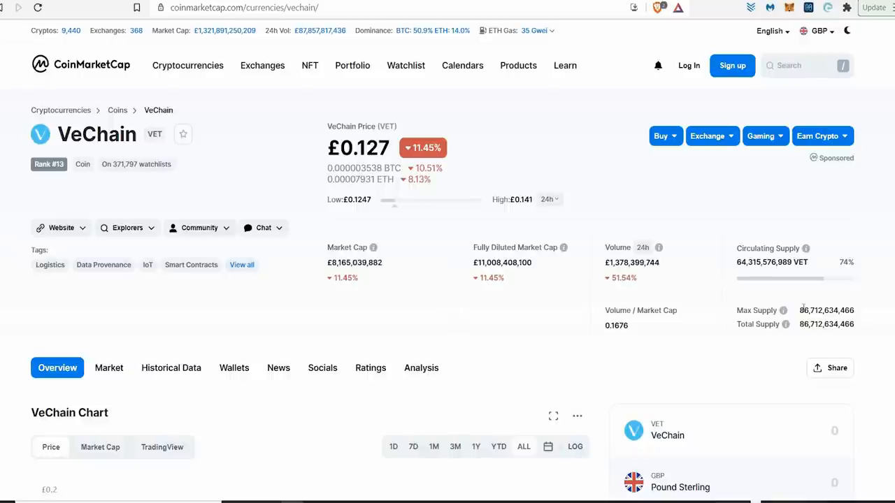
Step: Select and copy VeChain's max supply figure, 86,712,634,466
double_click(827, 309)
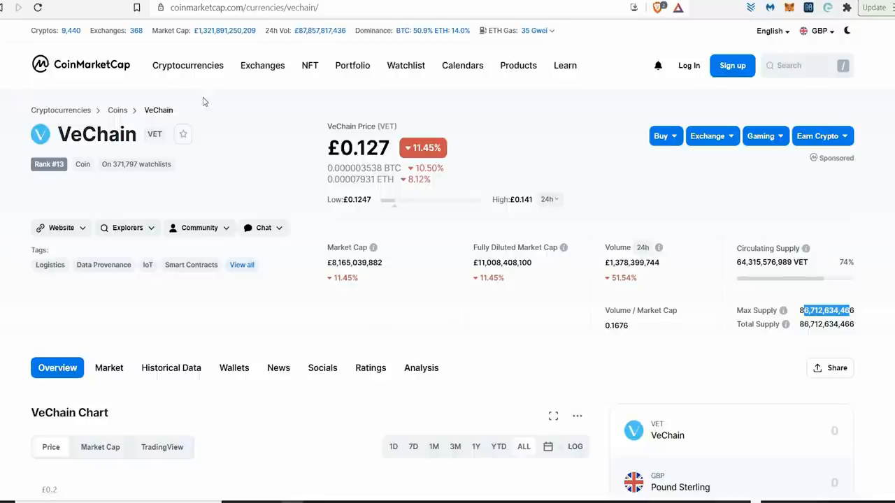
right_click(91, 65)
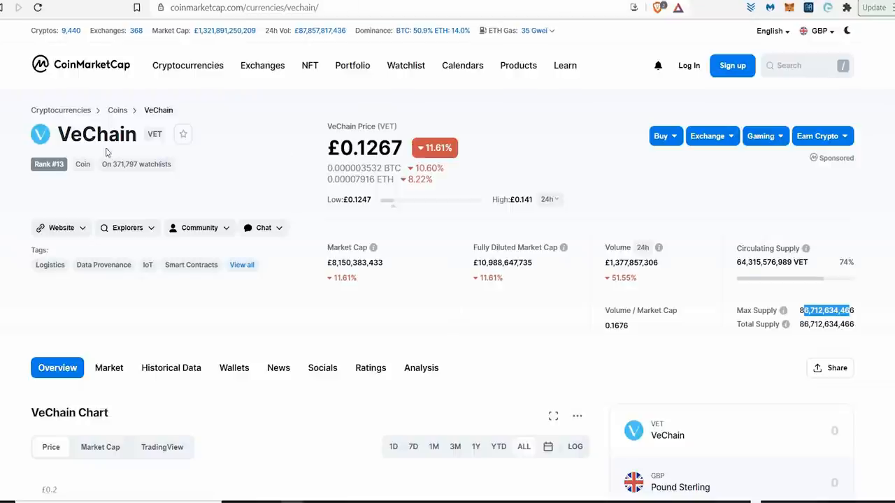
mouse_move(168, 141)
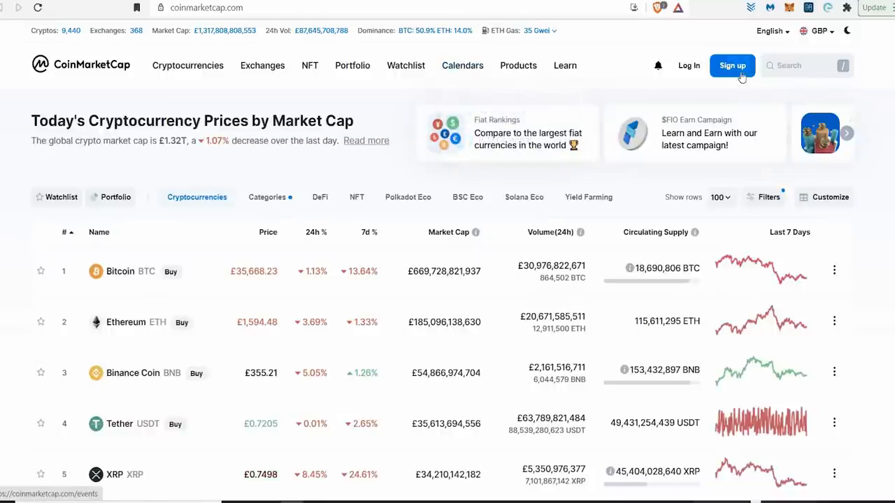
Step: Open the XRP coin page and scroll through its supply figures and price chart
scroll("down", 3)
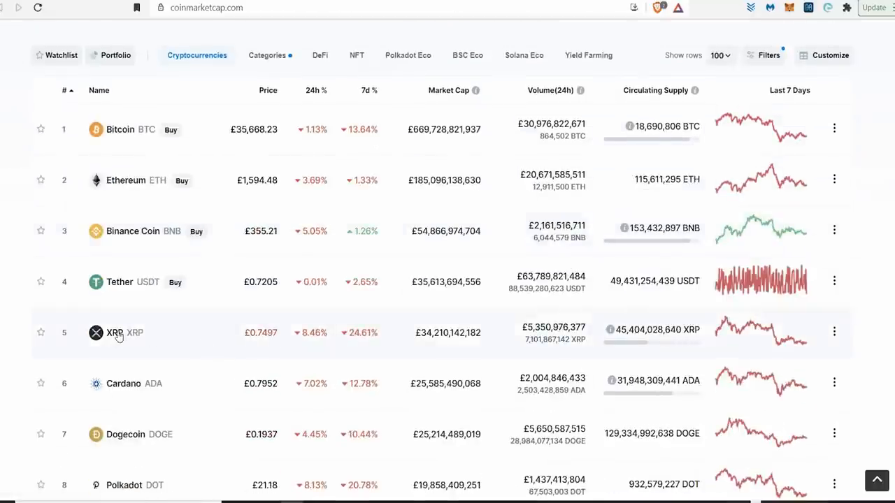
mouse_move(114, 339)
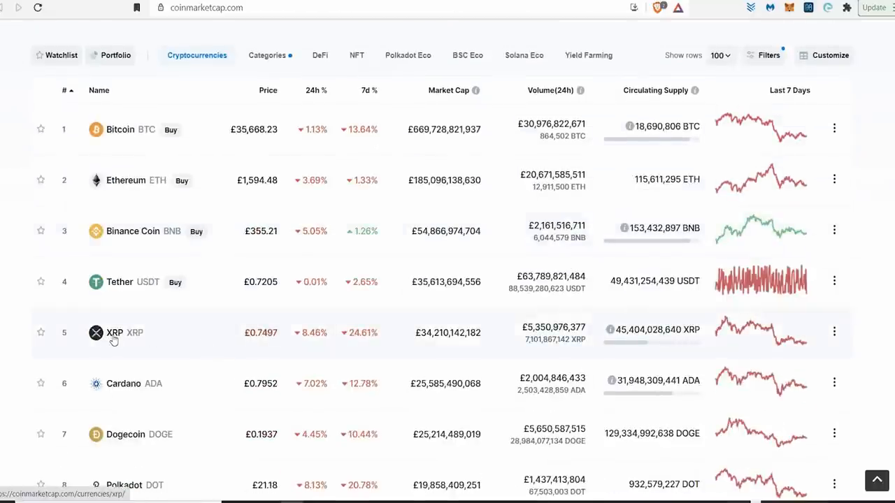
mouse_move(138, 348)
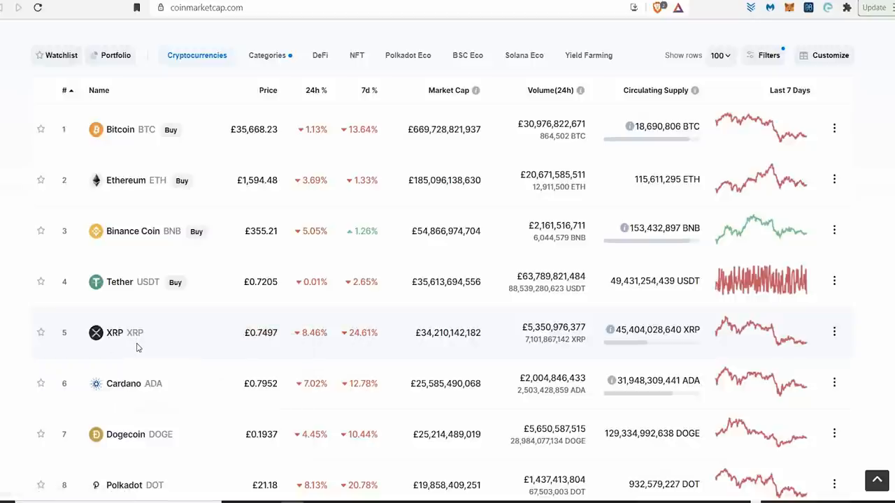
left_click(114, 333)
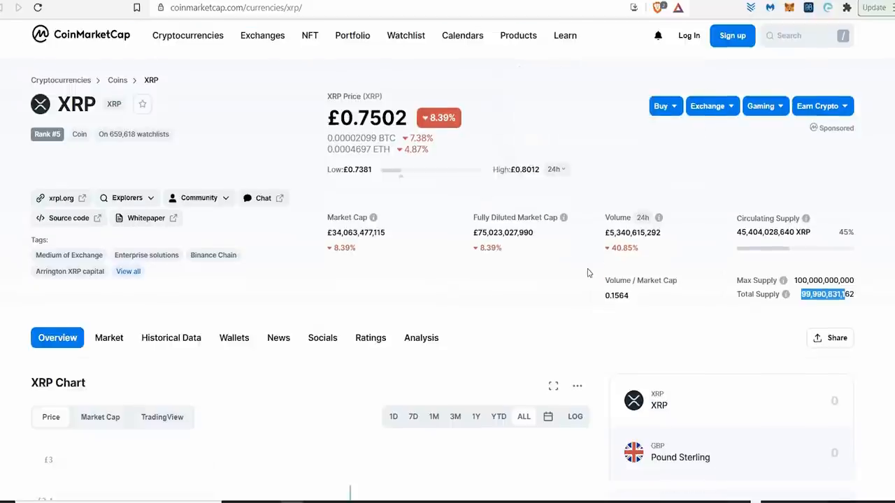
scroll("down", 3)
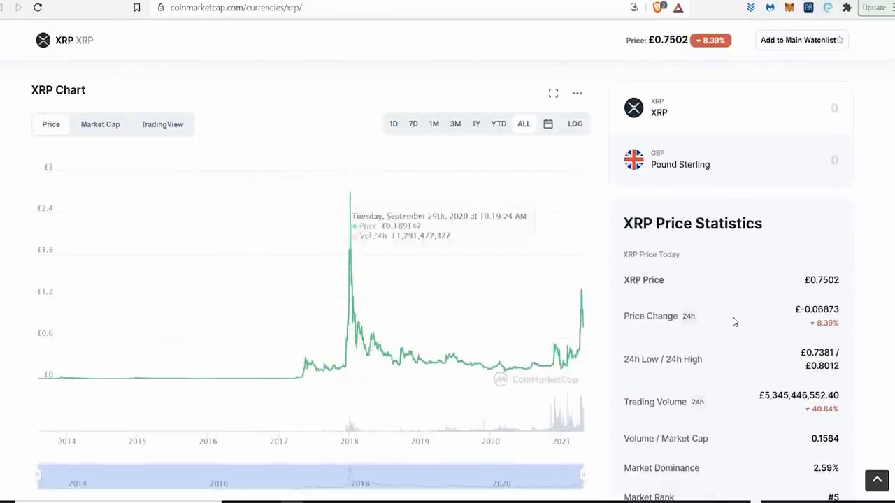
scroll("down", 3)
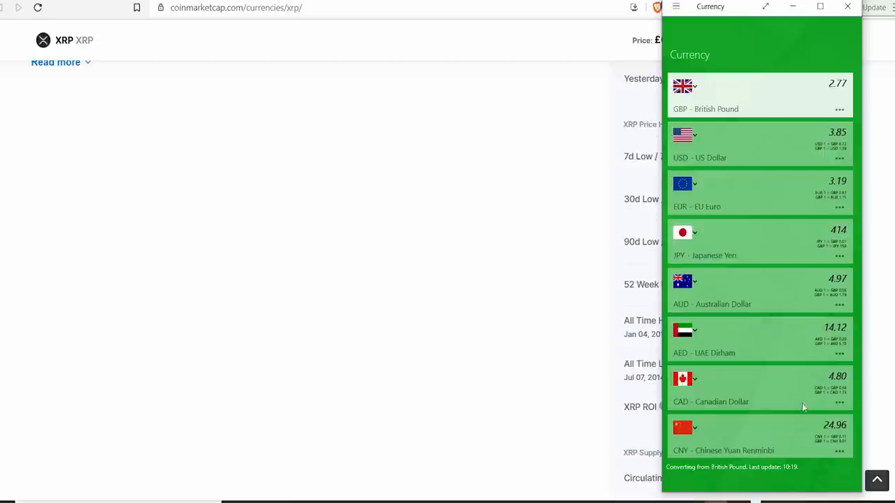
mouse_move(529, 165)
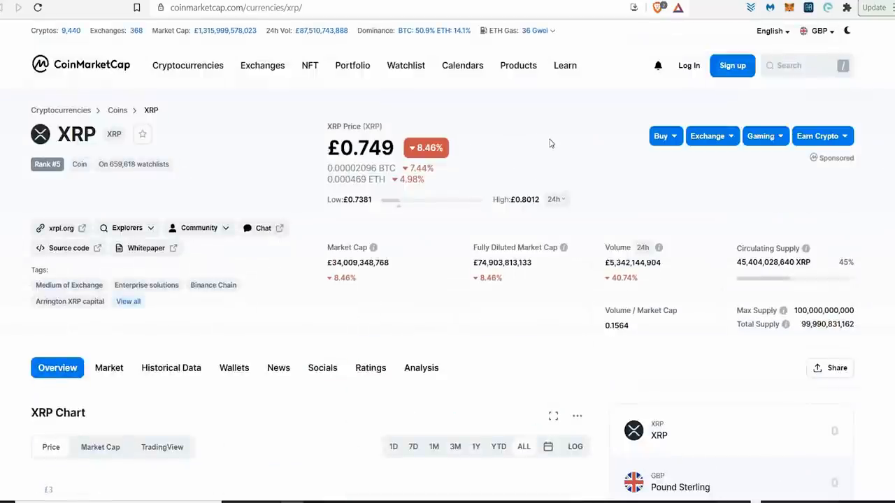
Step: Clear the stray selection, scroll VeChain's chart, then return to the rankings list
scroll("down", 3)
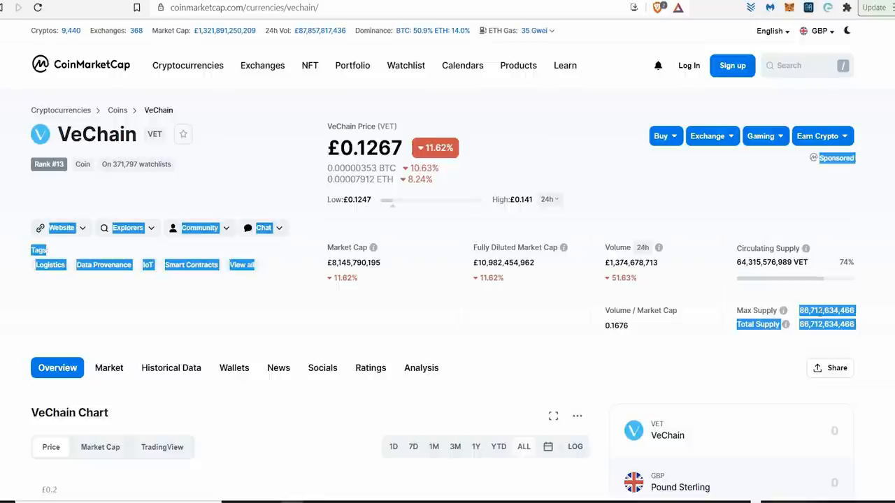
left_click(716, 338)
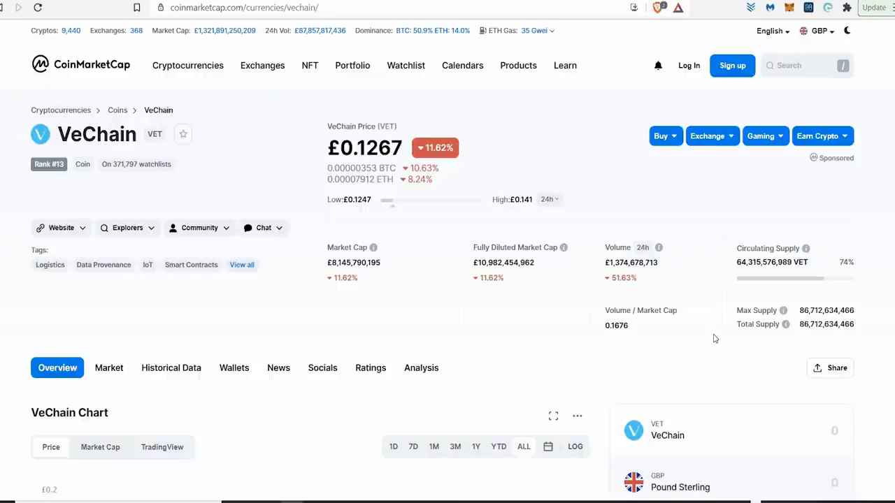
scroll("down", 3)
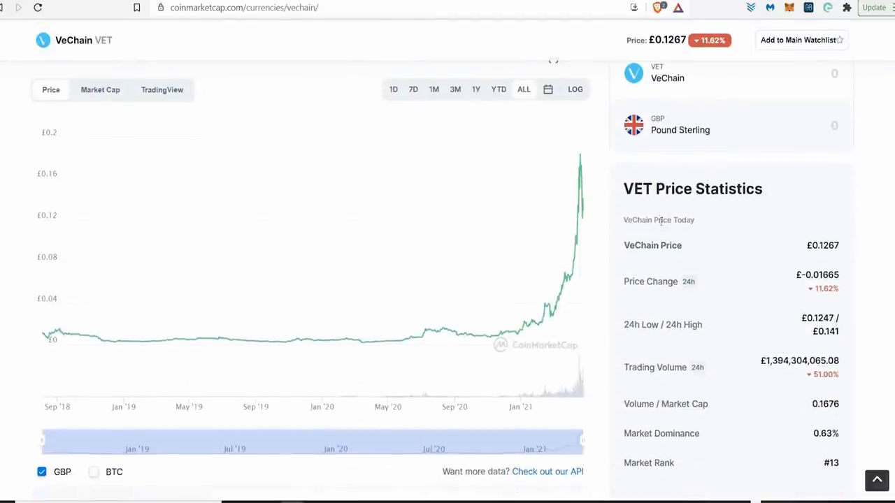
scroll("up", 3)
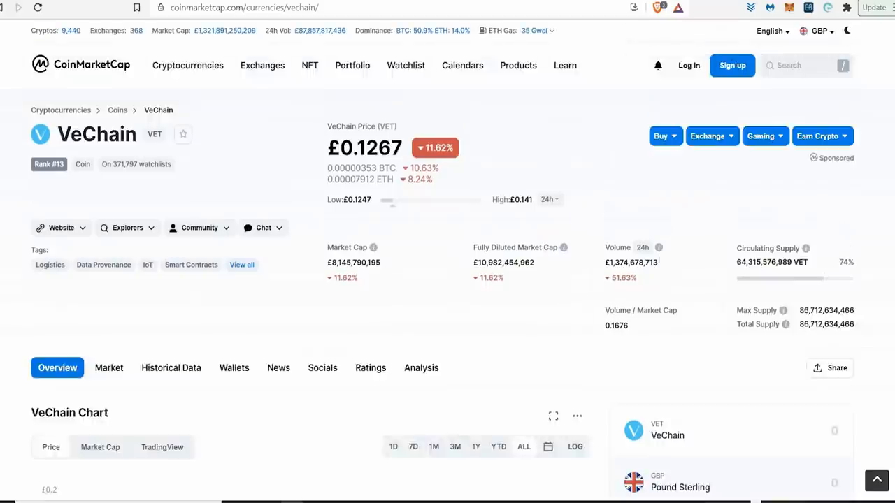
left_click(188, 65)
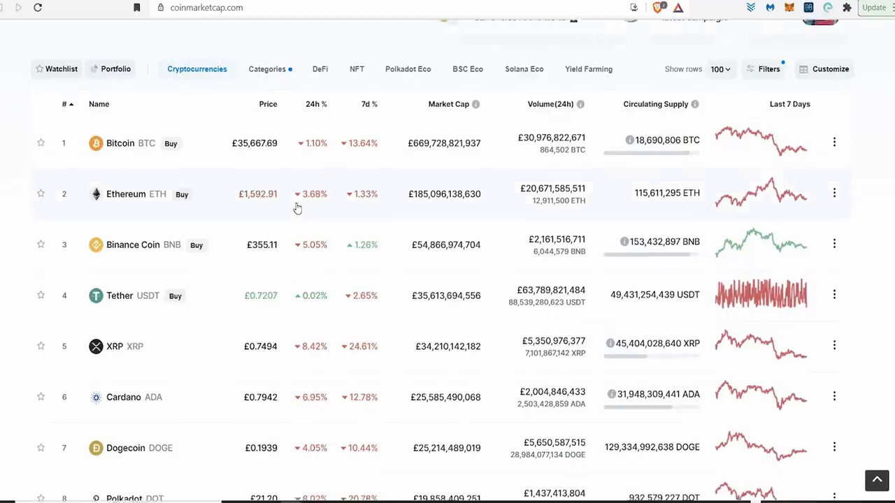
Step: Open Chainlink in a new tab, select its supply figure, then return to VeChain's page
scroll("down", 3)
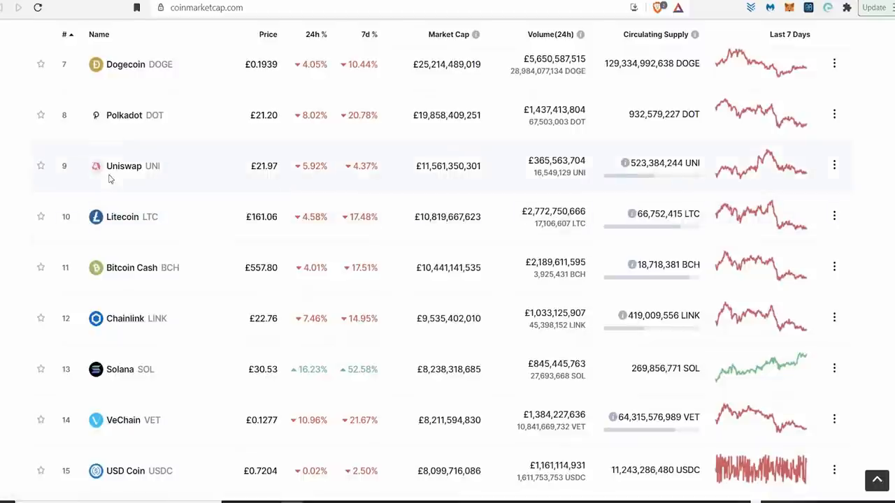
mouse_move(122, 217)
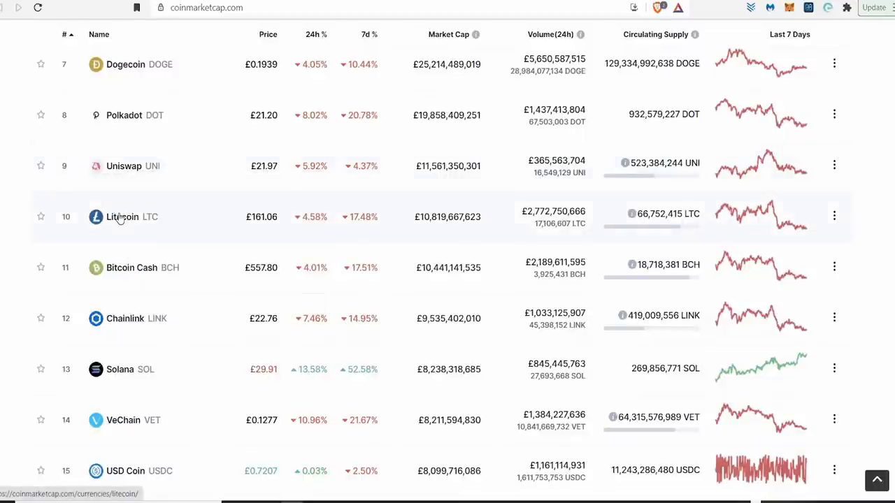
right_click(124, 318)
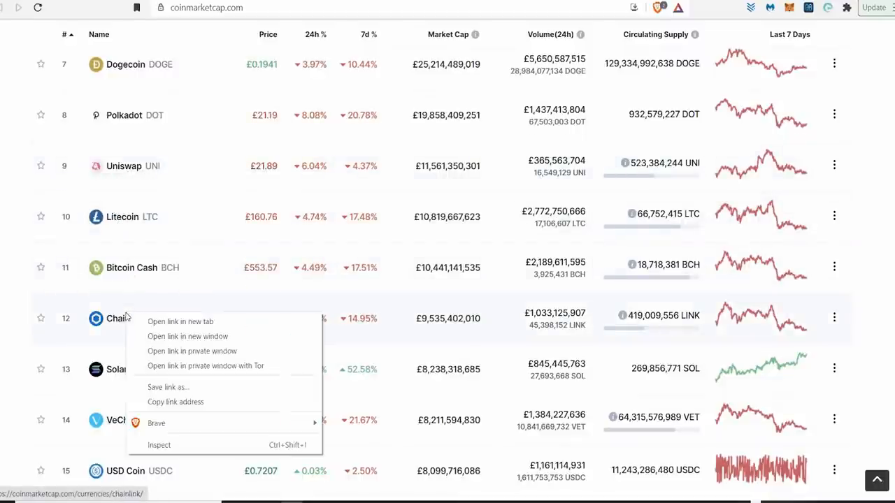
left_click(475, 3)
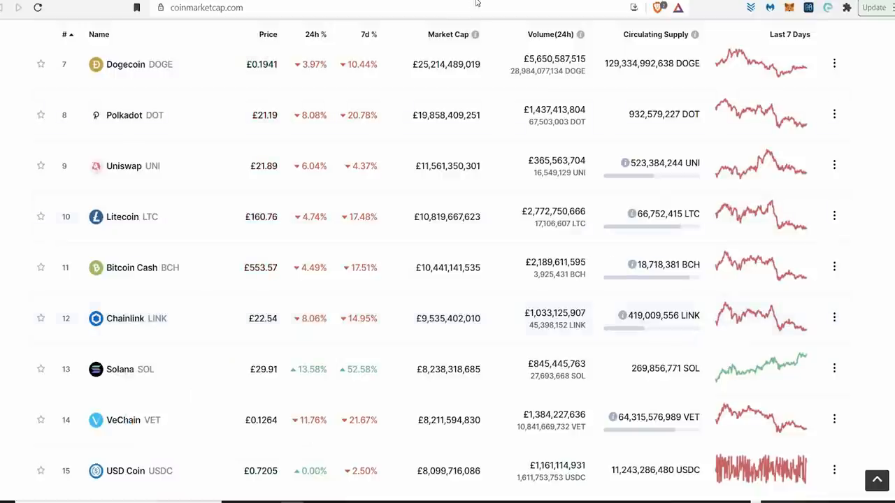
mouse_move(124, 166)
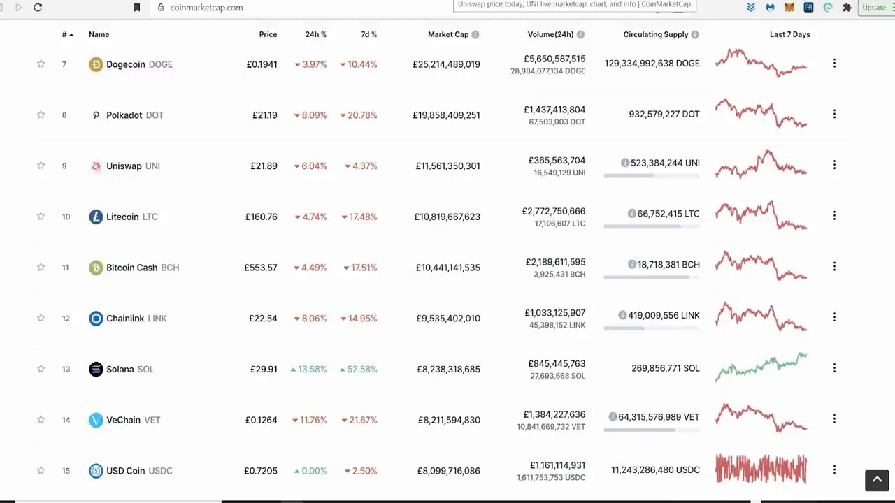
left_click(124, 166)
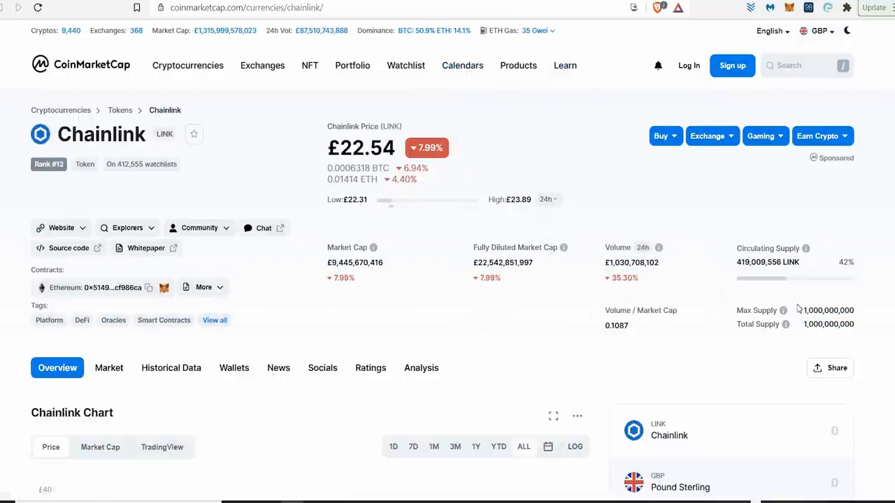
double_click(829, 310)
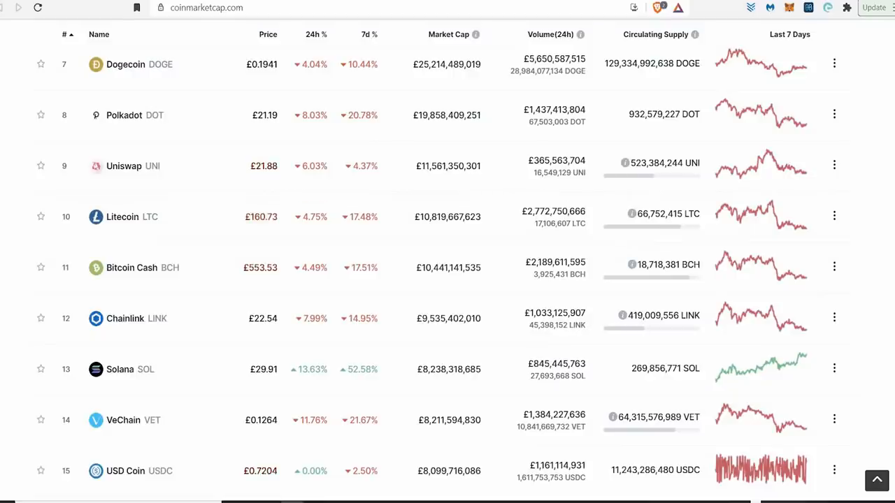
left_click(123, 420)
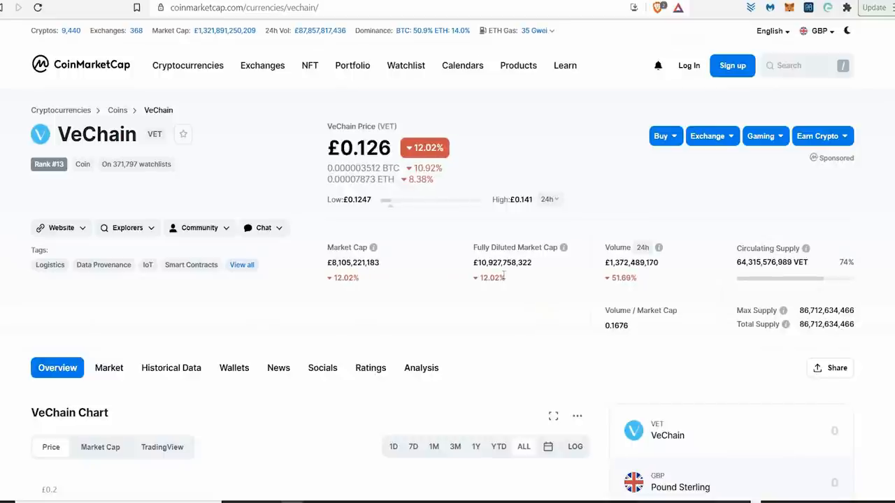
mouse_move(500, 316)
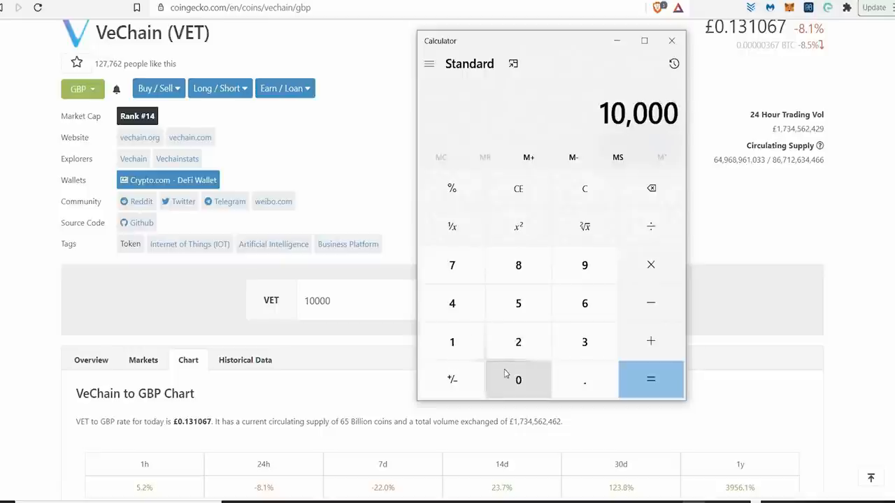
mouse_move(643, 274)
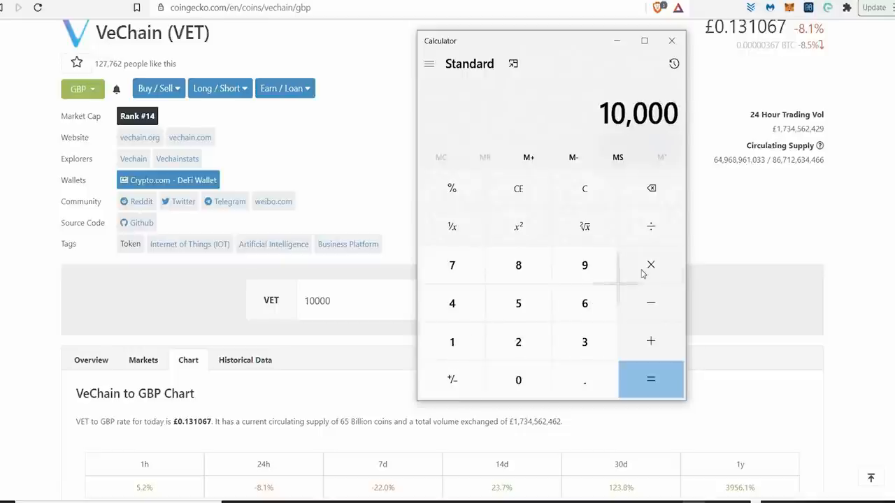
Step: Multiply 10,000 by 2.77 in Calculator, nudging the window left, giving 27,700
left_click(584, 380)
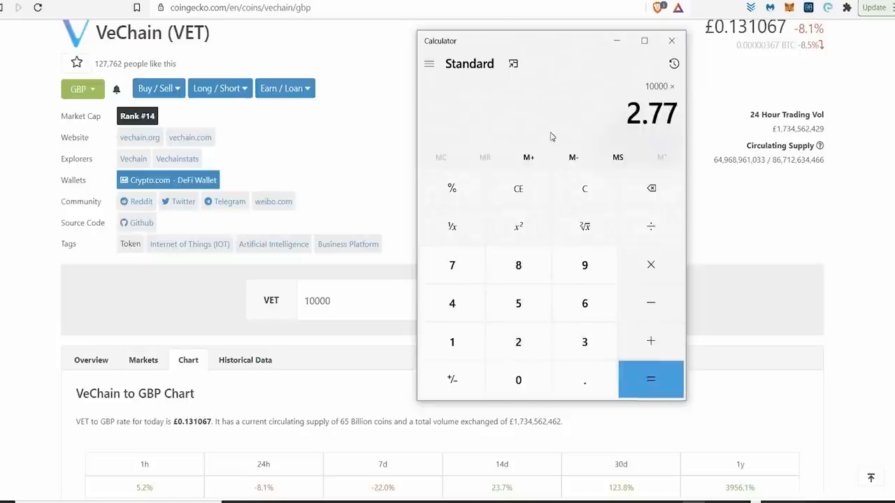
left_click_drag(553, 41, 706, 119)
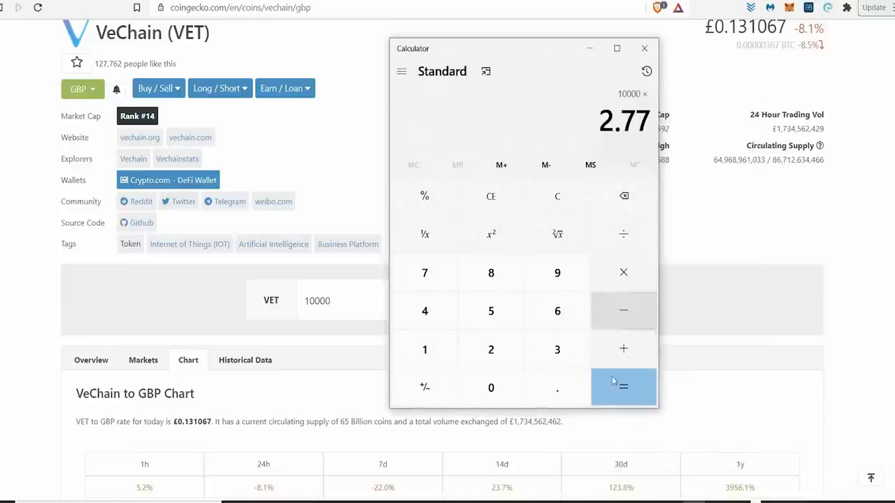
left_click(623, 387)
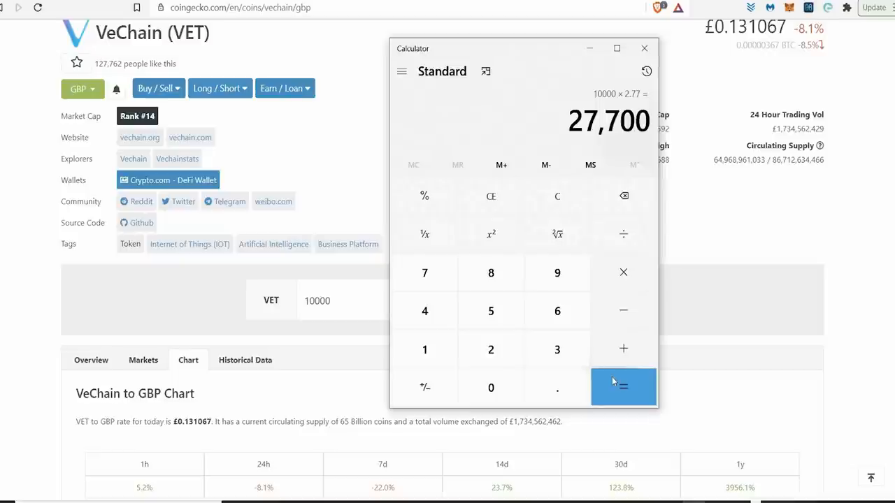
scroll("up", 3)
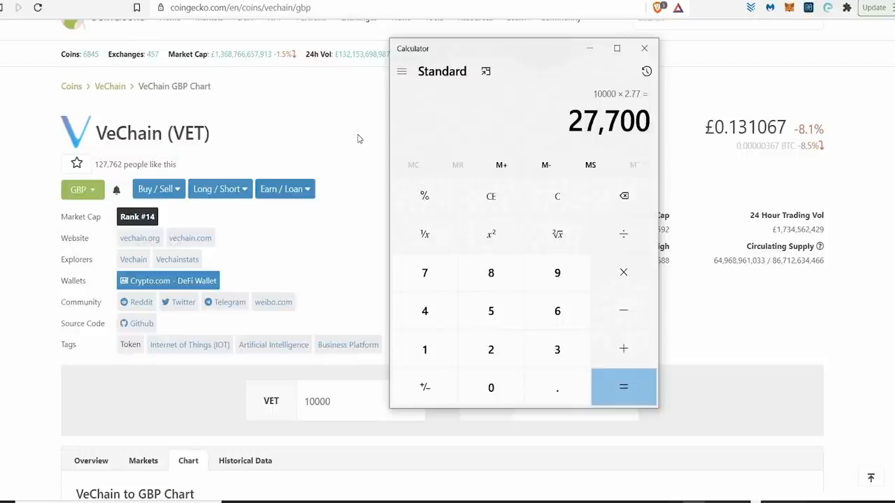
mouse_move(77, 133)
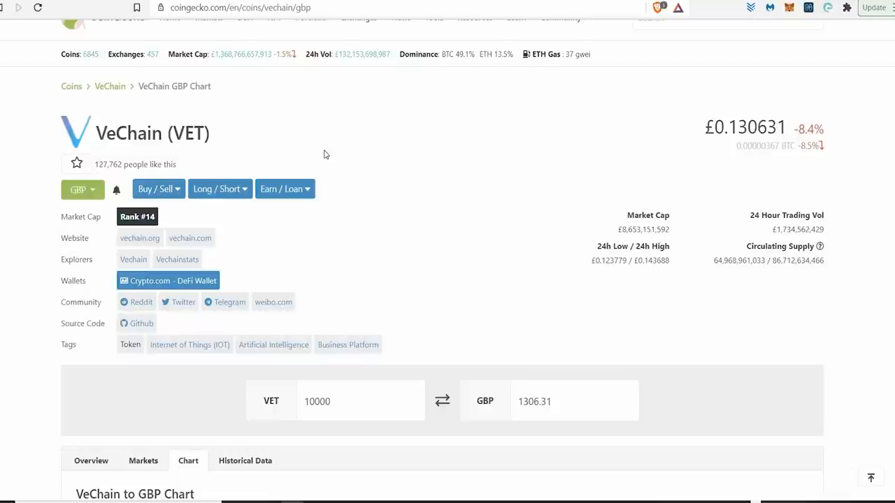
mouse_move(323, 160)
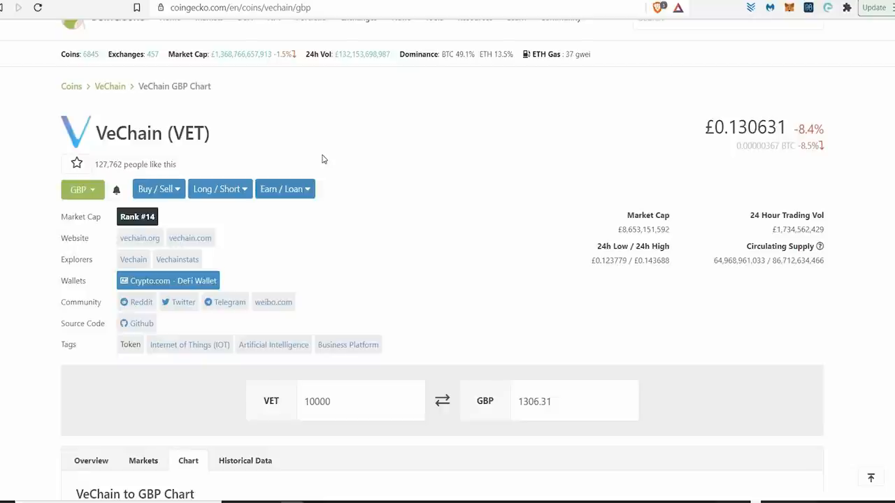
mouse_move(383, 164)
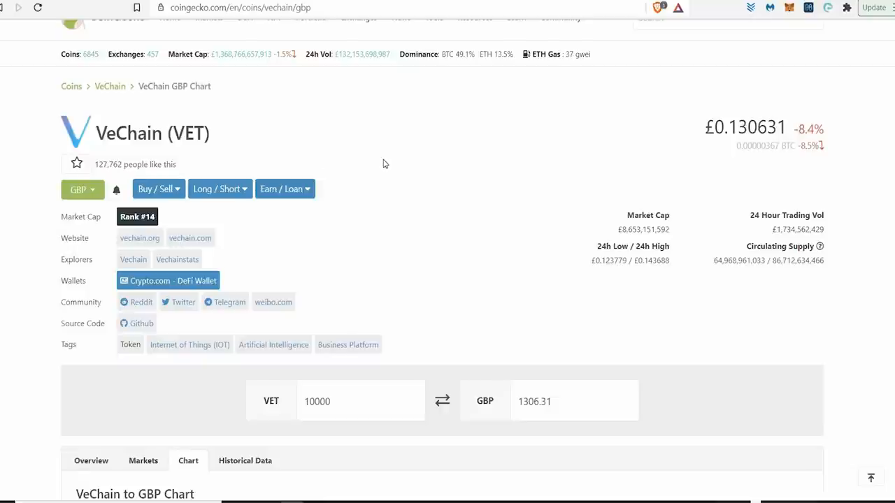
mouse_move(392, 158)
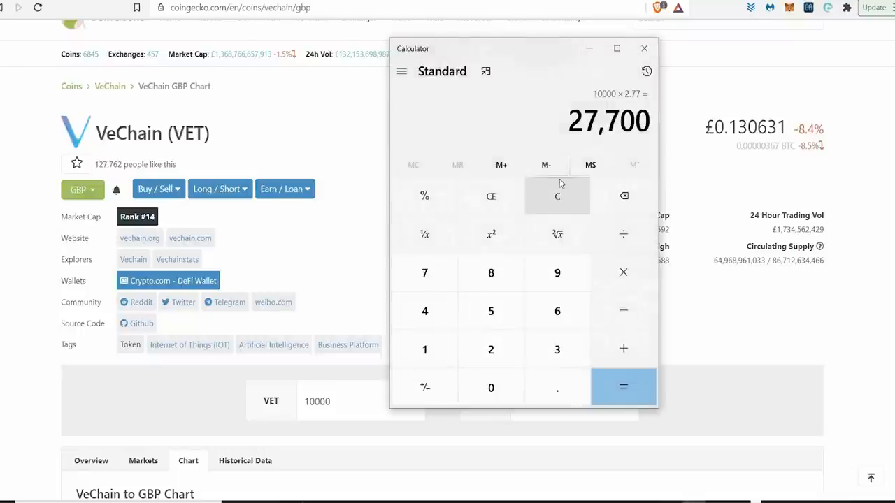
mouse_move(563, 182)
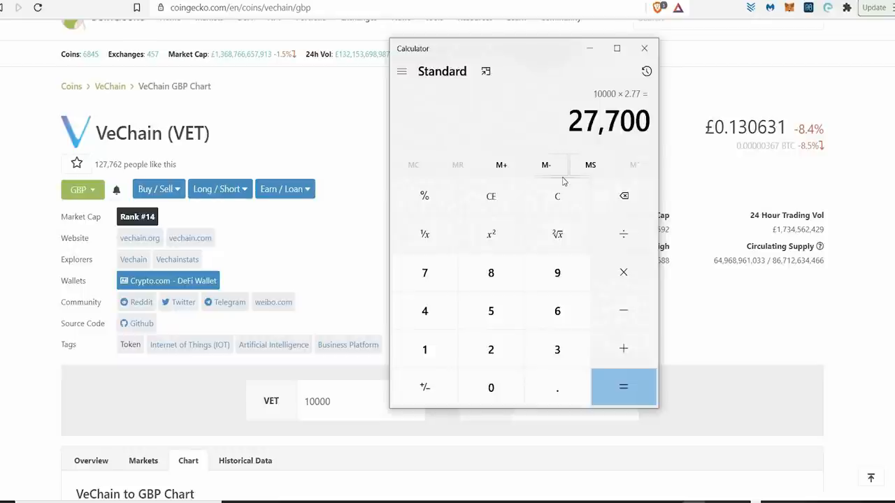
mouse_move(470, 209)
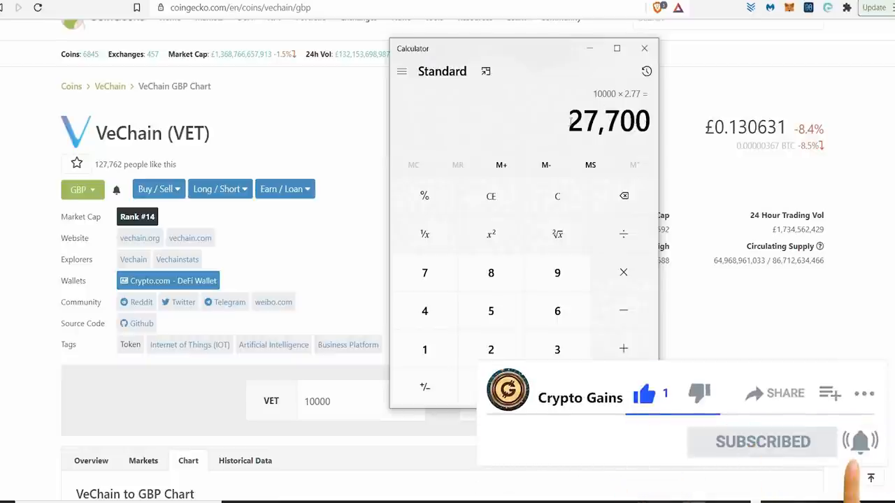
Step: Double-click in Calculator, then return to VeChain's CoinMarketCap page
double_click(608, 121)
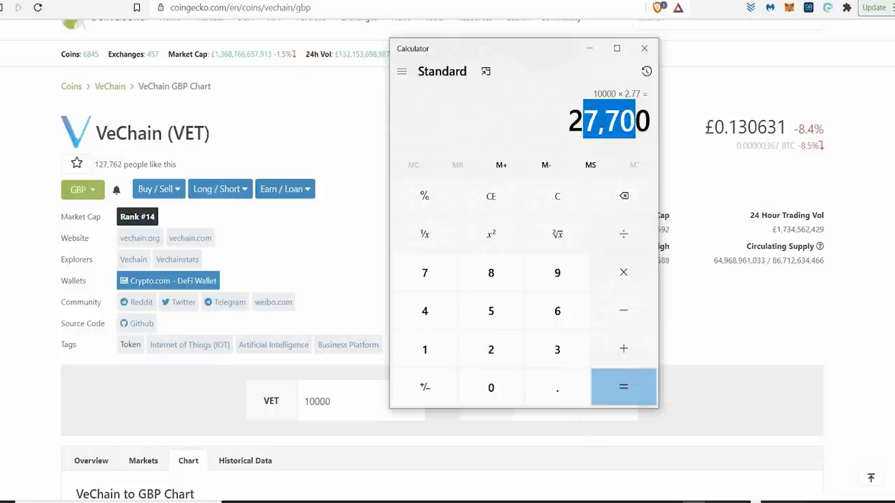
left_click(644, 48)
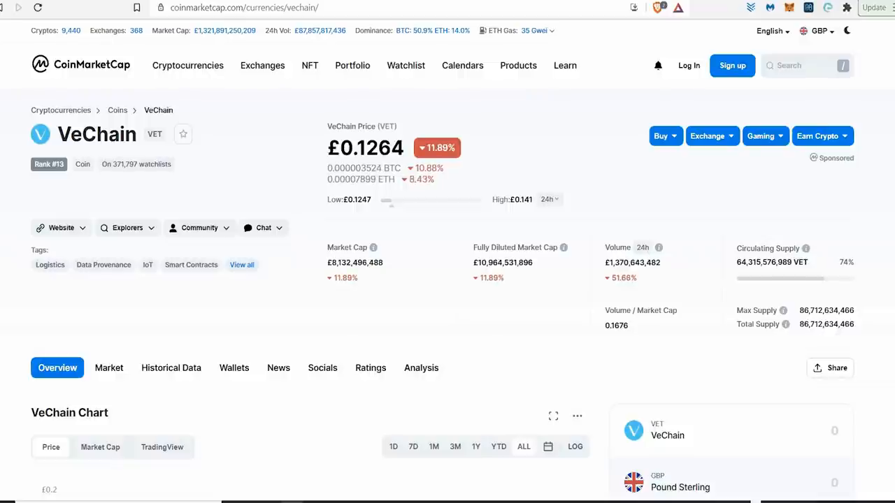
mouse_move(597, 182)
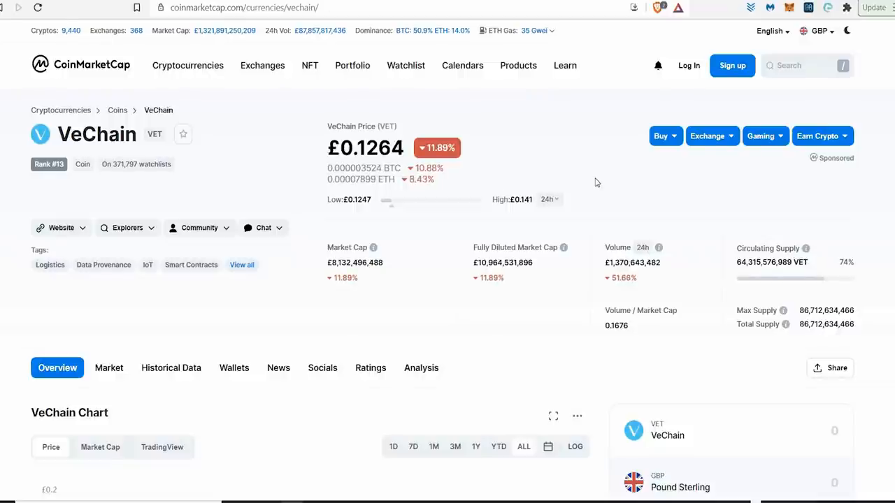
scroll("down", 3)
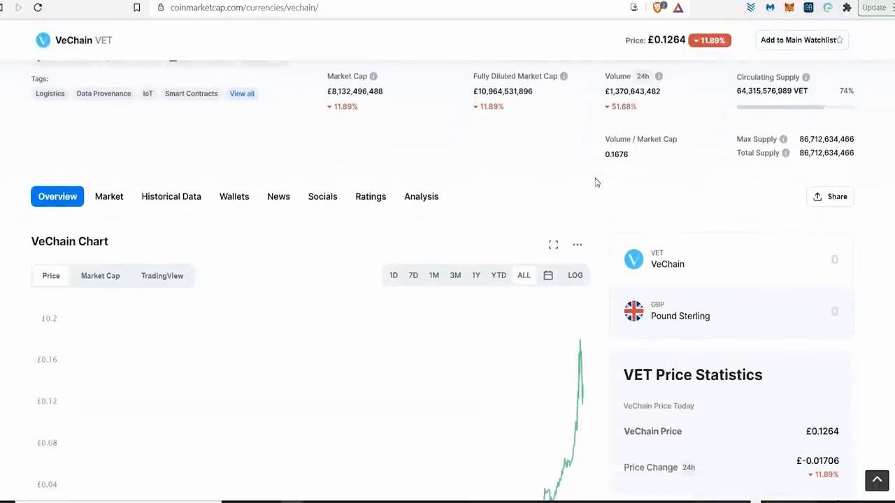
scroll("up", 3)
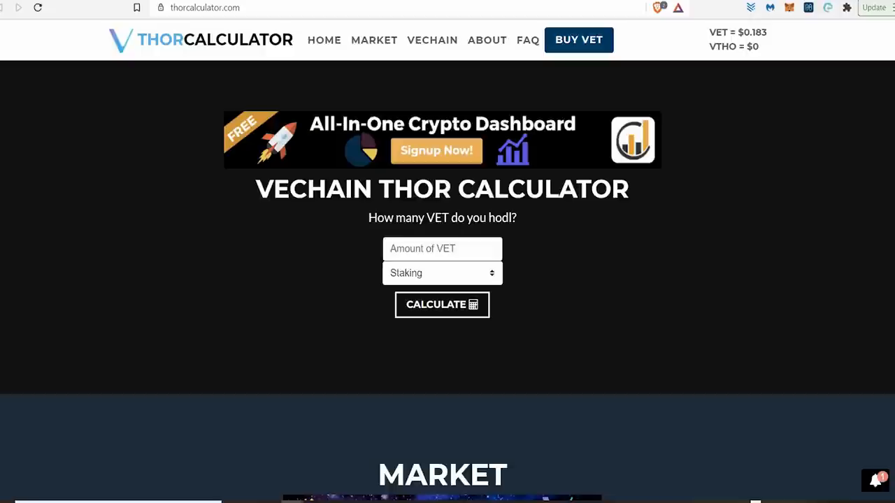
mouse_move(579, 4)
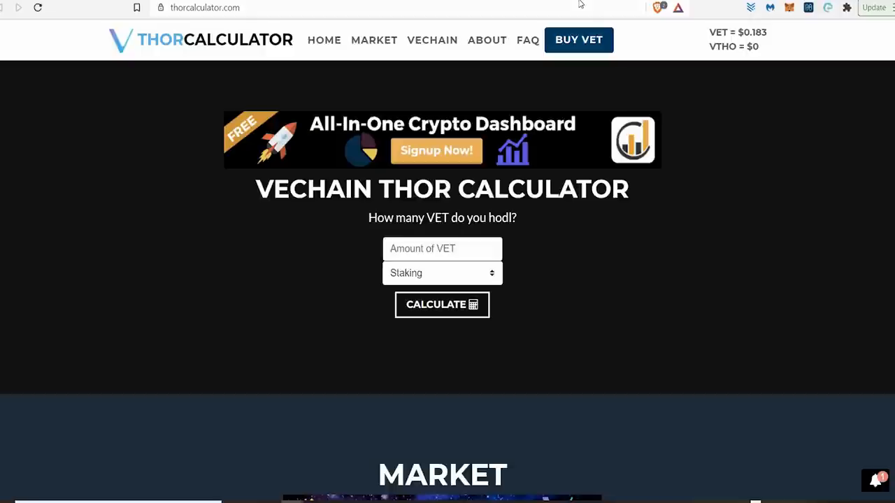
mouse_move(449, 286)
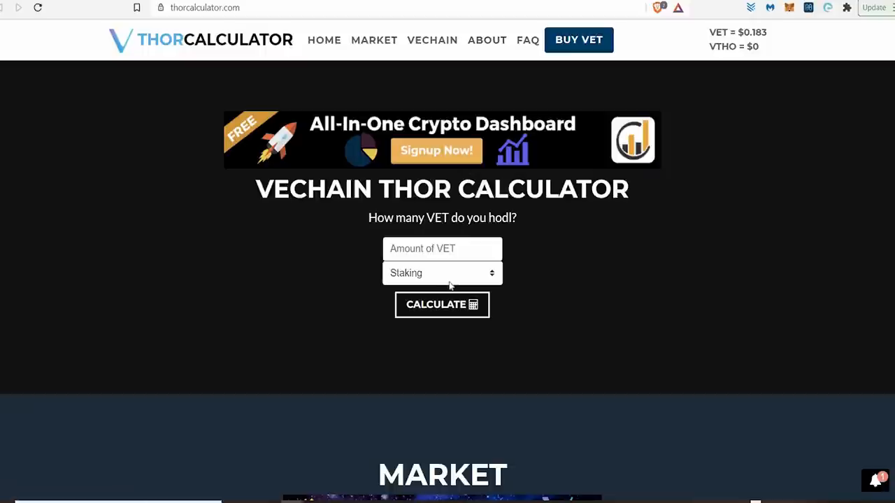
mouse_move(442, 305)
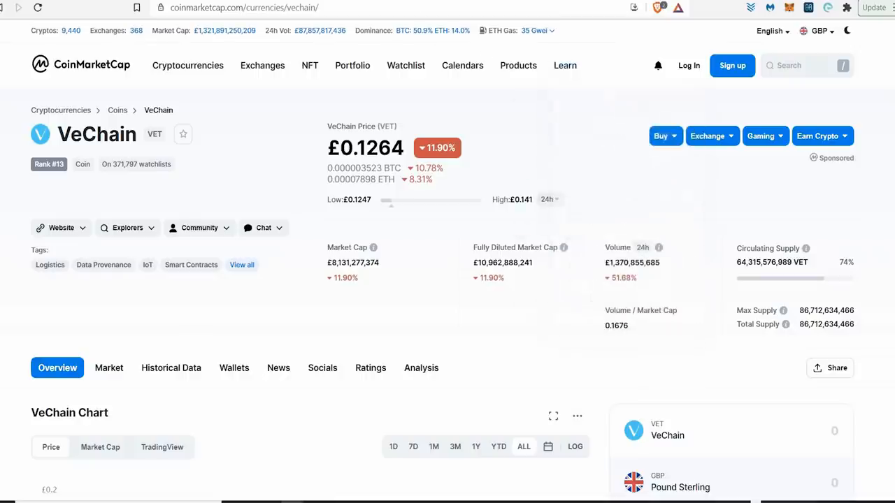
Step: Search 'veth', open VeThor Token (VTHO), and scroll through its price chart
left_click(805, 65)
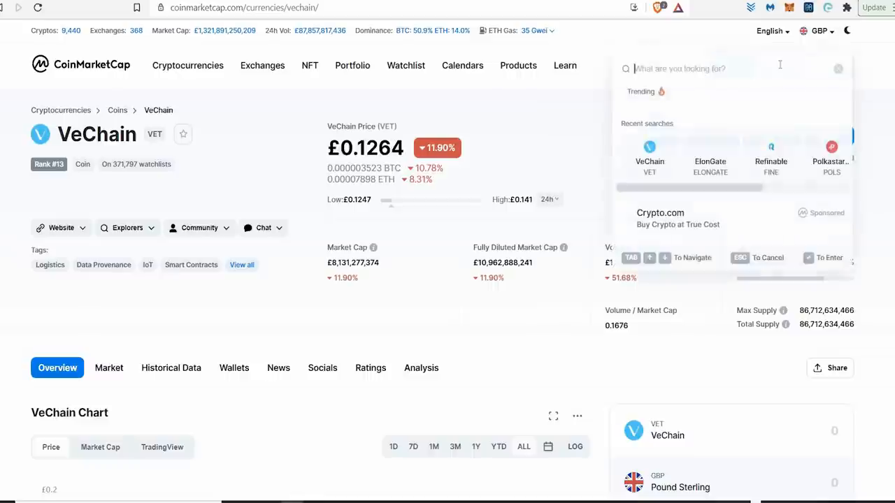
type("veth")
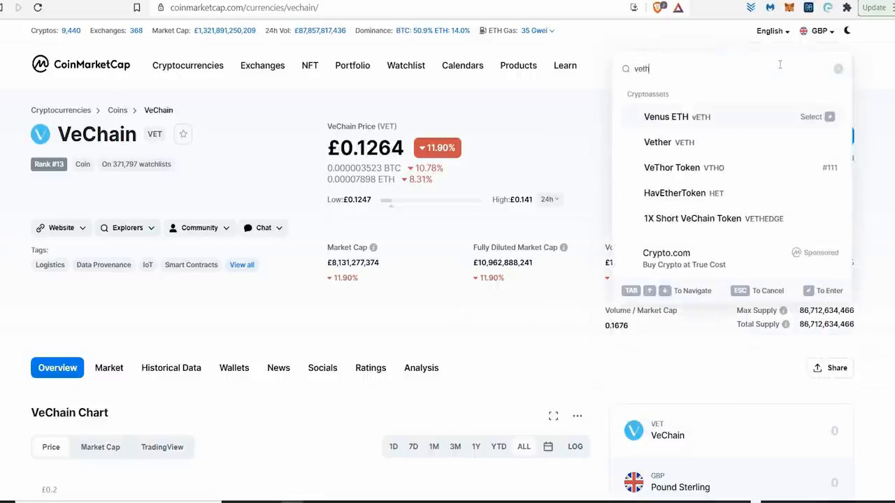
mouse_move(678, 178)
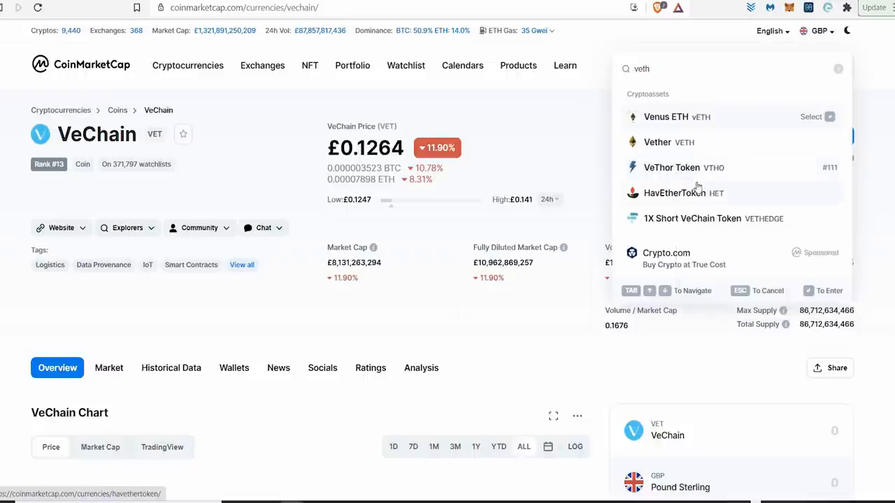
left_click(671, 167)
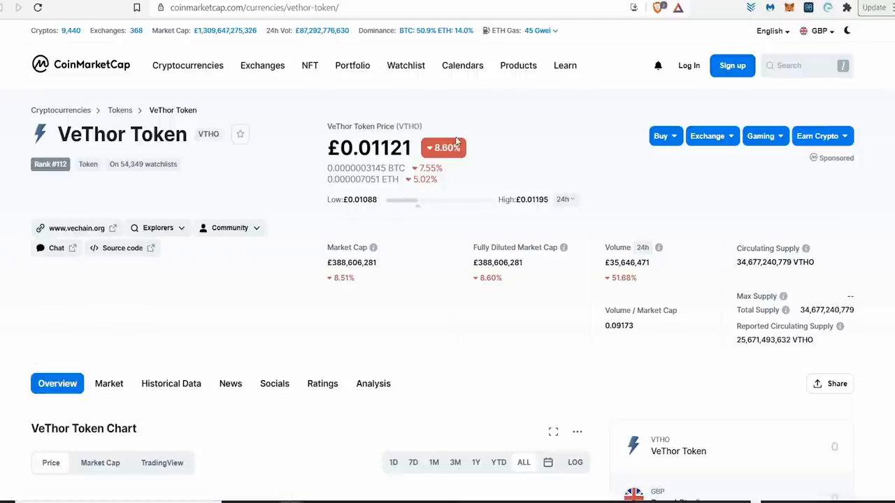
scroll("down", 3)
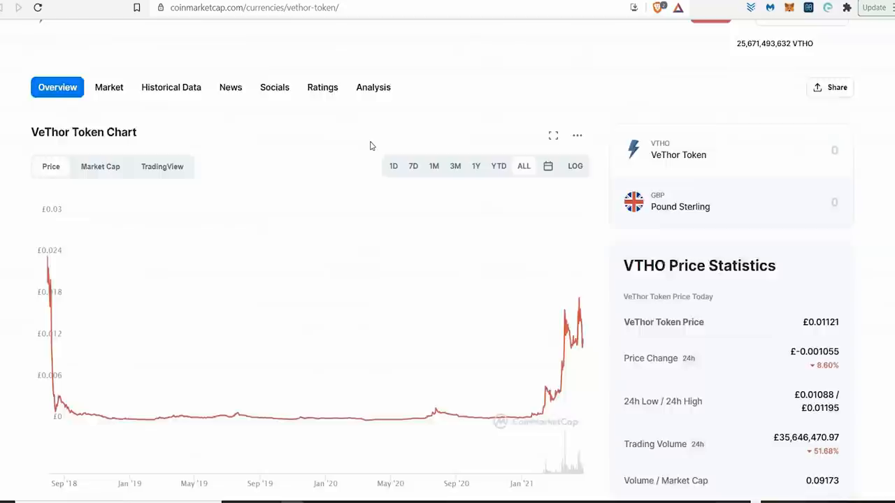
scroll("down", 3)
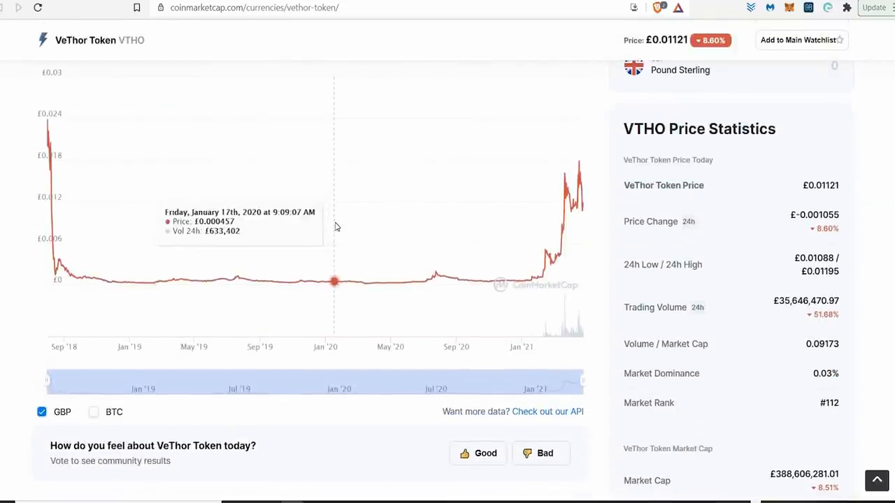
mouse_move(302, 236)
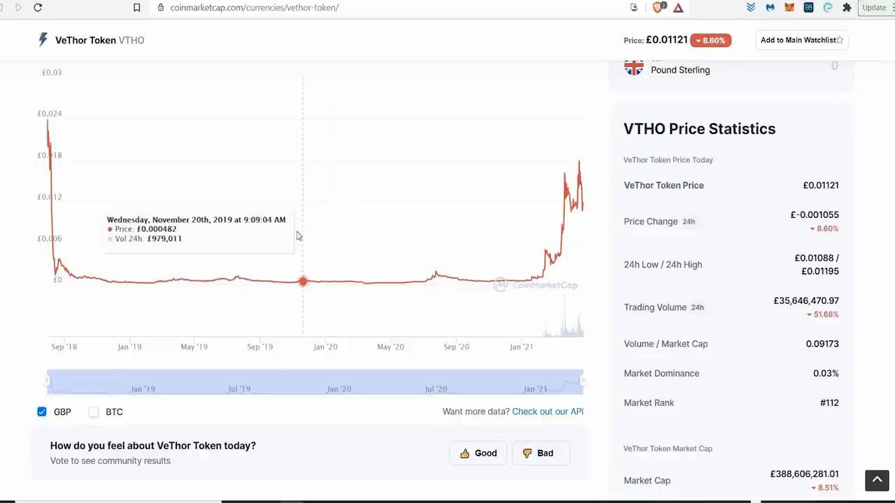
mouse_move(217, 280)
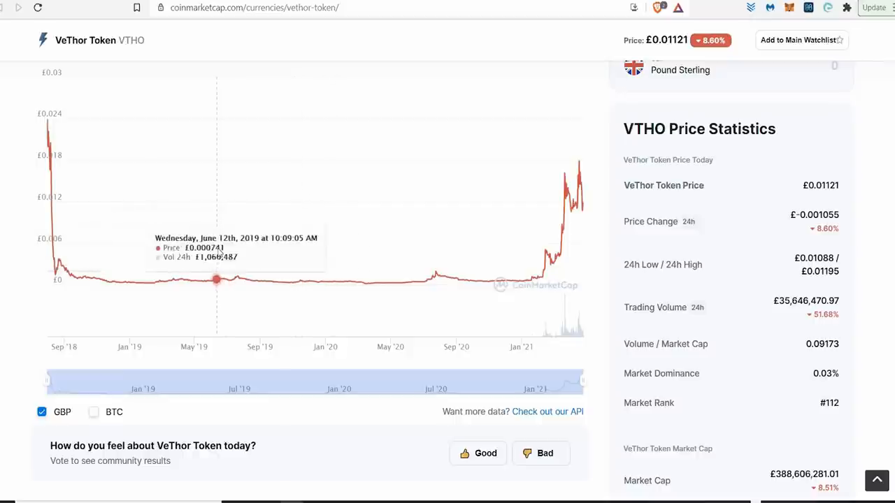
mouse_move(395, 249)
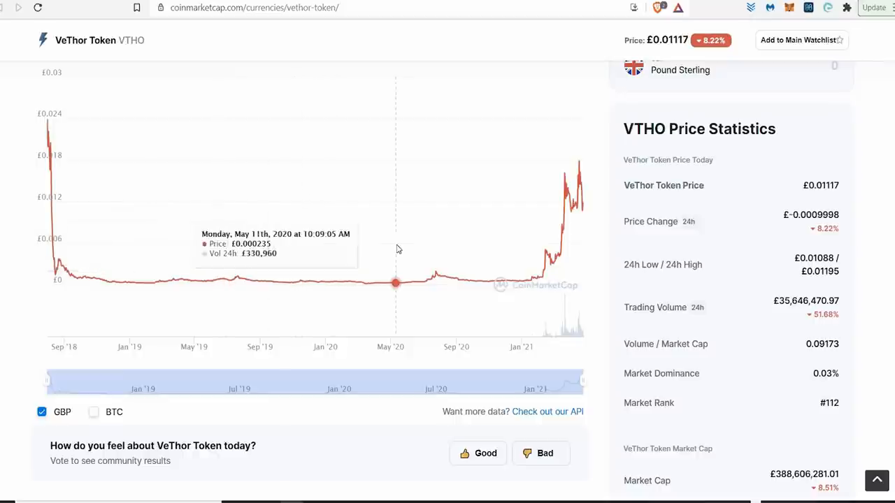
mouse_move(573, 182)
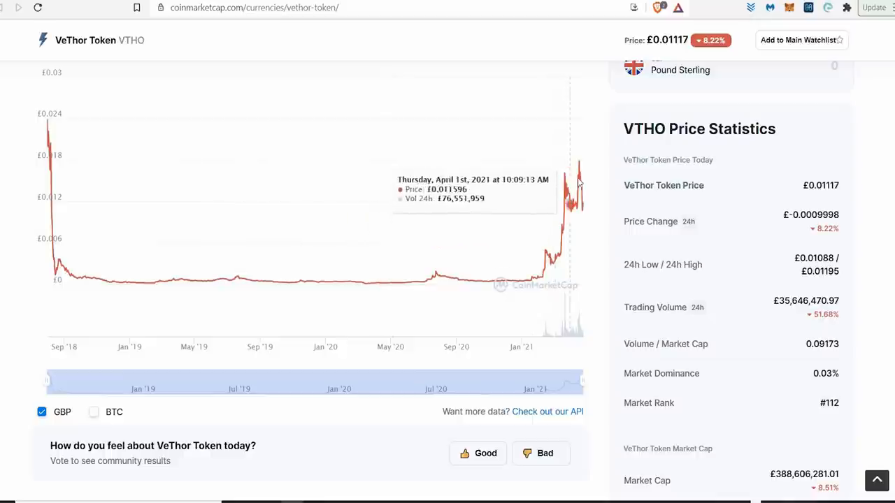
mouse_move(579, 175)
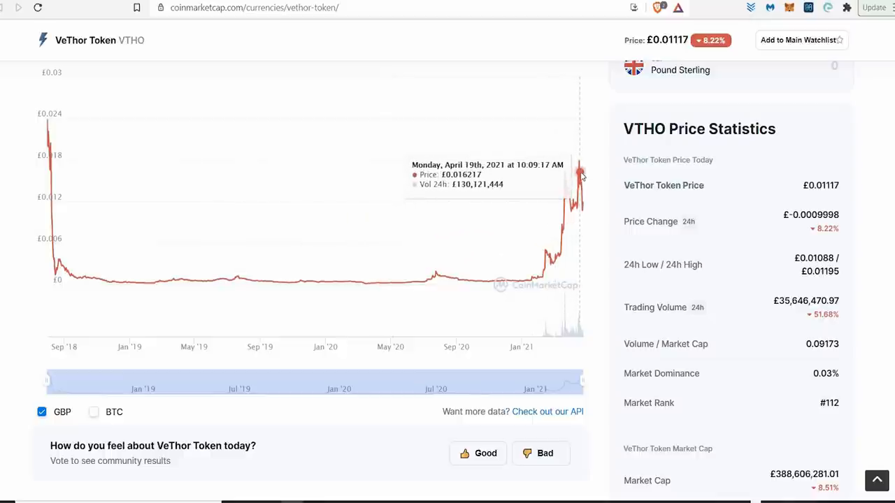
scroll("up", 3)
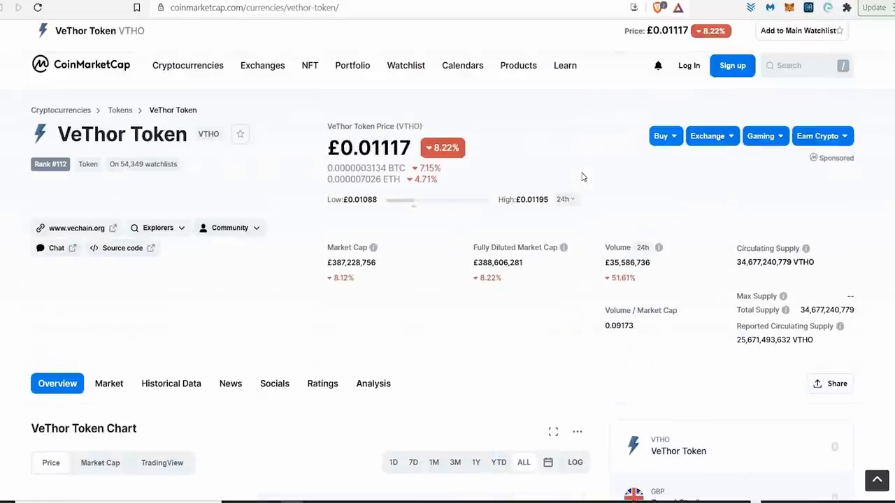
scroll("up", 3)
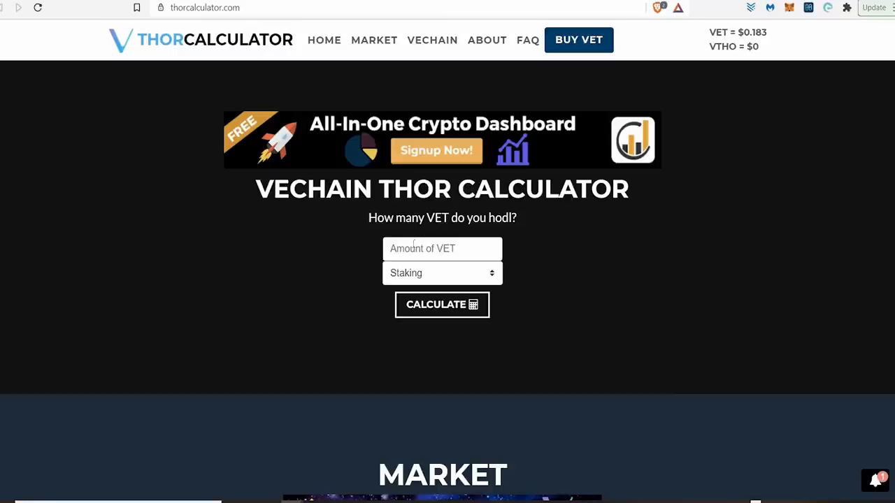
Step: Calculate the VTHO from 10,000 staked VET: 4.2 daily, 130.2 monthly, 1,533.0 yearly
type("10000")
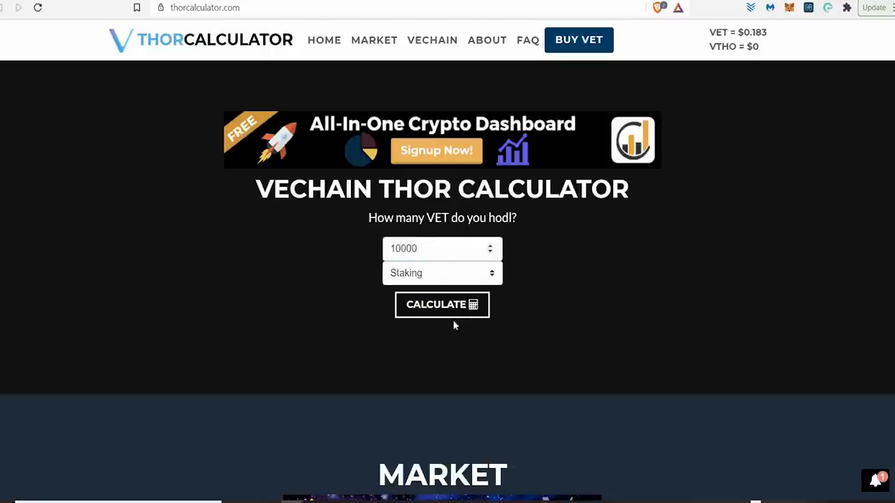
left_click(442, 304)
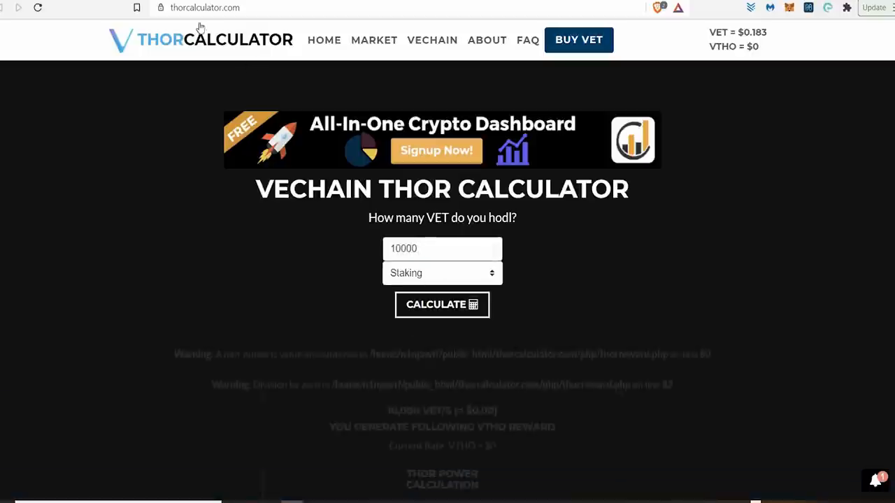
left_click(442, 305)
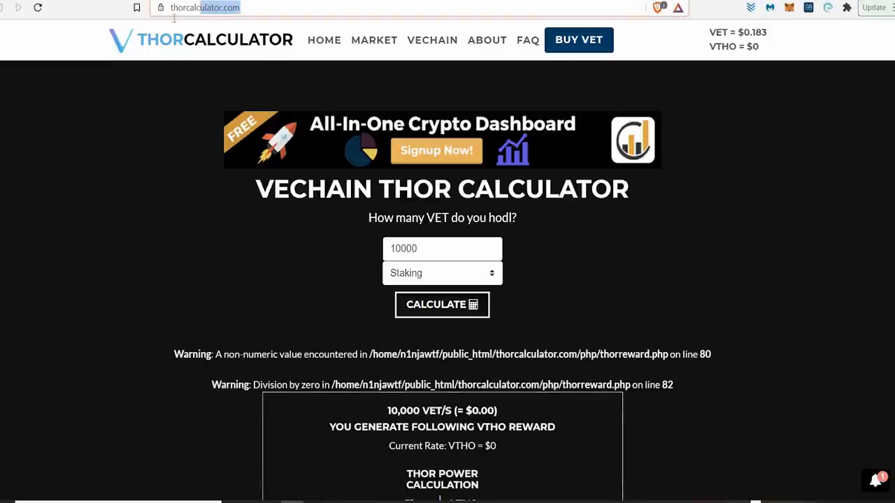
left_click(205, 8)
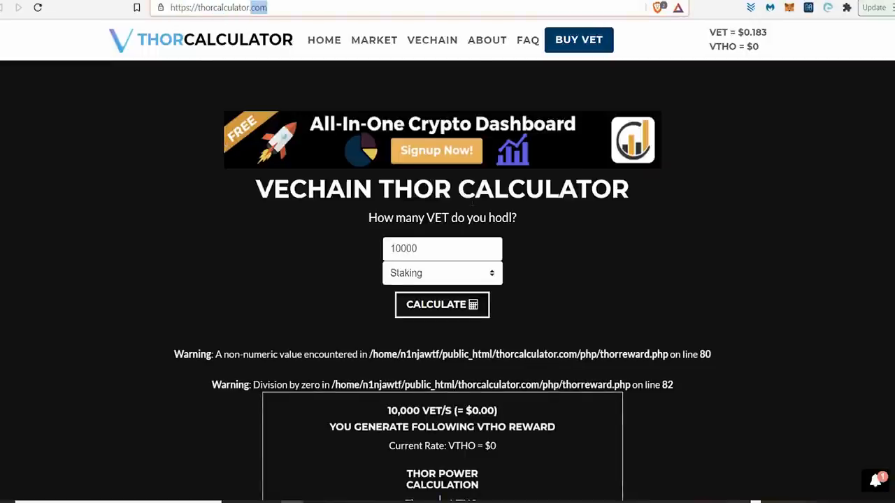
scroll("down", 3)
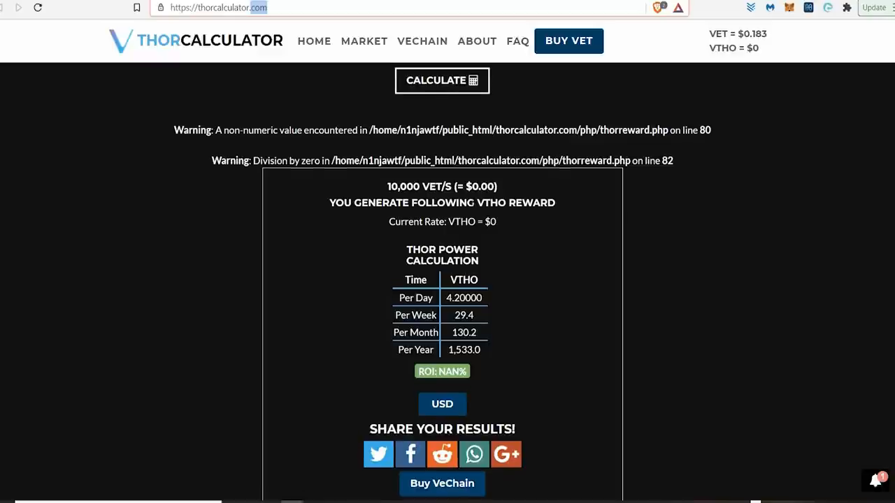
scroll("down", 3)
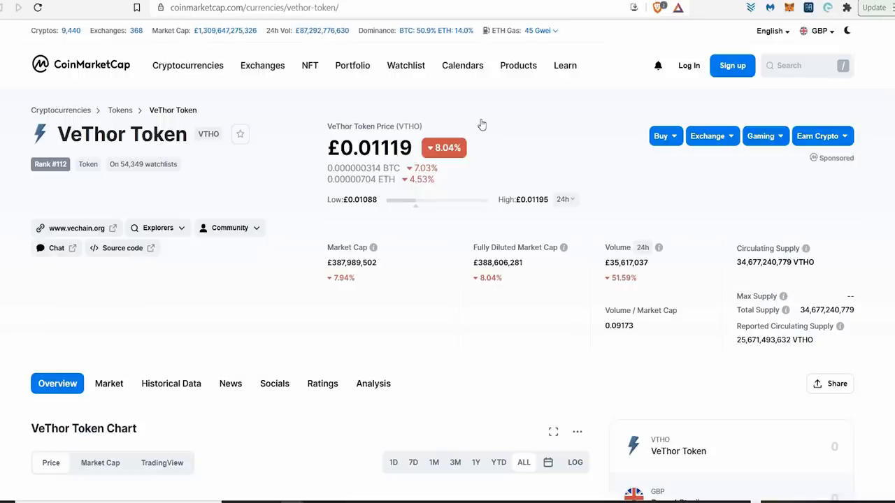
left_click(462, 65)
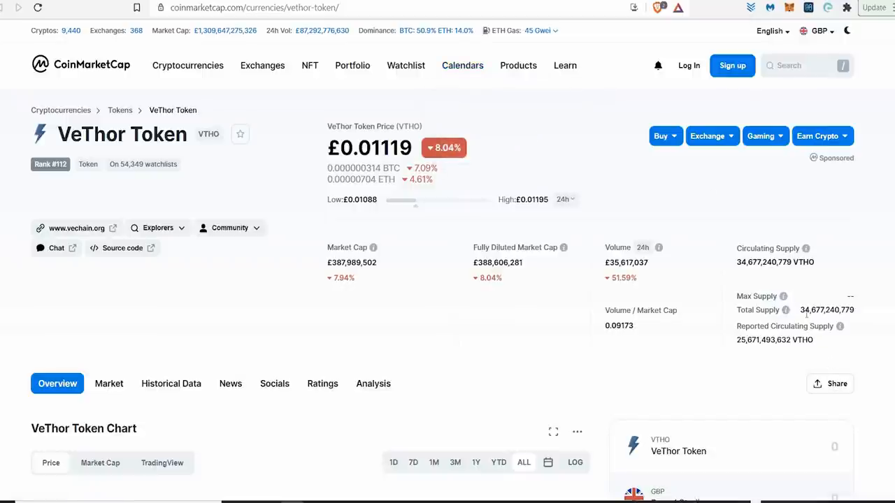
double_click(827, 310)
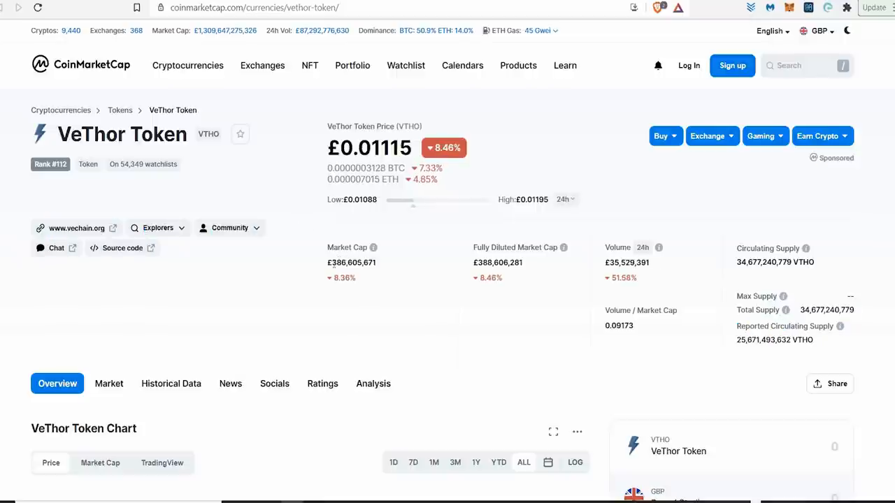
double_click(341, 262)
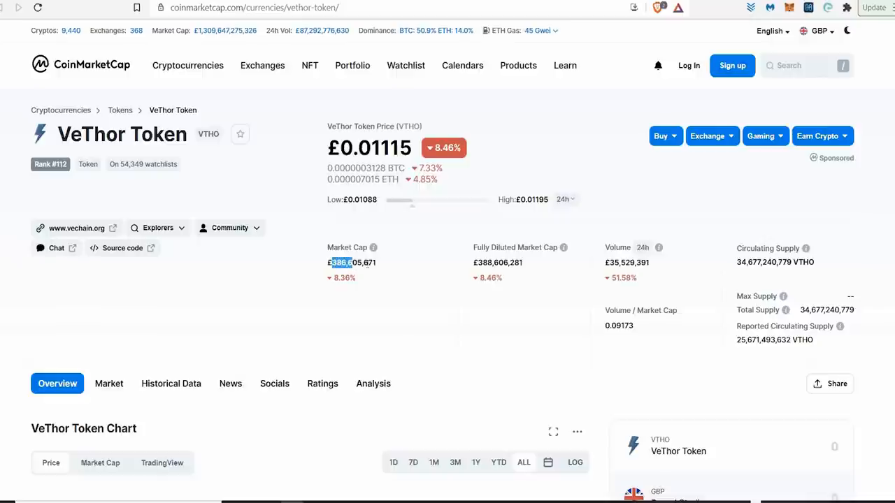
double_click(352, 262)
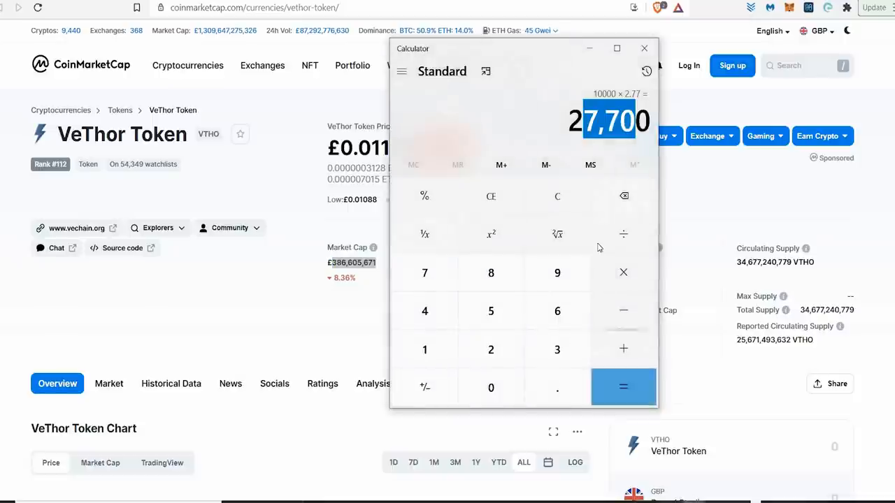
Step: Enter the VeThor Token market cap into Windows Calculator and multiply it by 10
left_click(557, 196)
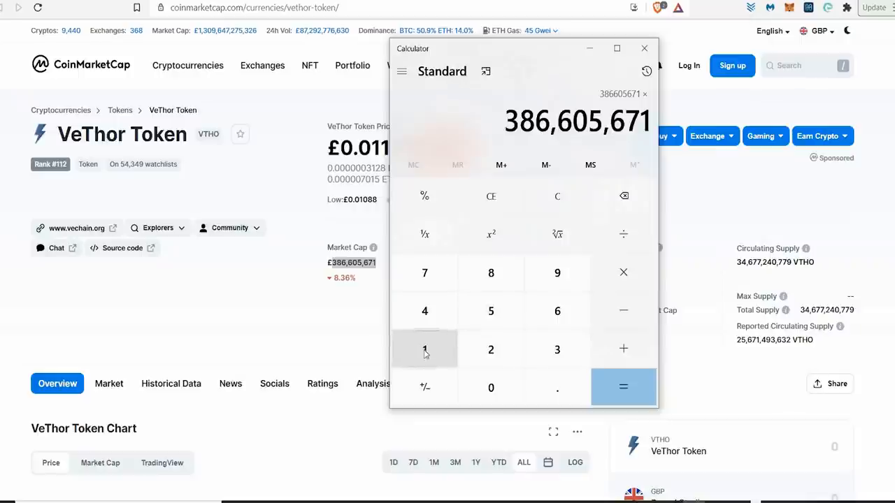
left_click(623, 388)
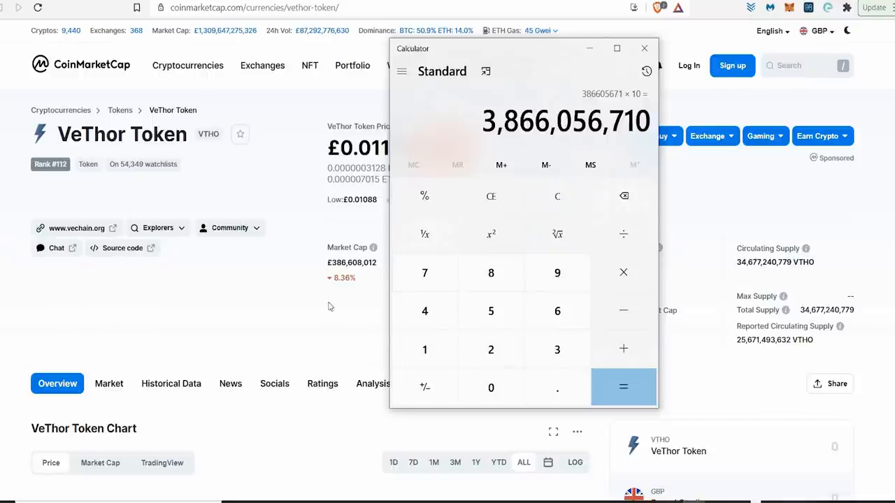
left_click(643, 49)
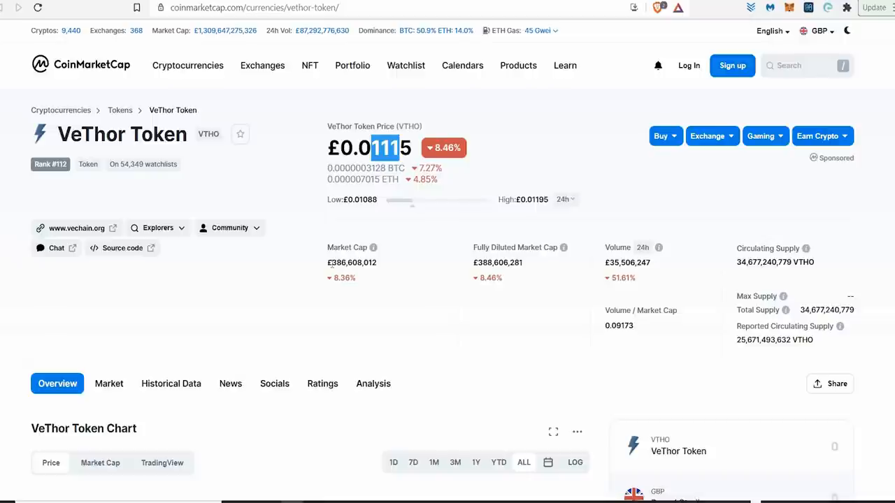
Step: Multiply the 386,608,012 market cap by 100 to get 38,660,801,200, then show vechain.org
double_click(351, 262)
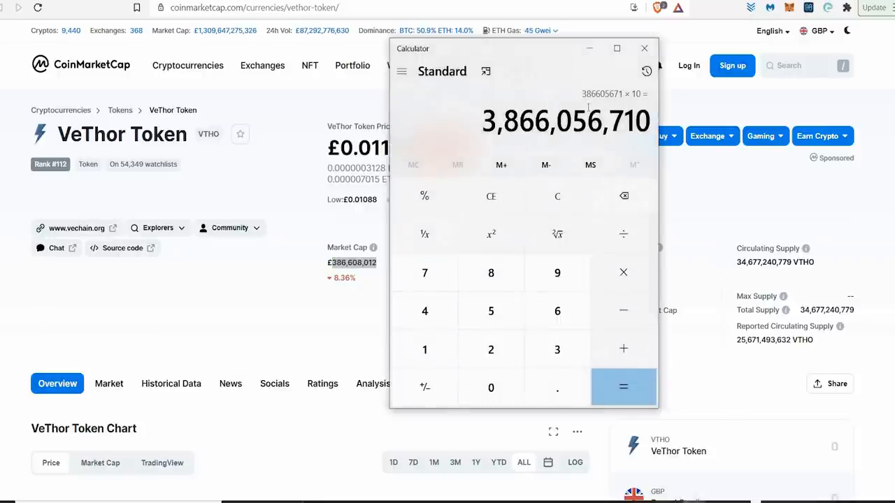
left_click(558, 196)
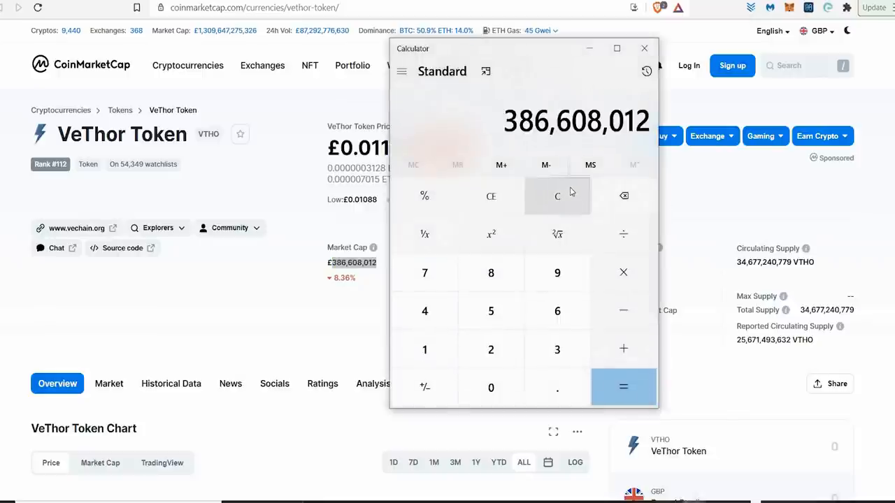
left_click(623, 272)
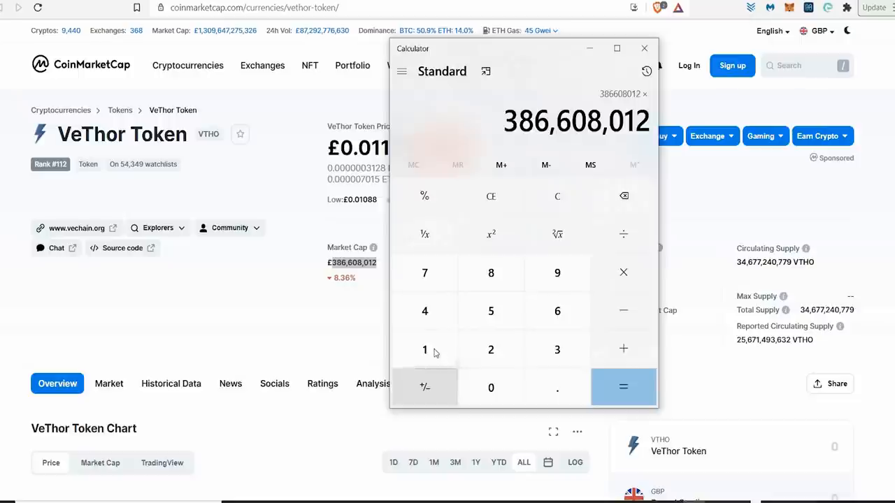
left_click(623, 387)
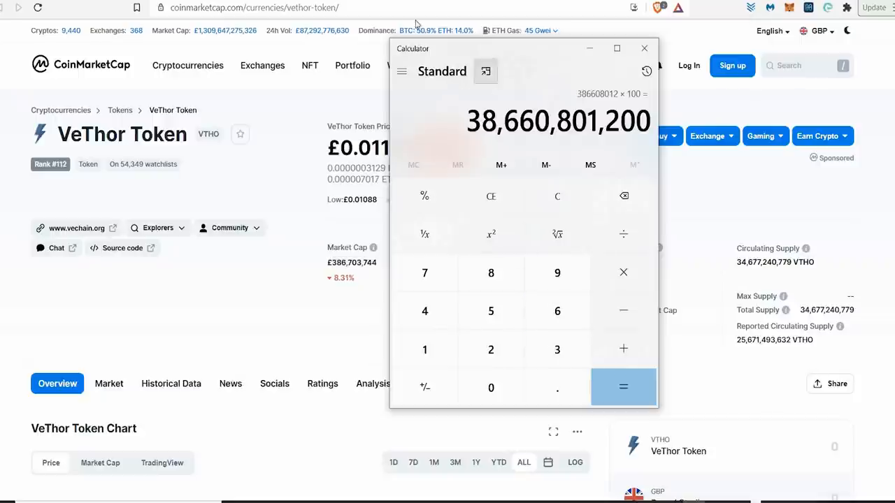
left_click(82, 228)
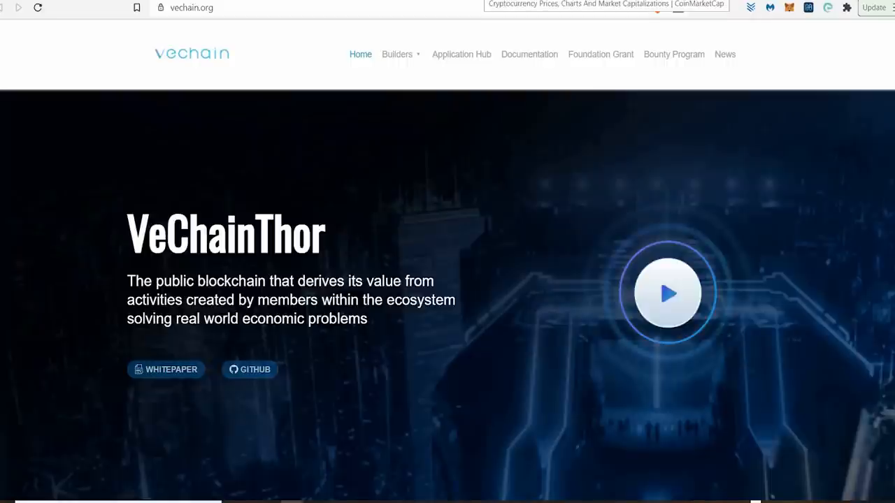
Step: Return to VeThor Token's CoinMarketCap page, now £0.01115, down 8.39%
left_click(605, 4)
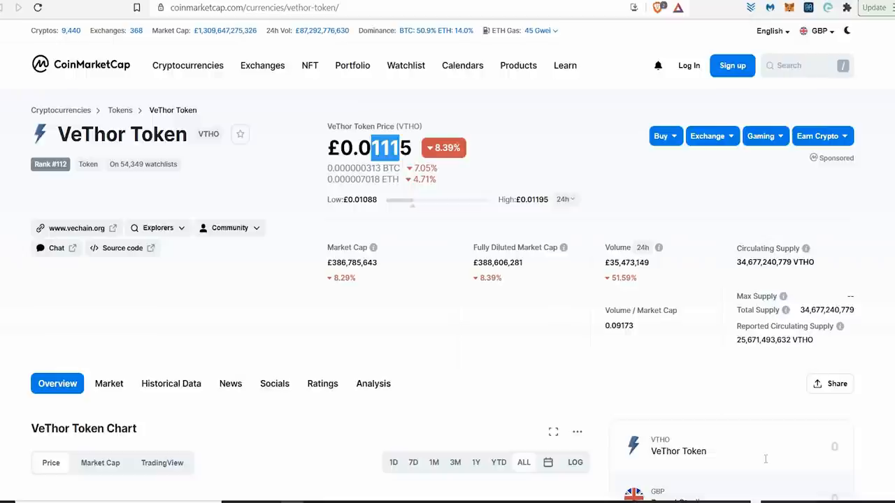
mouse_move(766, 460)
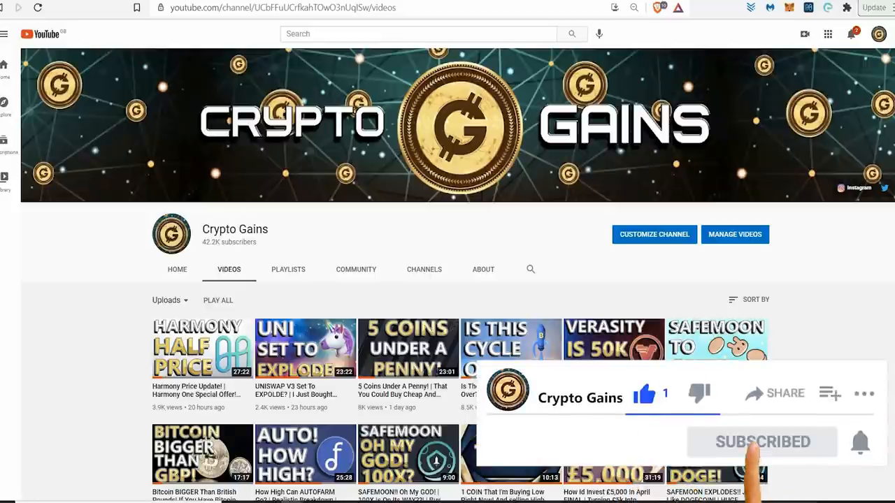
Step: Bring up the Crypto Gains Patreon membership page
left_click(860, 442)
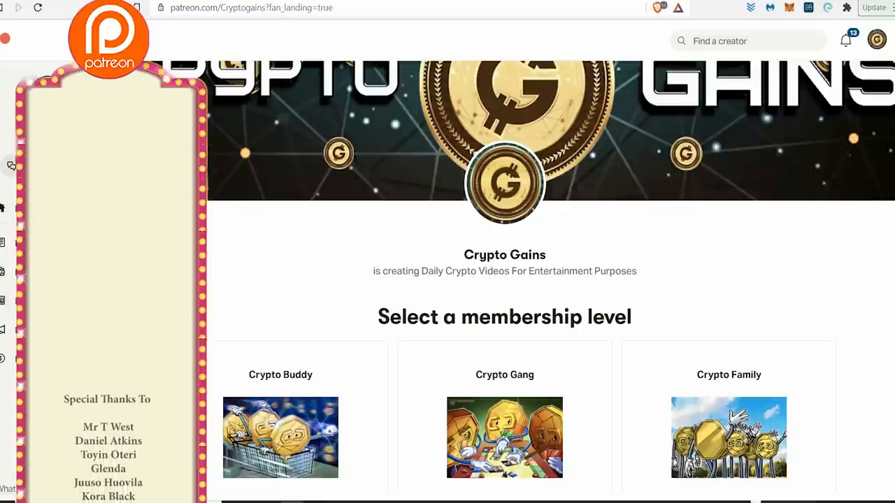
Step: Scroll through the Patreon membership page's supporter thank-you list
scroll("down", 3)
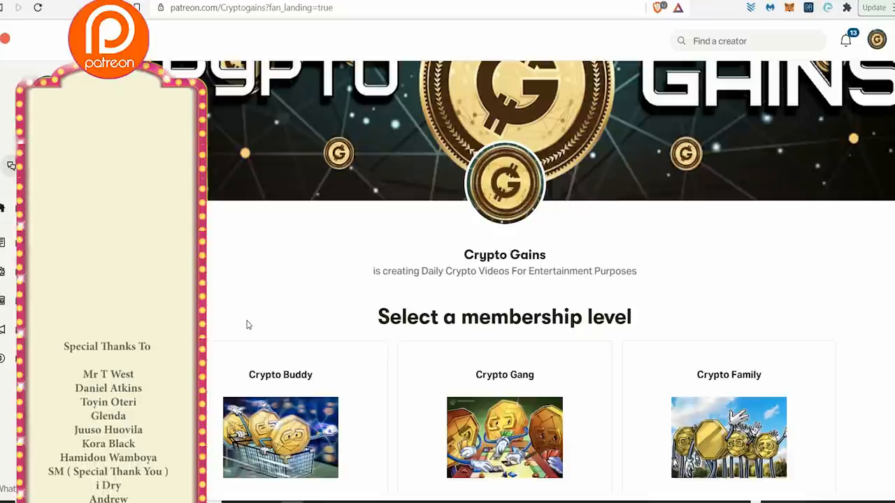
scroll("down", 3)
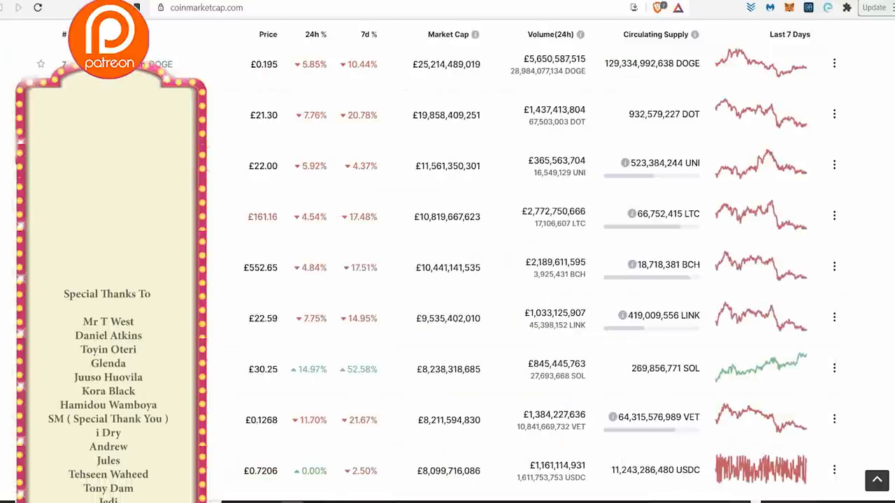
scroll("up", 3)
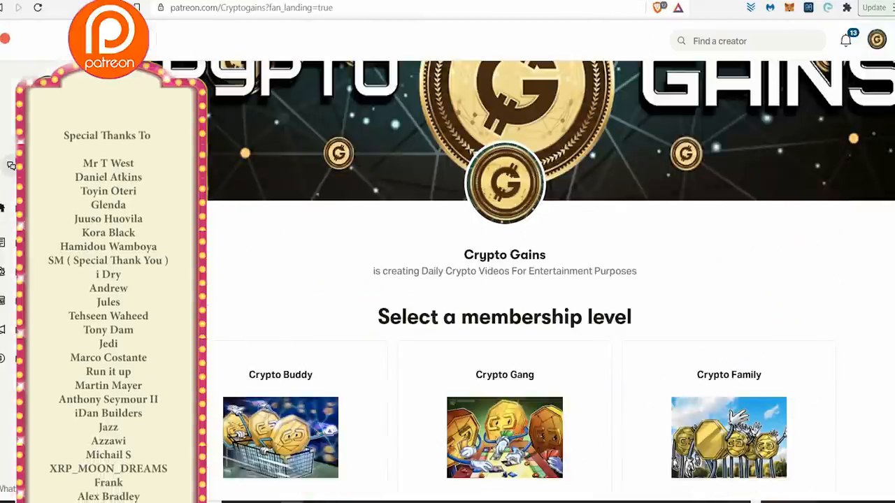
scroll("down", 3)
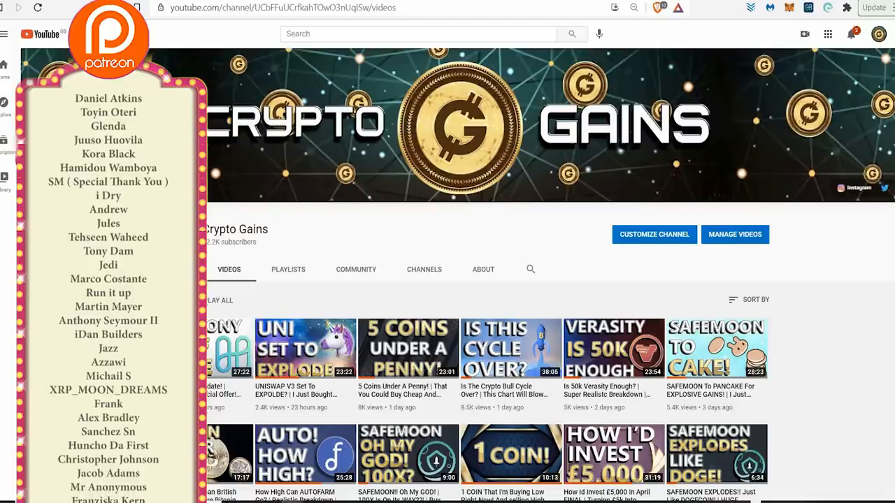
Step: Scroll down the Crypto Gains YouTube videos page through further rows of uploads
scroll("down", 3)
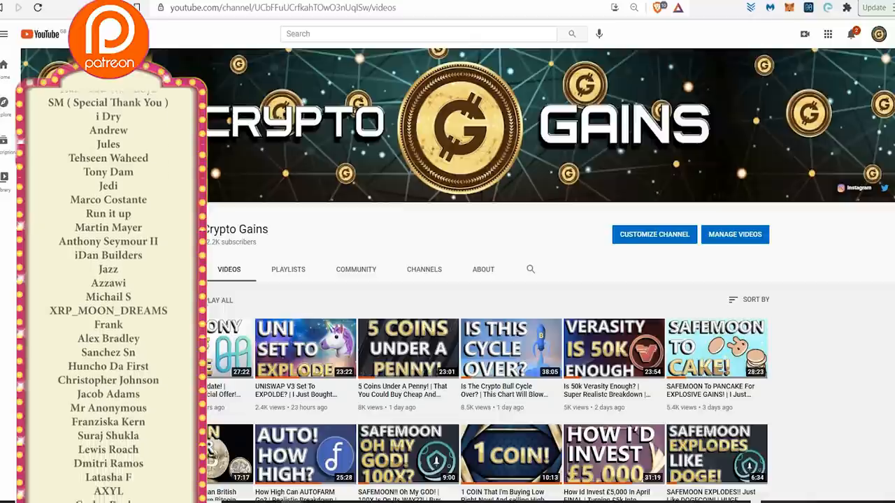
scroll("down", 3)
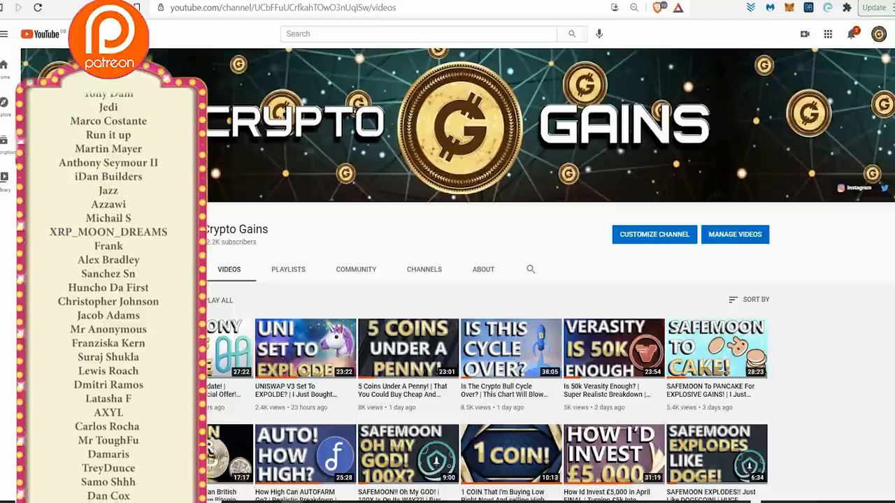
scroll("down", 3)
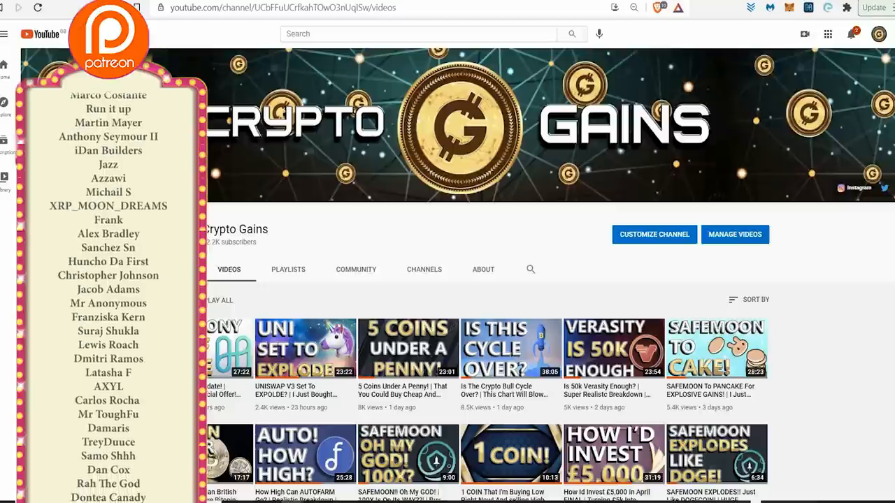
scroll("down", 3)
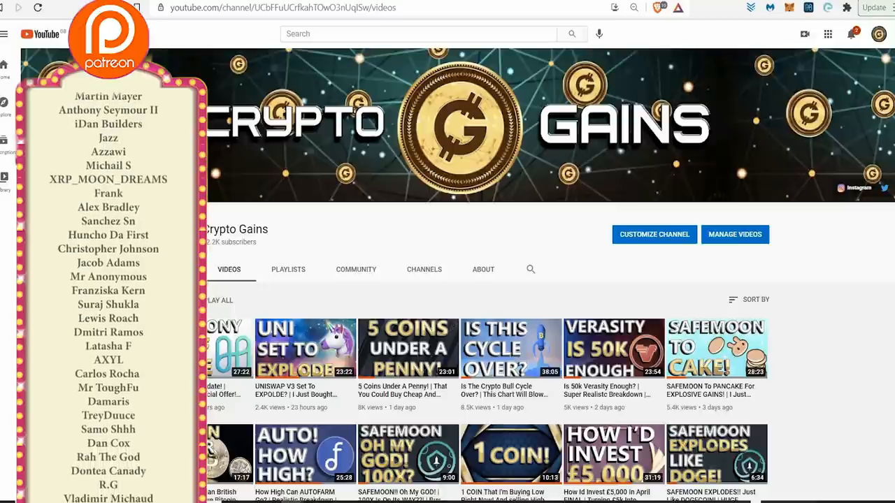
scroll("down", 3)
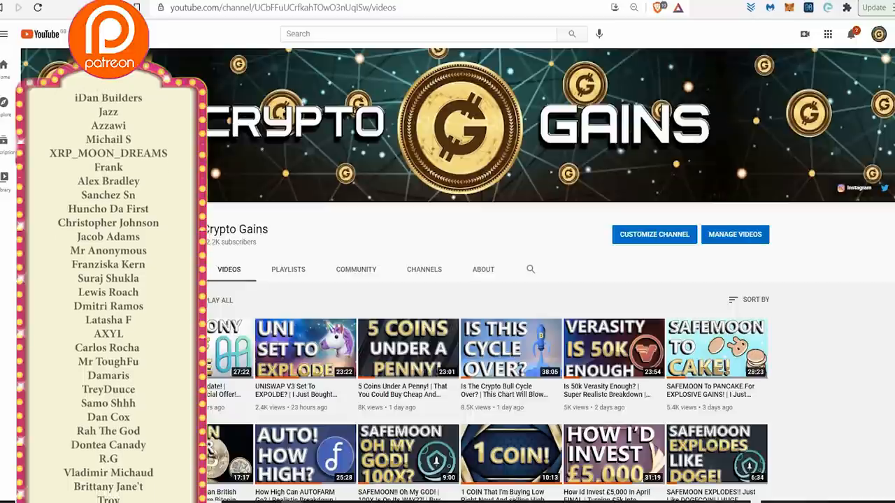
scroll("down", 3)
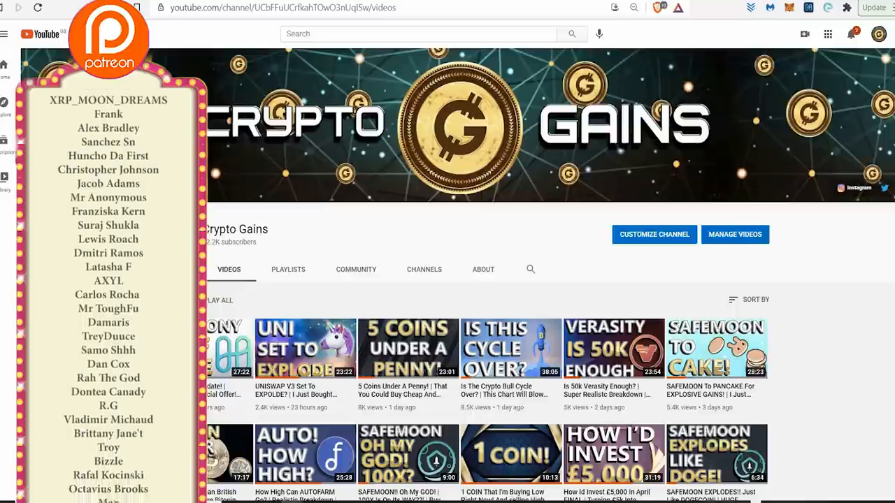
scroll("up", 3)
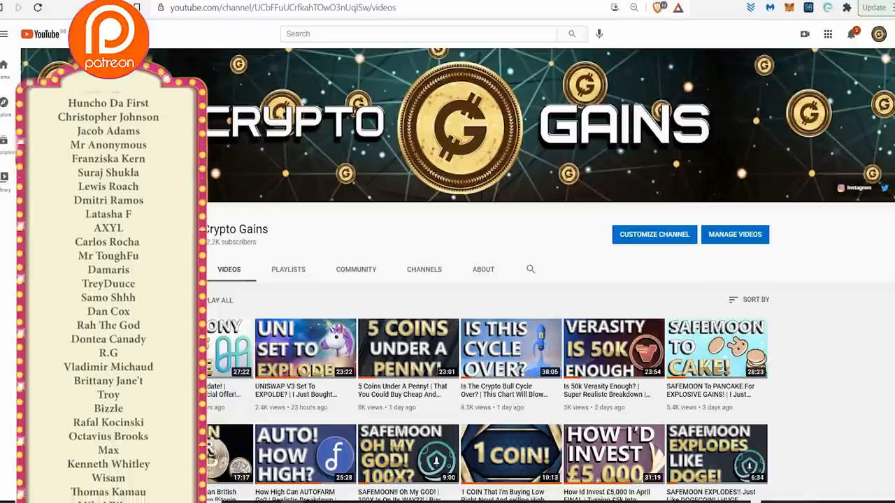
scroll("down", 3)
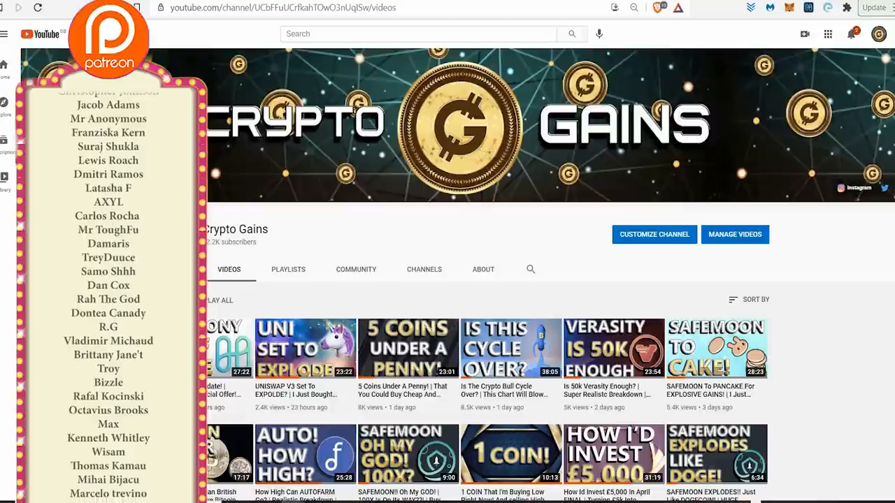
scroll("down", 3)
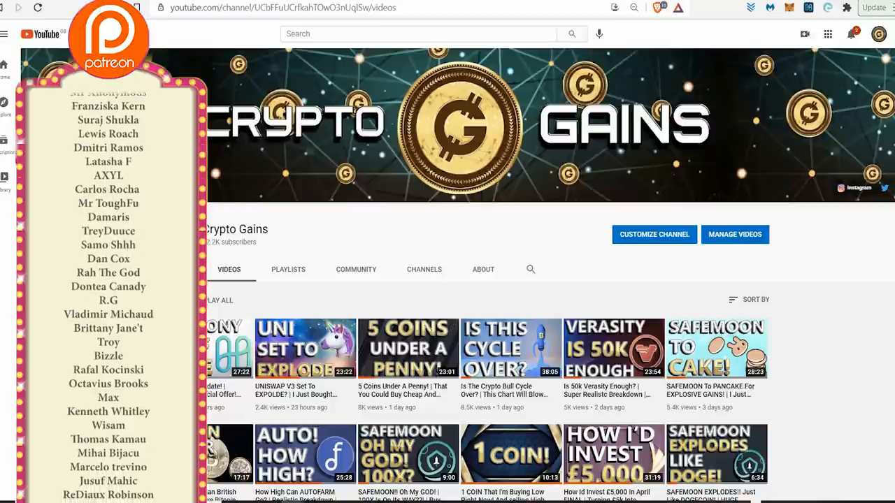
scroll("up", 3)
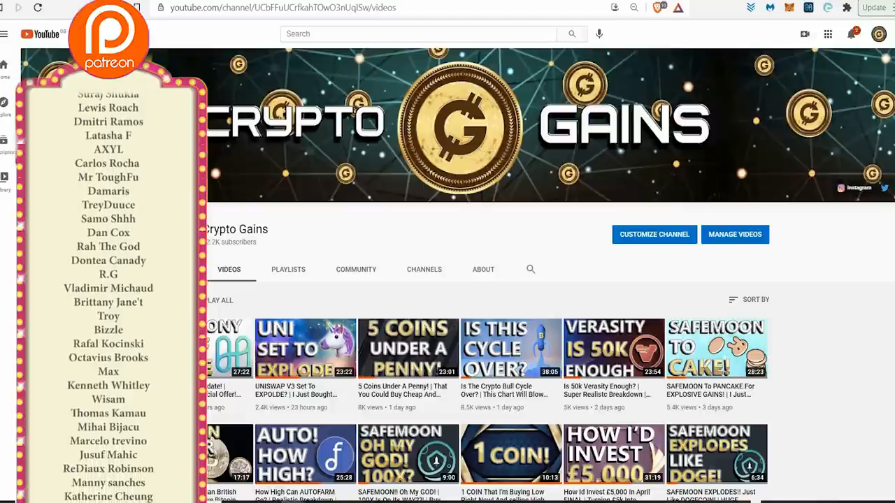
scroll("down", 3)
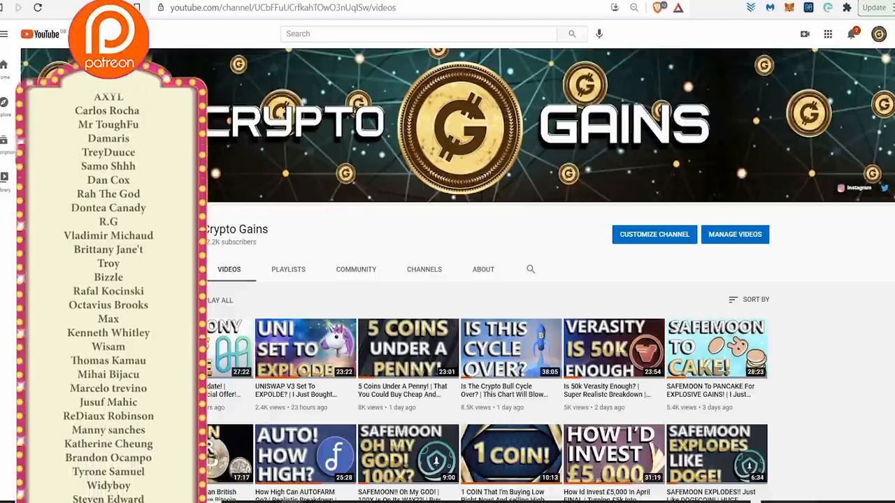
scroll("down", 3)
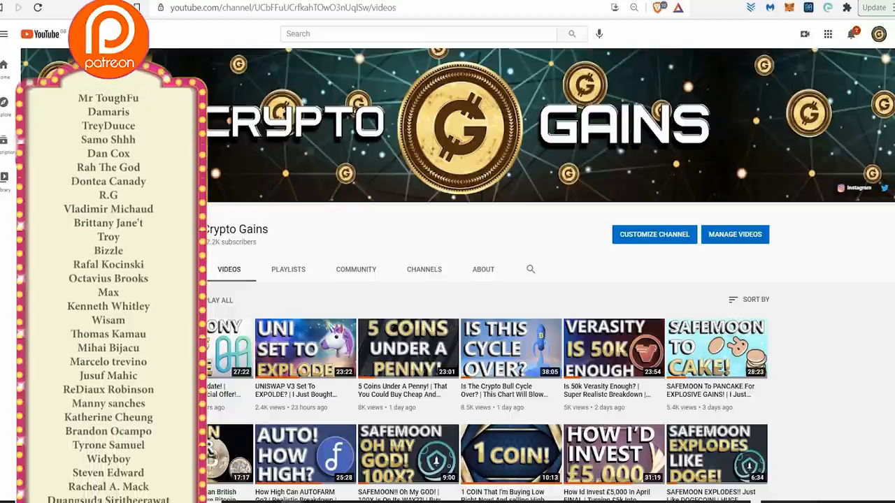
scroll("down", 3)
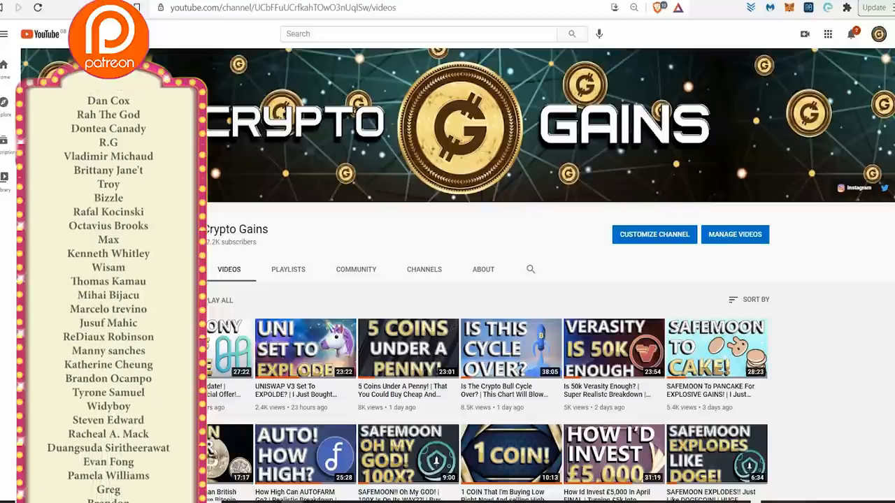
scroll("down", 3)
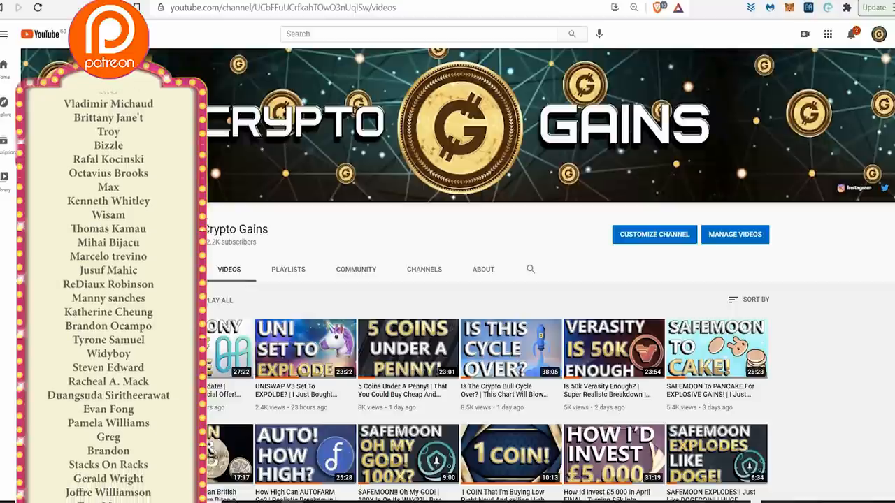
scroll("down", 3)
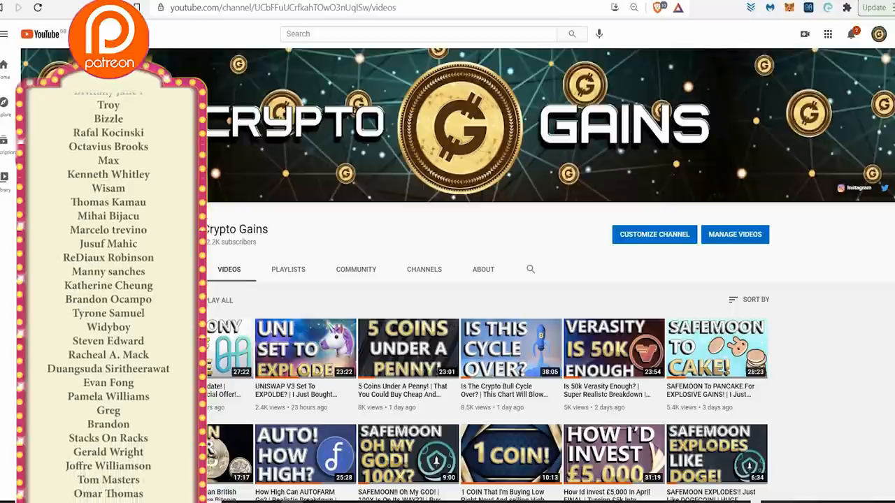
scroll("down", 3)
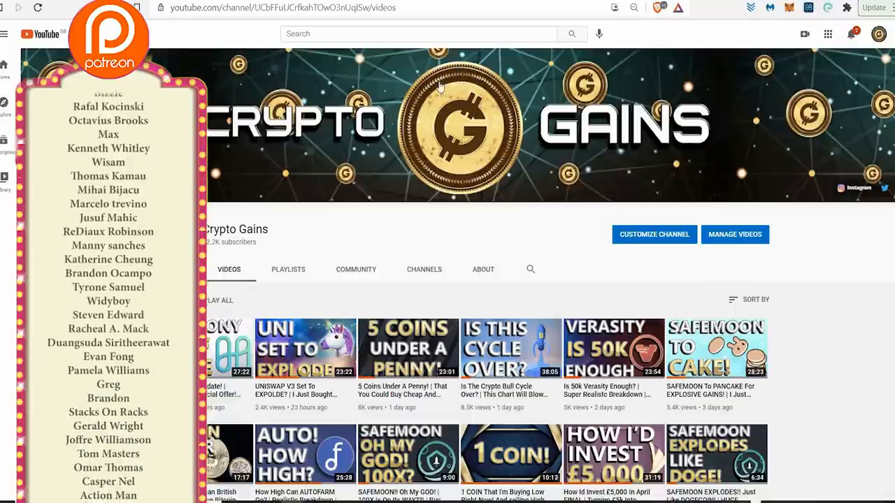
scroll("down", 3)
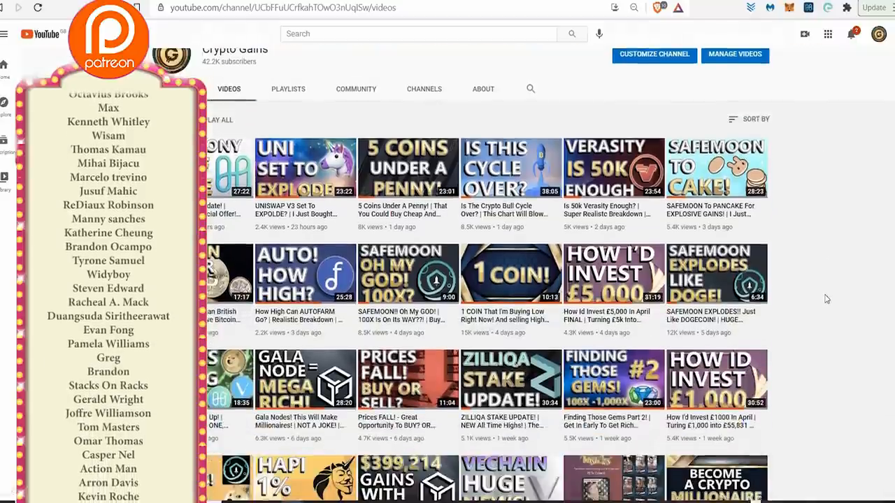
Step: Scroll further down to the ICON, VeChain staking and XRP prediction videos
scroll("down", 3)
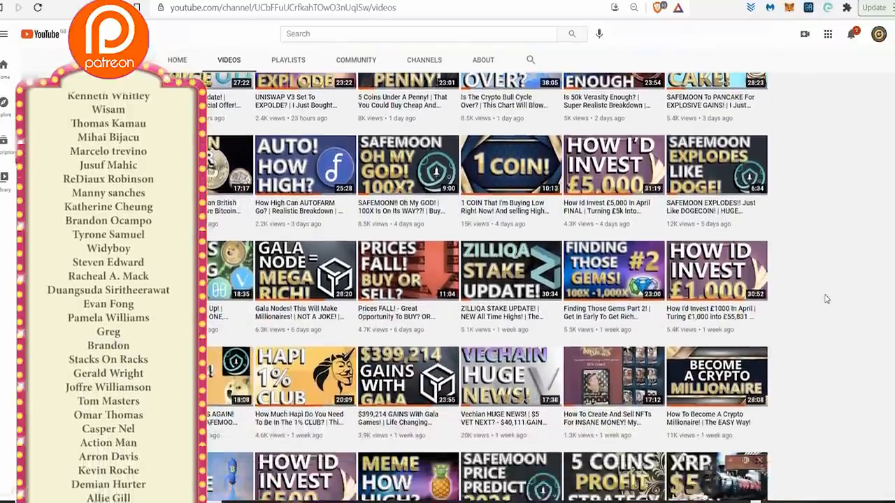
scroll("down", 3)
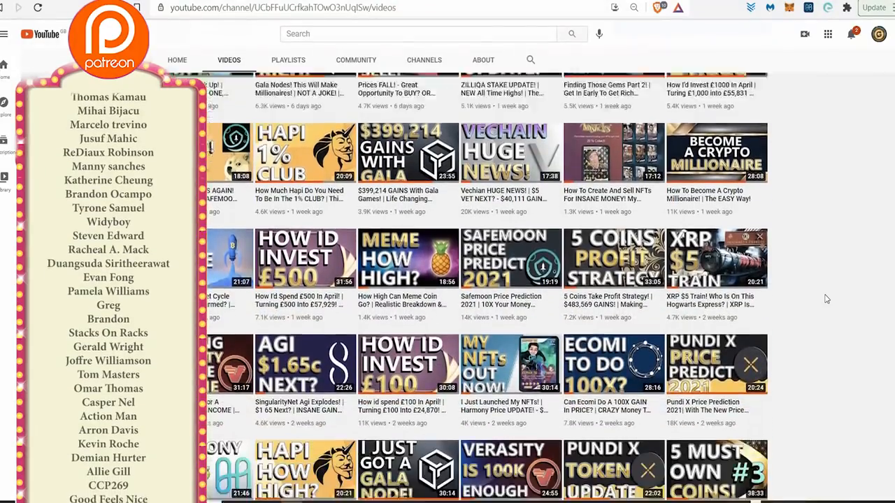
scroll("down", 3)
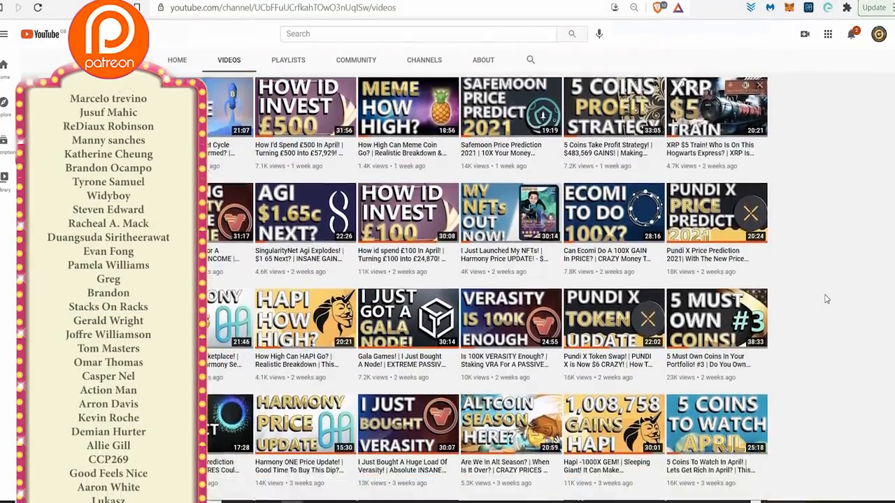
scroll("down", 3)
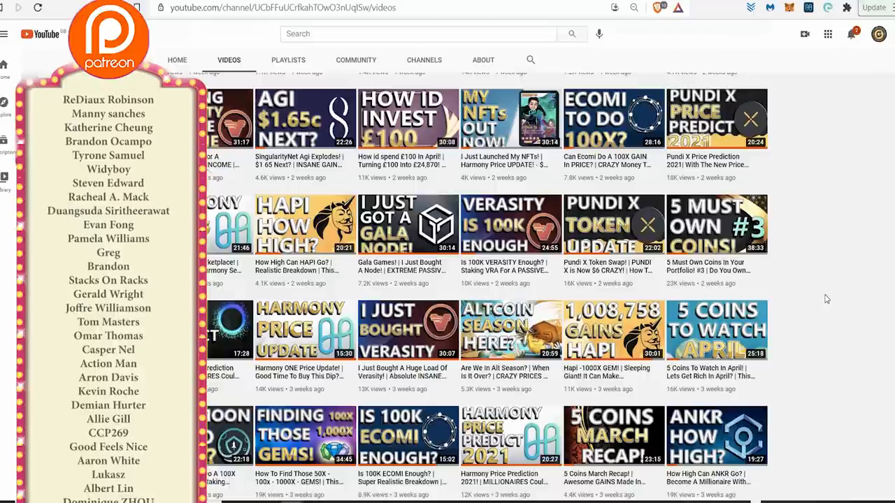
scroll("down", 3)
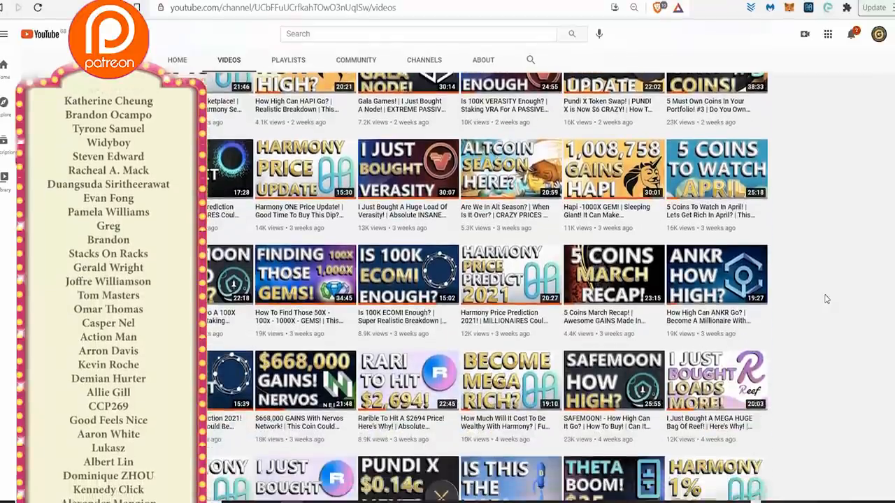
scroll("down", 3)
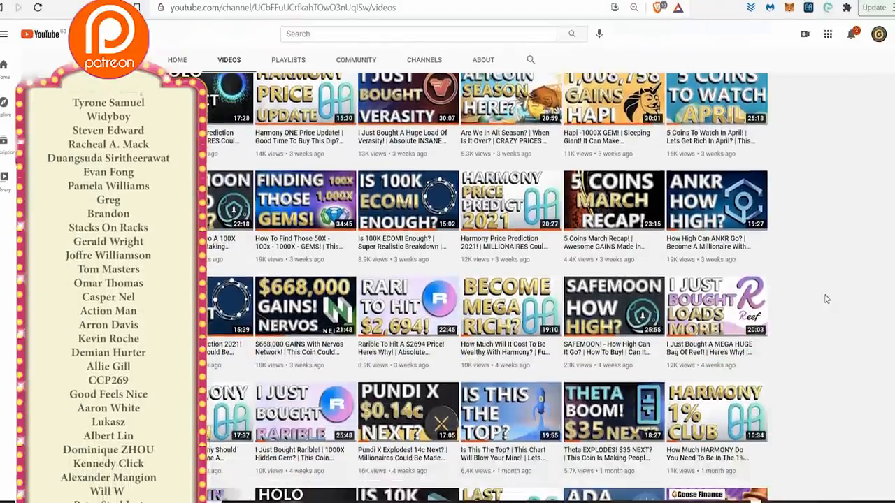
scroll("down", 3)
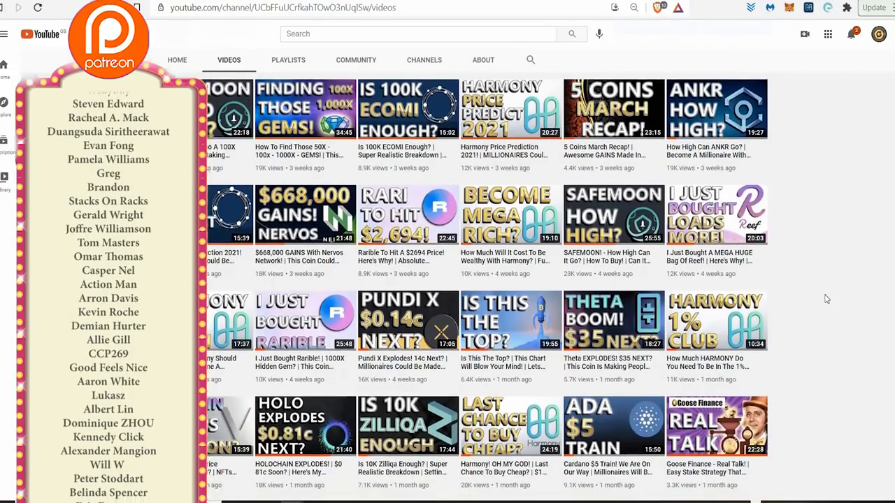
scroll("down", 3)
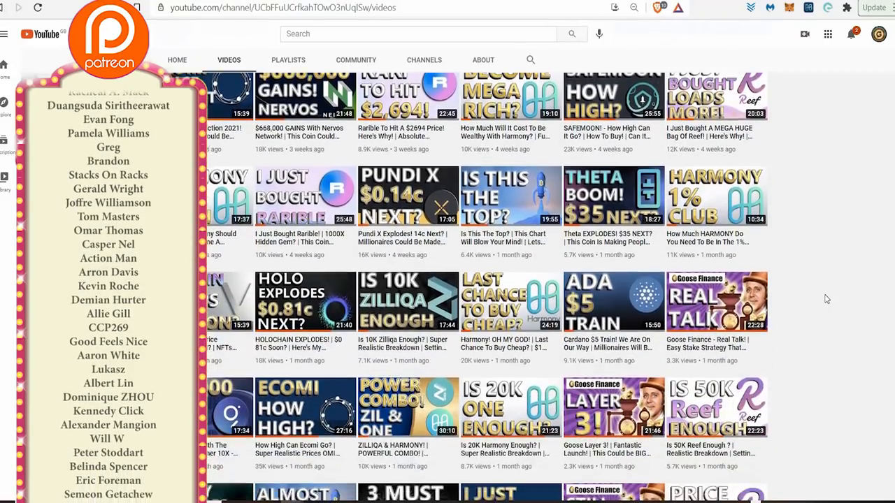
scroll("down", 3)
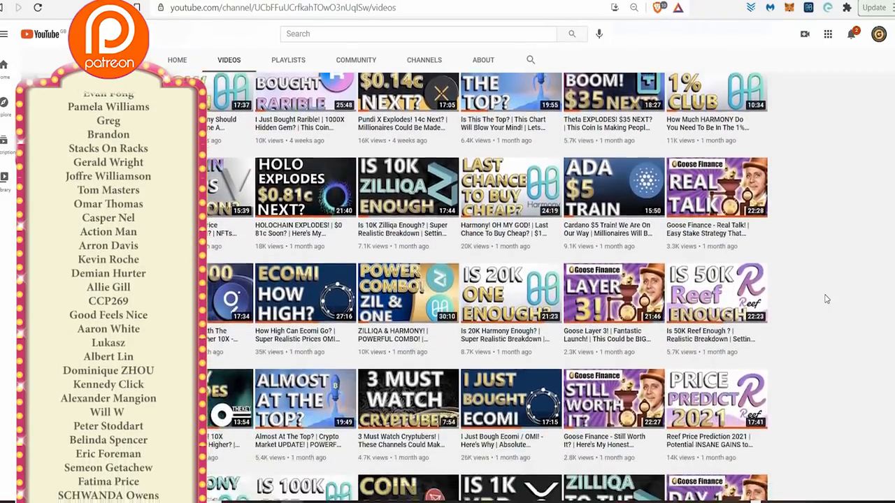
scroll("down", 3)
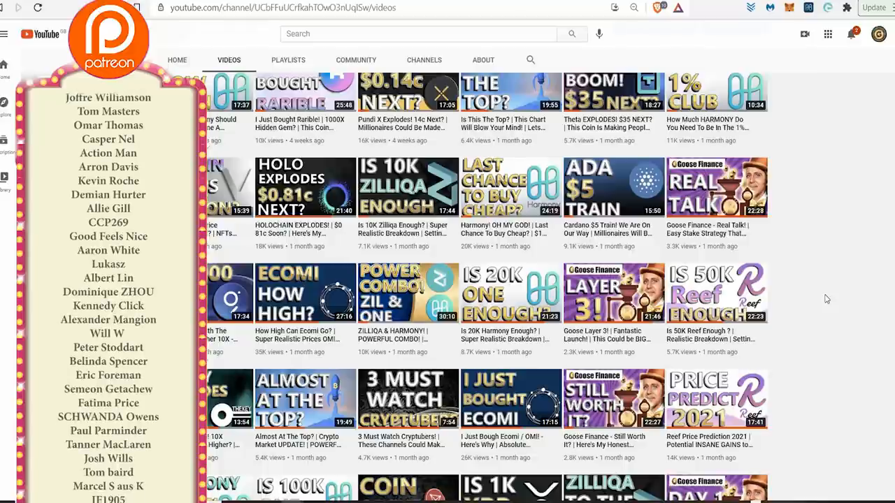
scroll("down", 3)
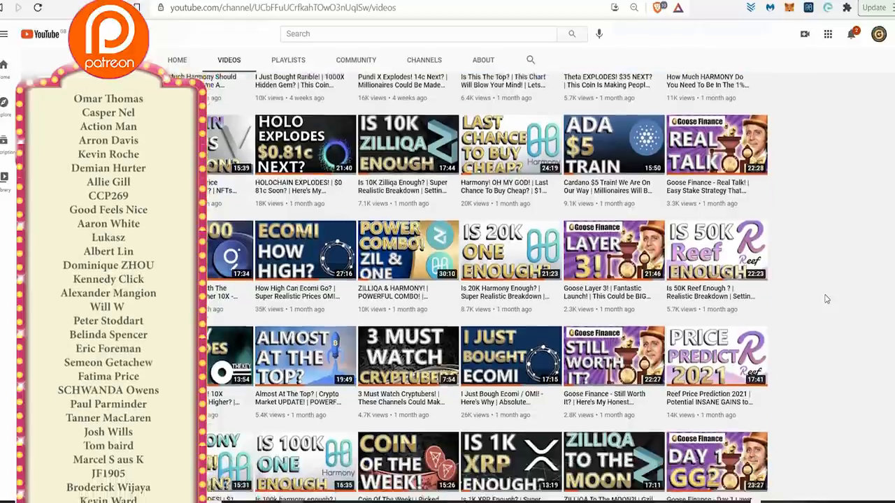
scroll("down", 3)
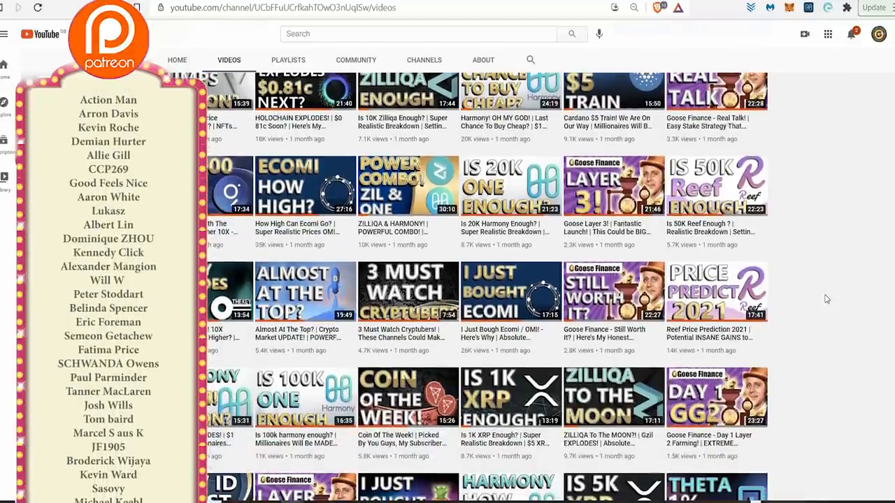
scroll("down", 3)
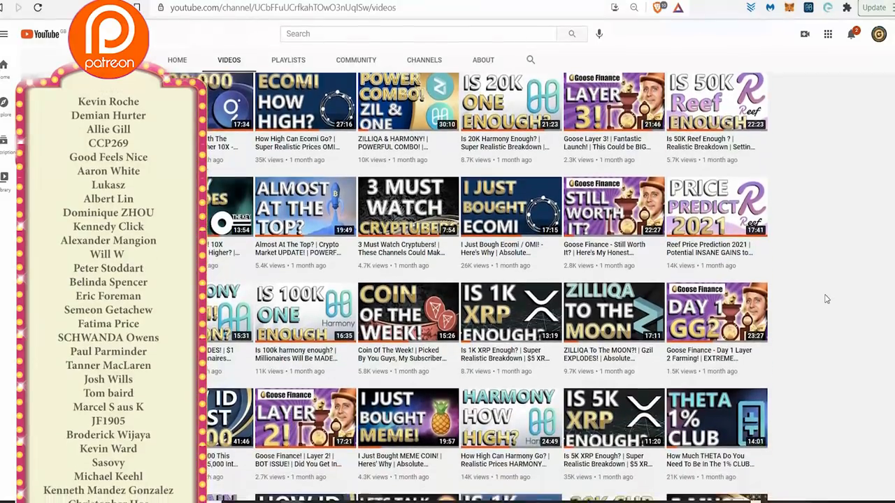
scroll("down", 3)
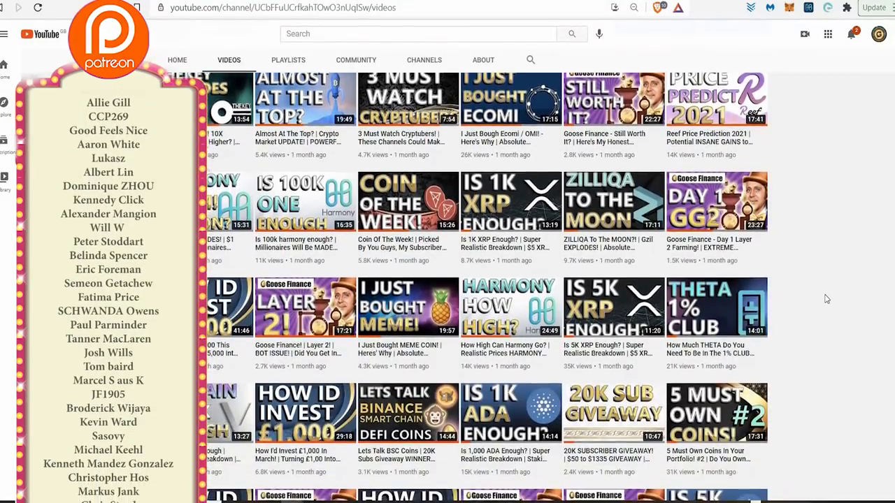
scroll("down", 3)
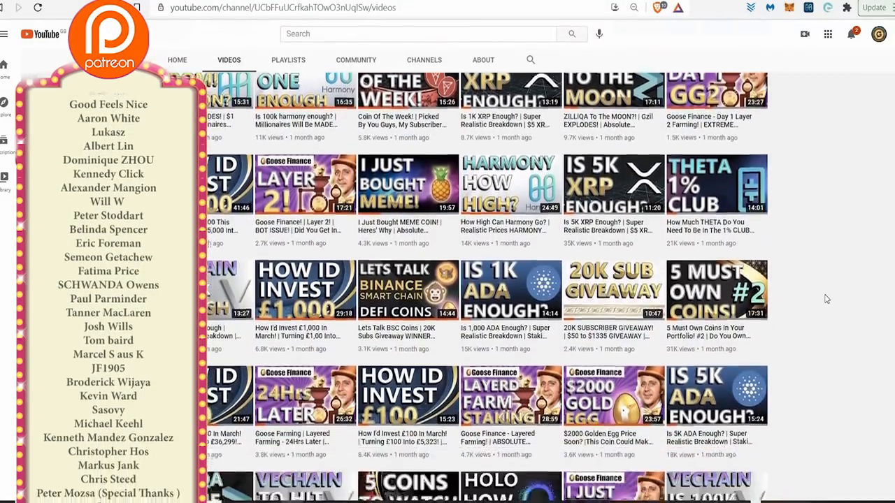
scroll("down", 3)
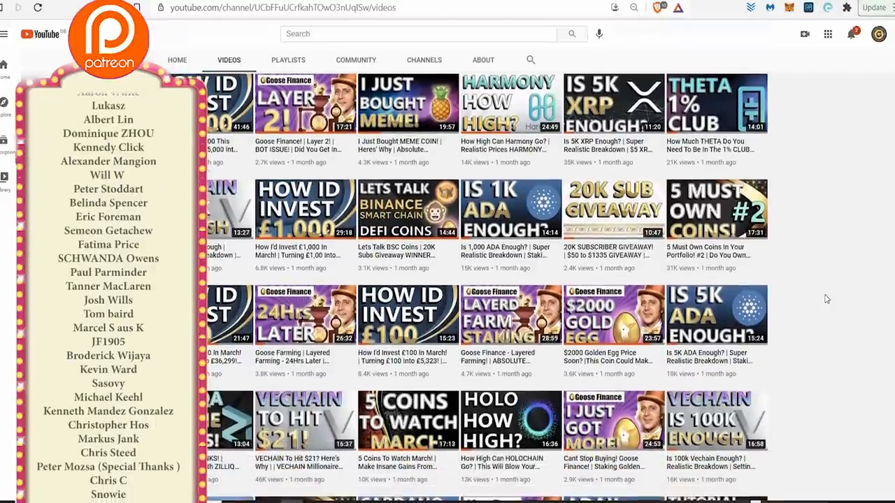
scroll("down", 3)
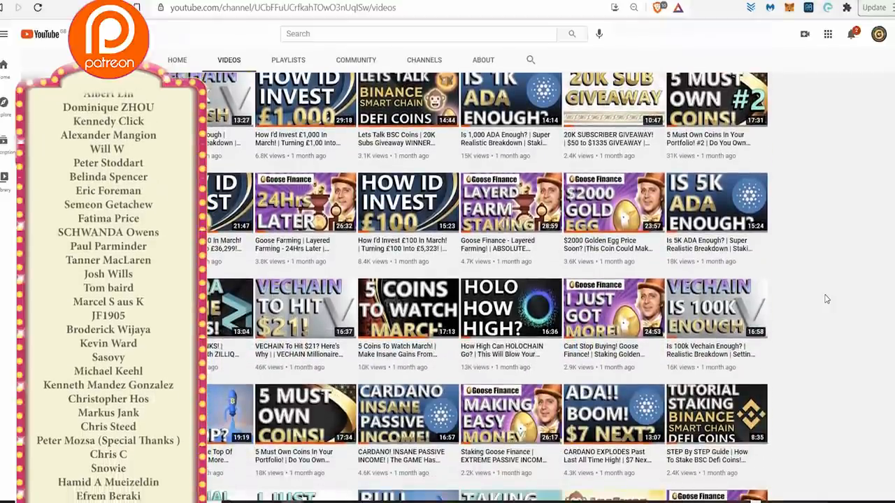
scroll("down", 3)
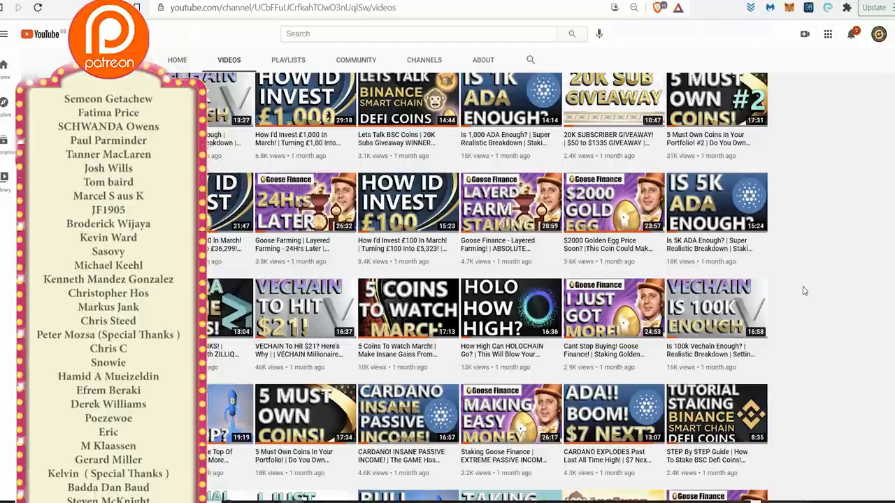
scroll("down", 3)
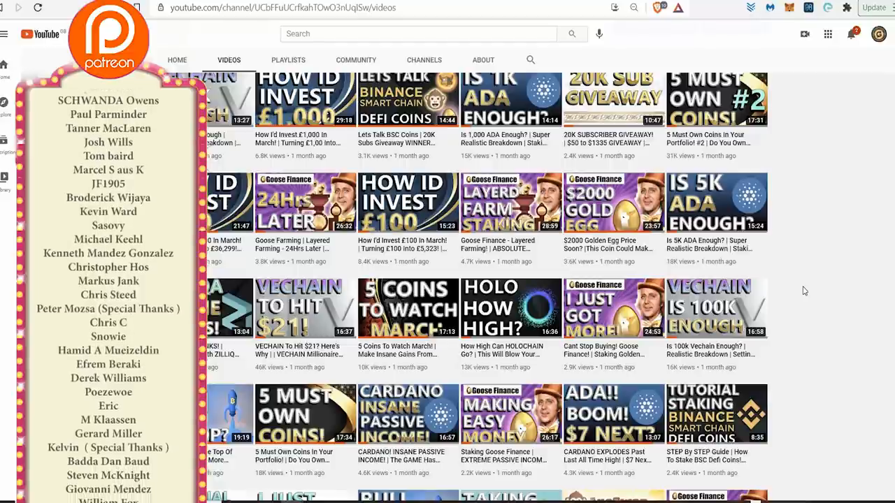
scroll("down", 3)
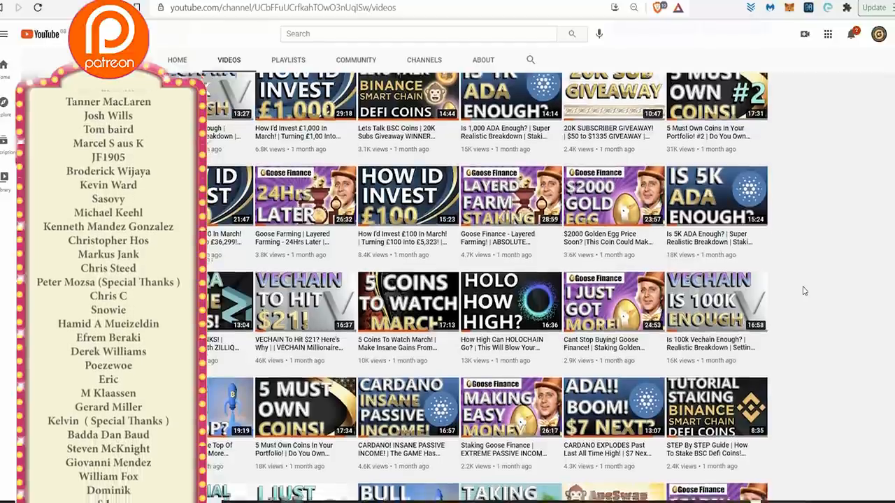
scroll("down", 3)
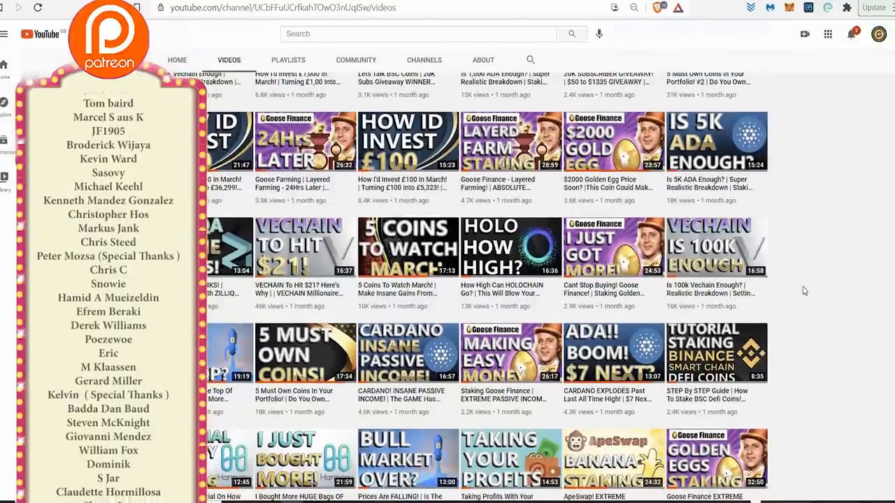
scroll("down", 3)
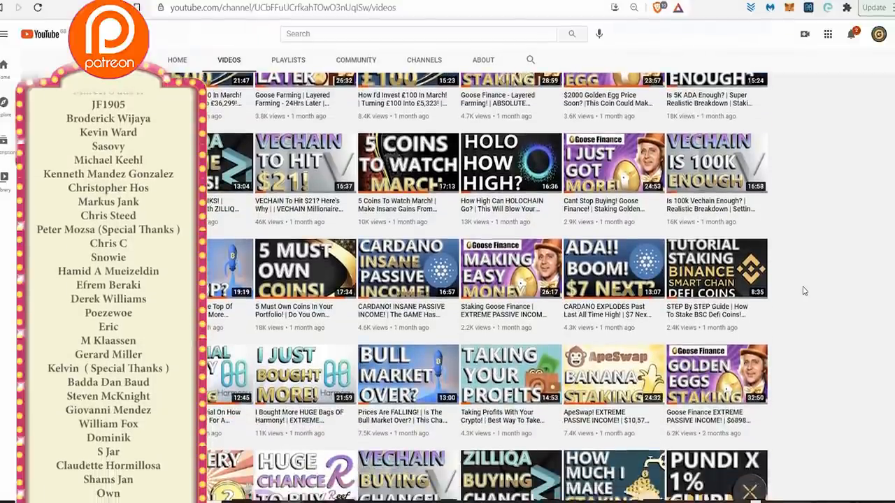
scroll("down", 3)
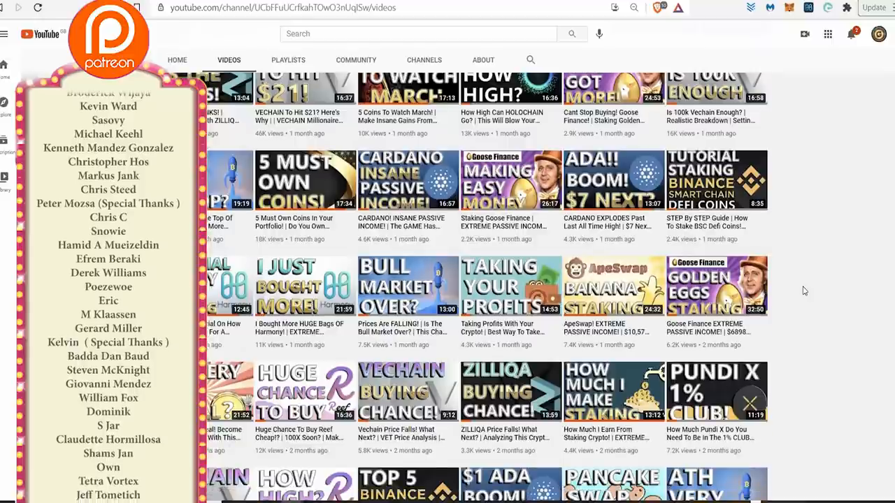
scroll("down", 3)
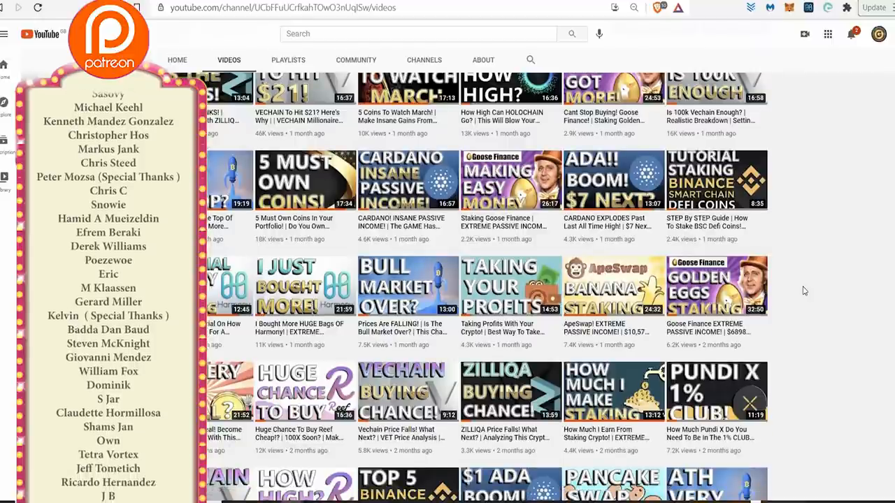
scroll("down", 3)
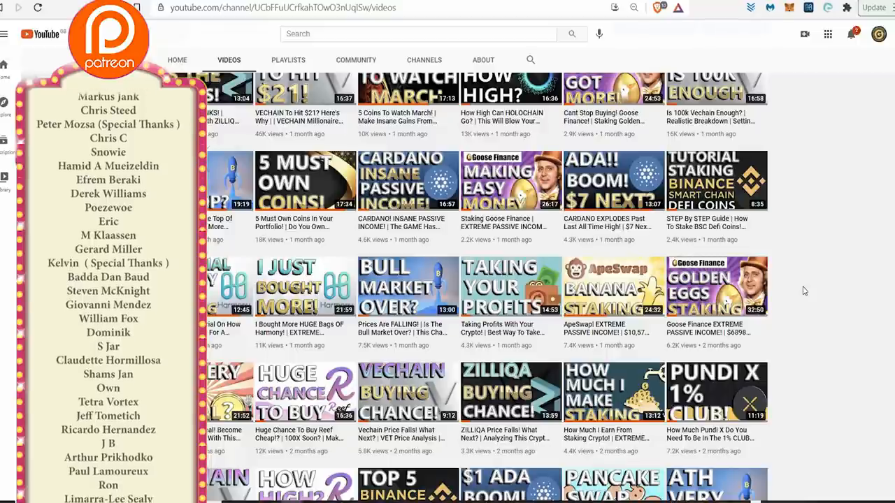
scroll("down", 3)
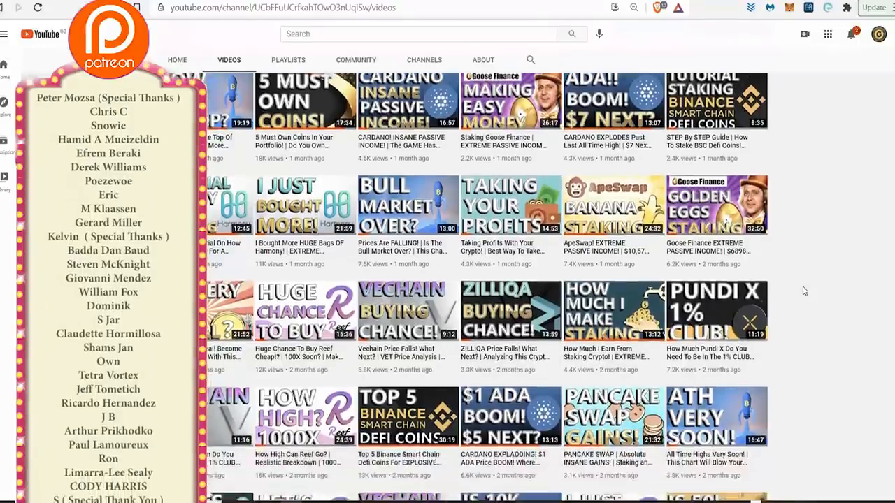
scroll("down", 3)
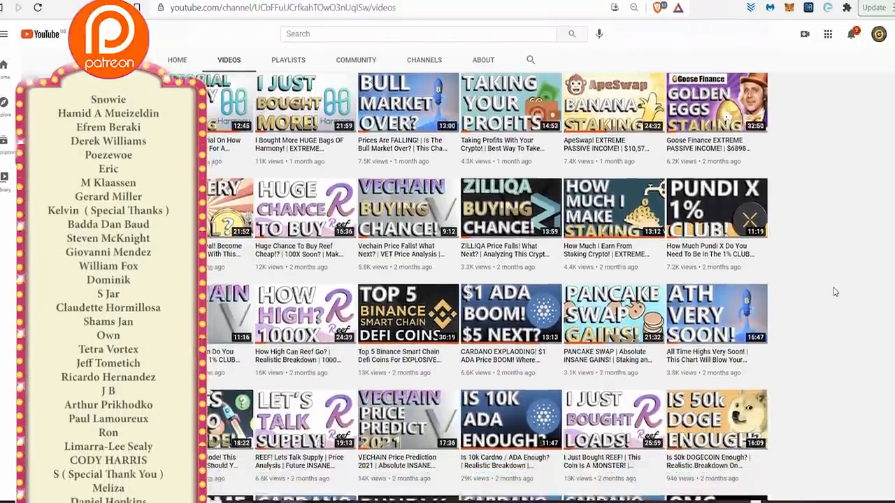
scroll("down", 3)
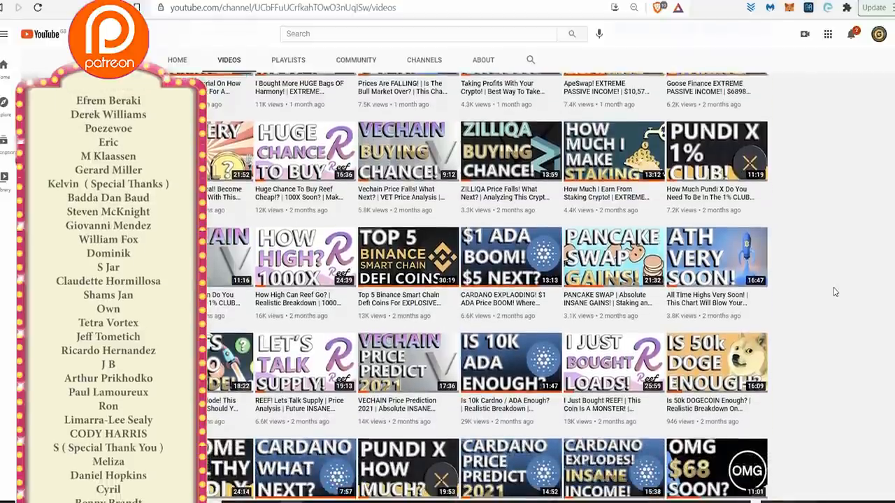
scroll("down", 3)
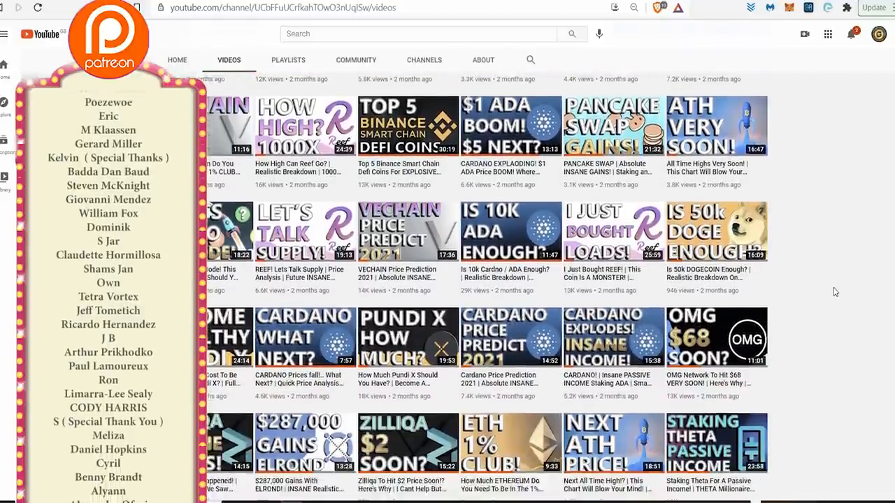
scroll("down", 3)
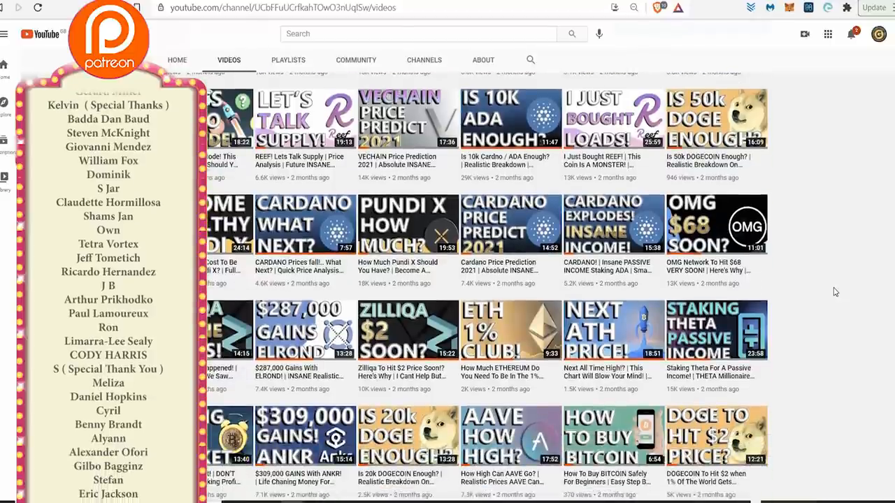
scroll("down", 3)
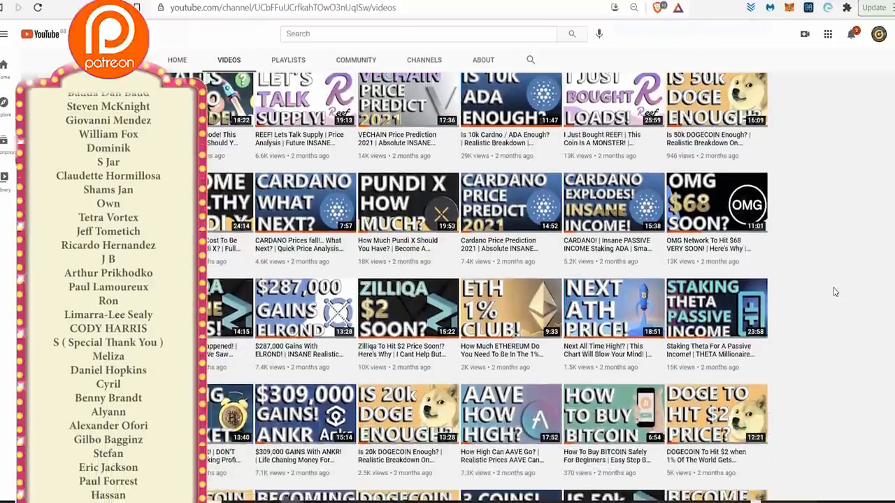
scroll("down", 3)
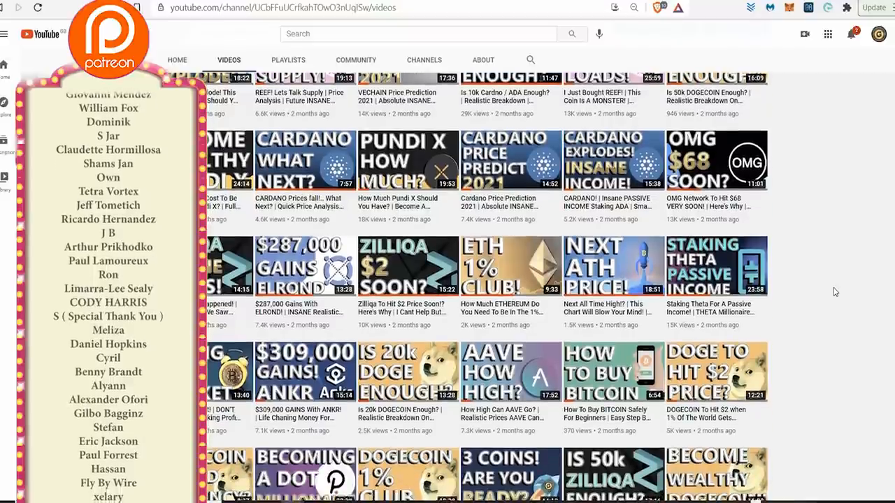
scroll("down", 3)
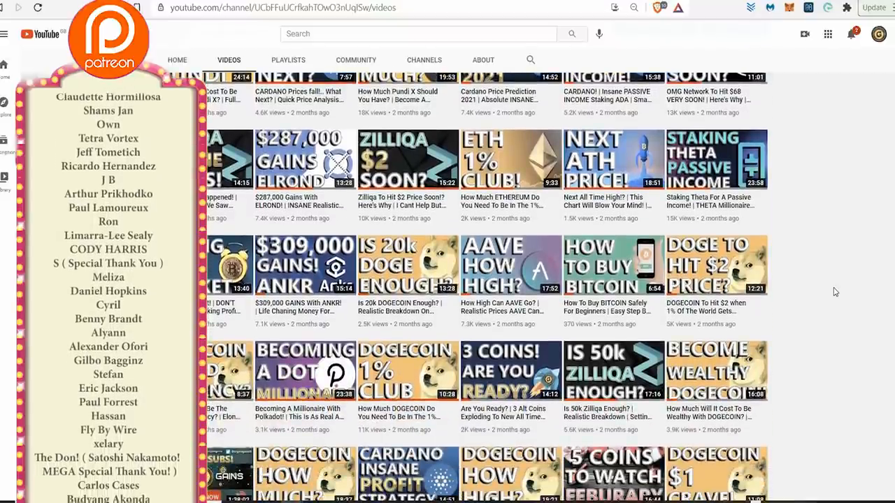
scroll("down", 3)
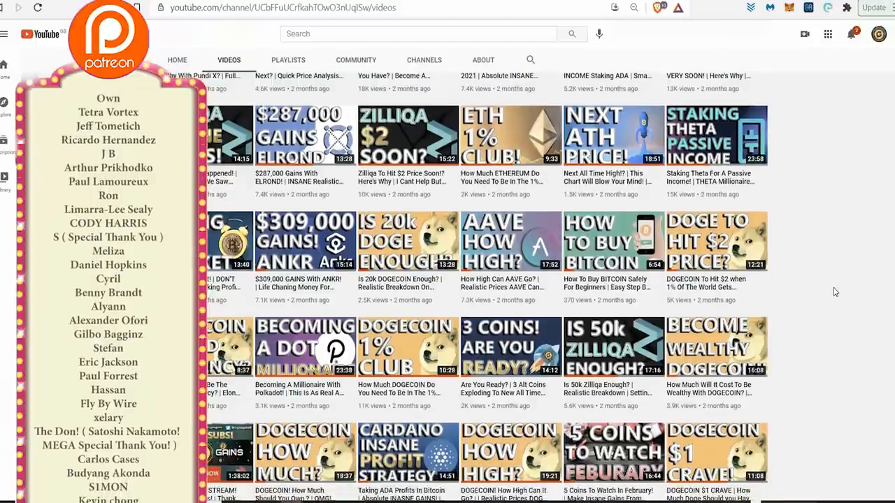
scroll("down", 3)
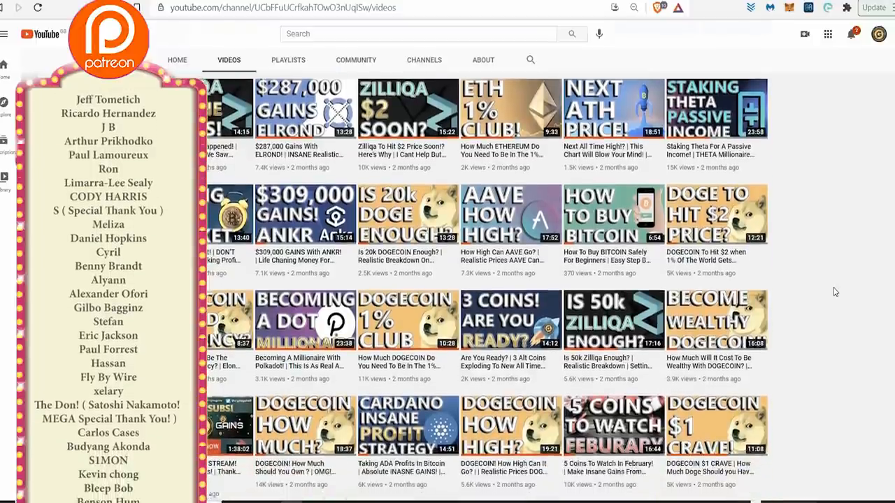
scroll("down", 3)
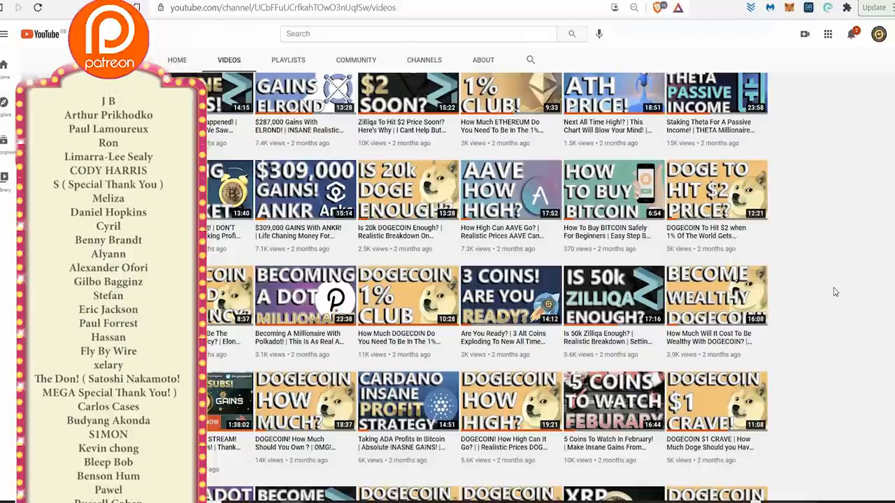
scroll("down", 3)
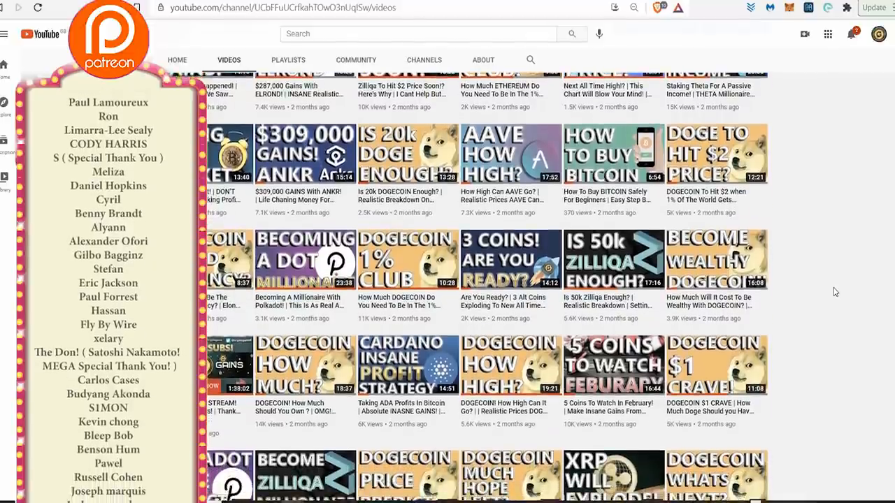
scroll("down", 3)
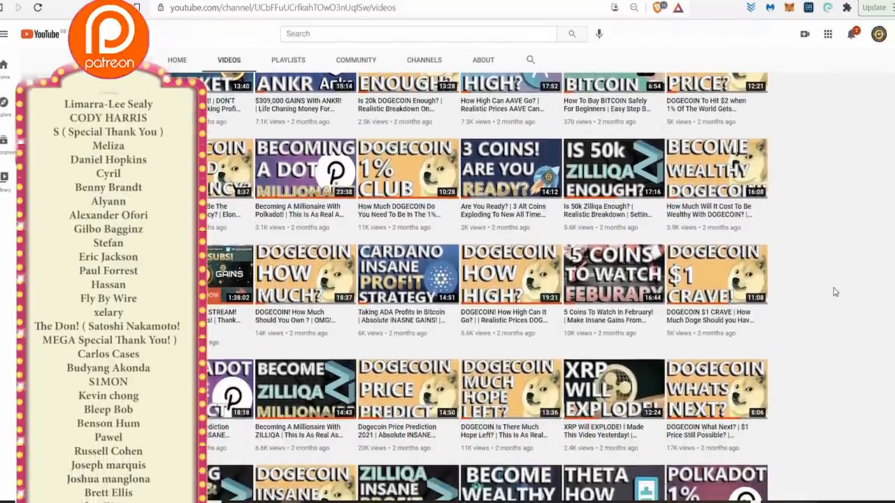
scroll("down", 3)
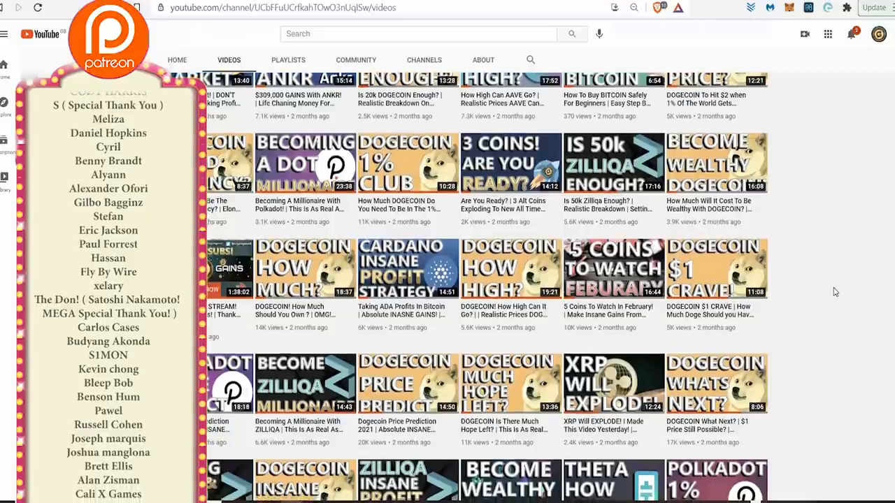
scroll("down", 3)
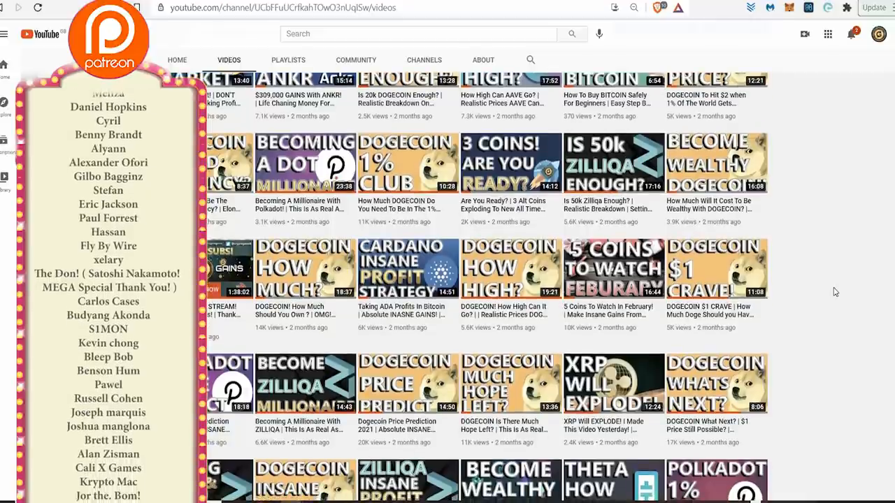
scroll("down", 3)
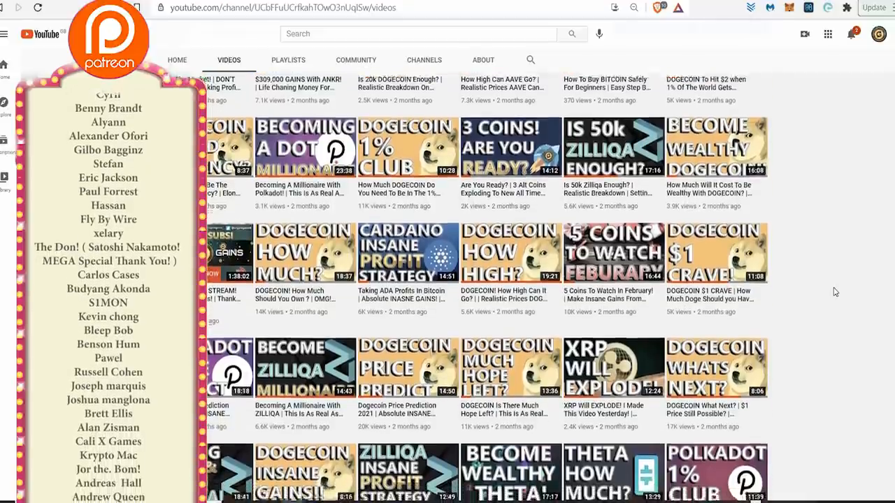
scroll("down", 3)
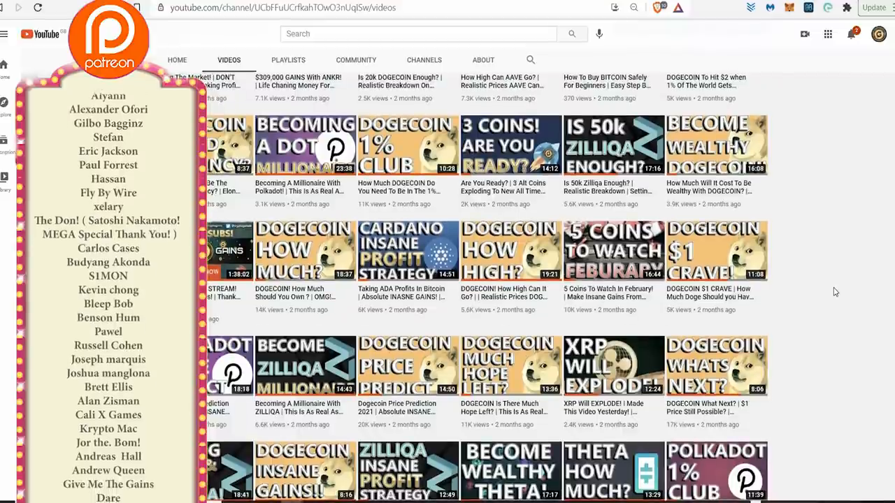
scroll("down", 3)
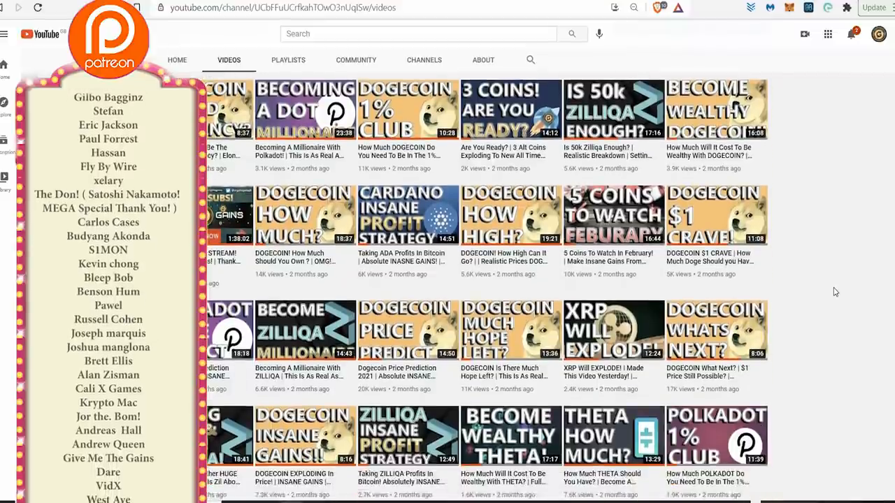
scroll("down", 3)
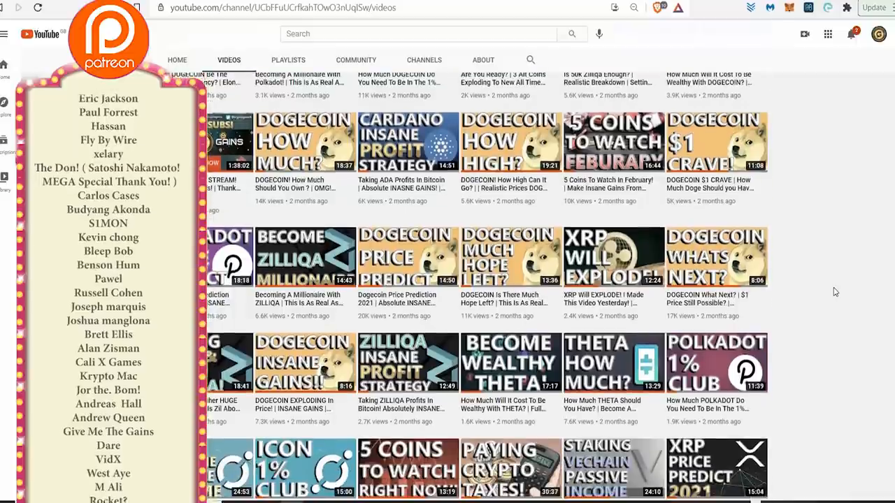
Step: Scroll to the last videos, then back up to the MATIC, crypto portfolio and Theta rows
scroll("down", 3)
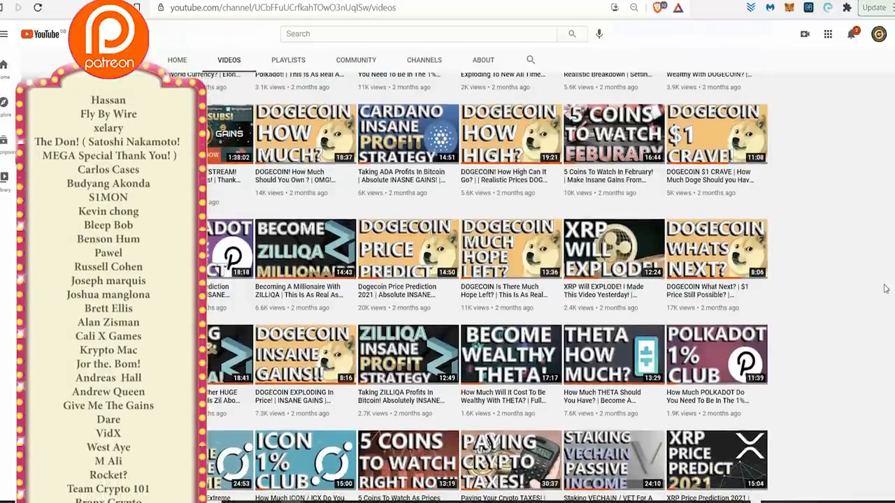
scroll("down", 3)
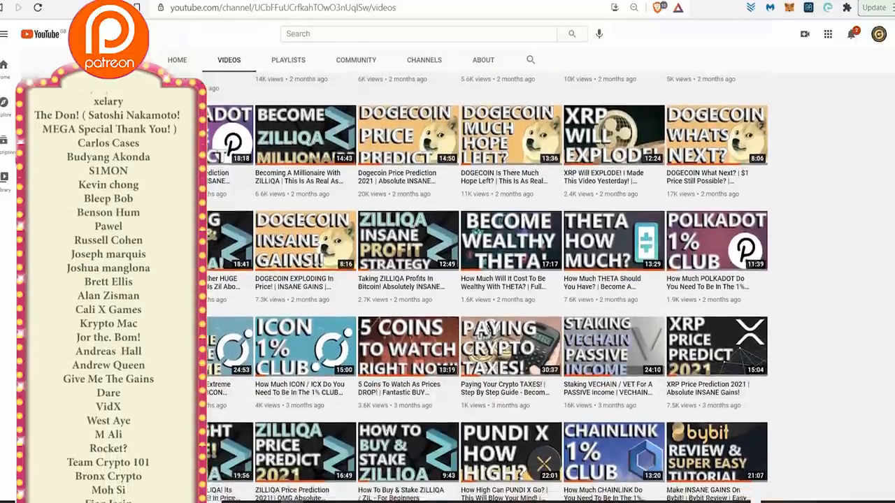
scroll("down", 3)
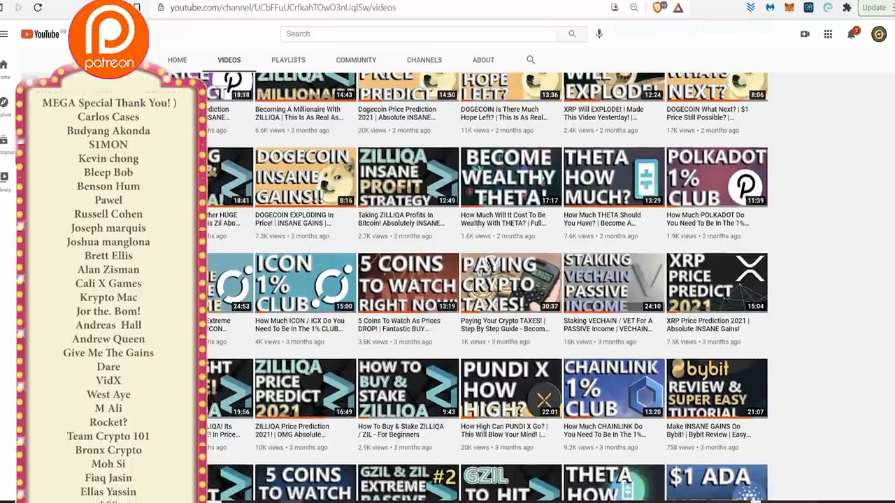
scroll("down", 3)
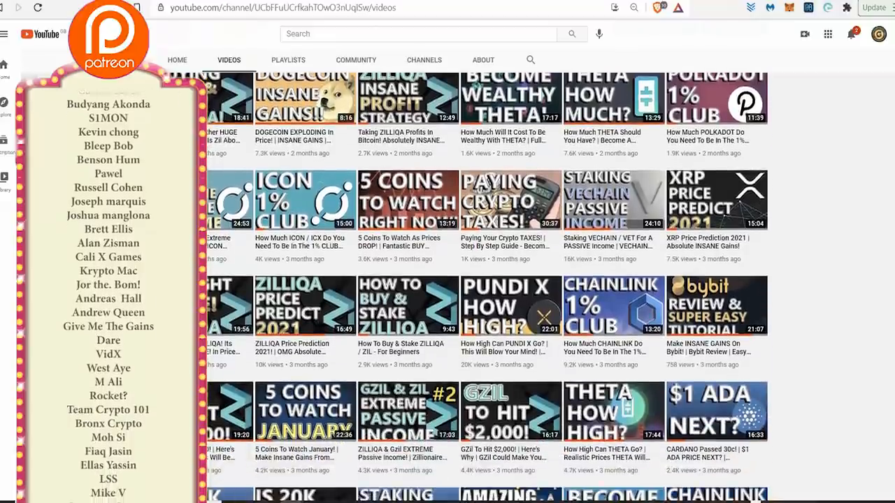
scroll("down", 3)
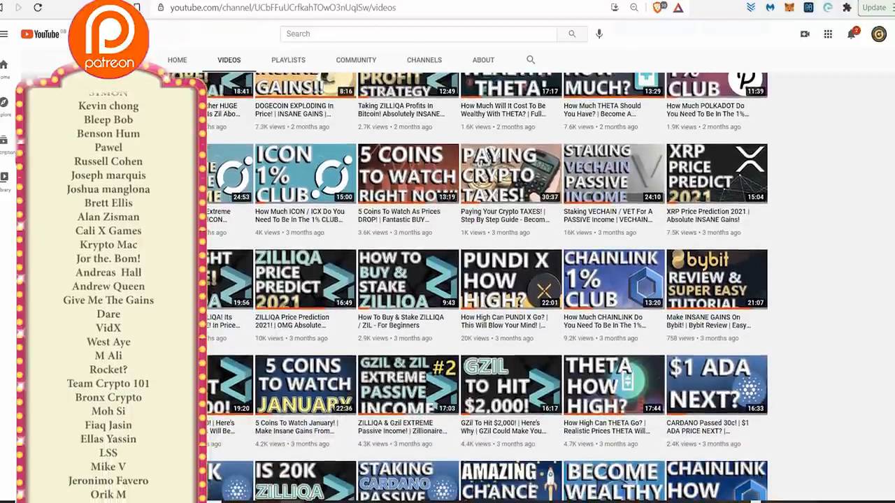
scroll("down", 3)
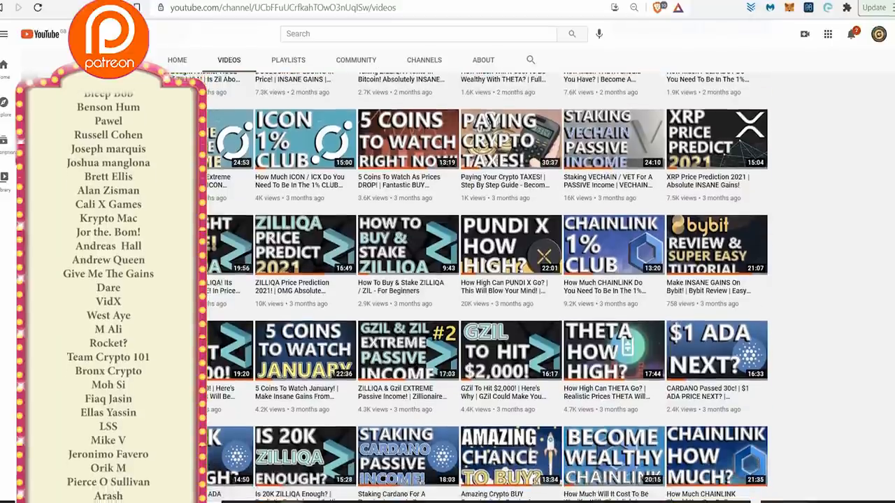
scroll("down", 3)
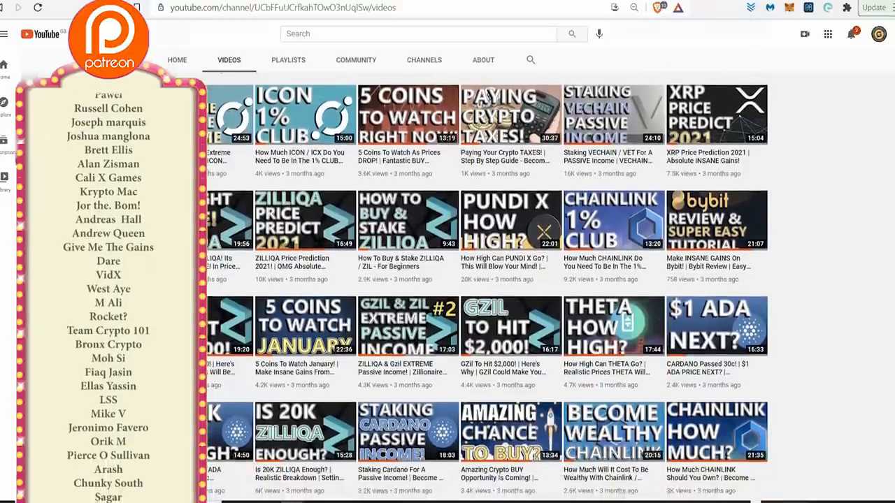
scroll("down", 3)
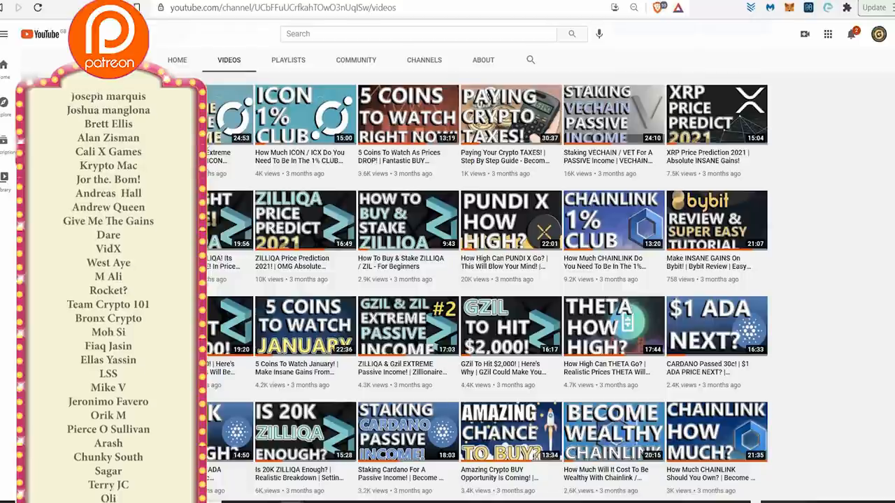
scroll("down", 3)
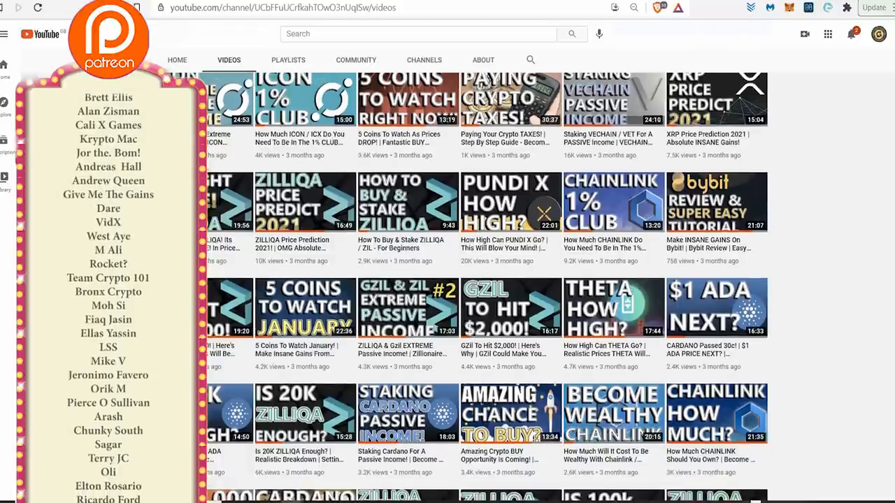
scroll("down", 3)
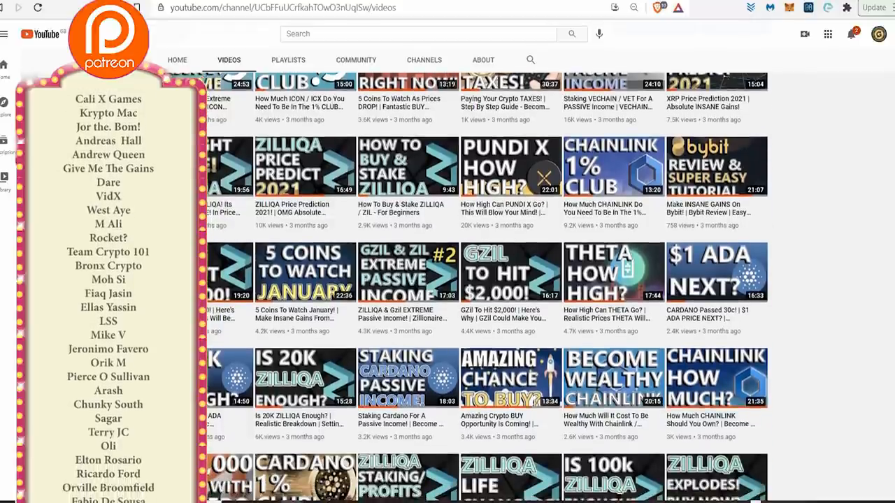
scroll("down", 3)
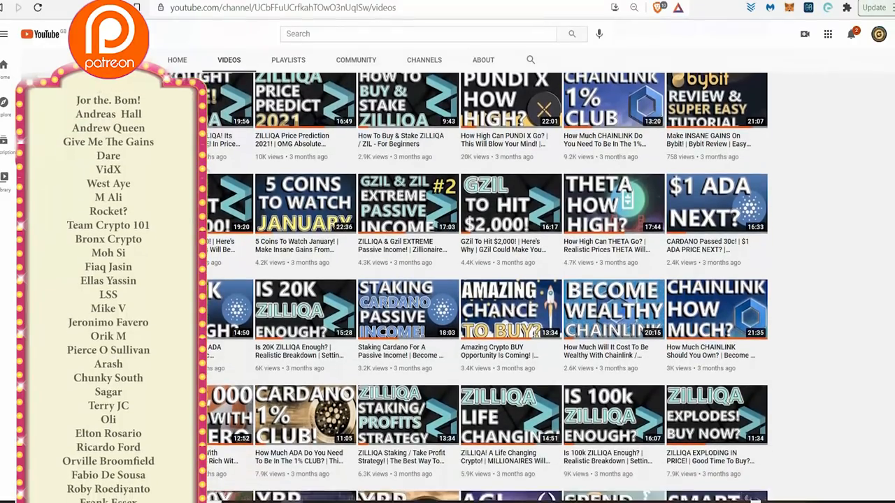
scroll("down", 3)
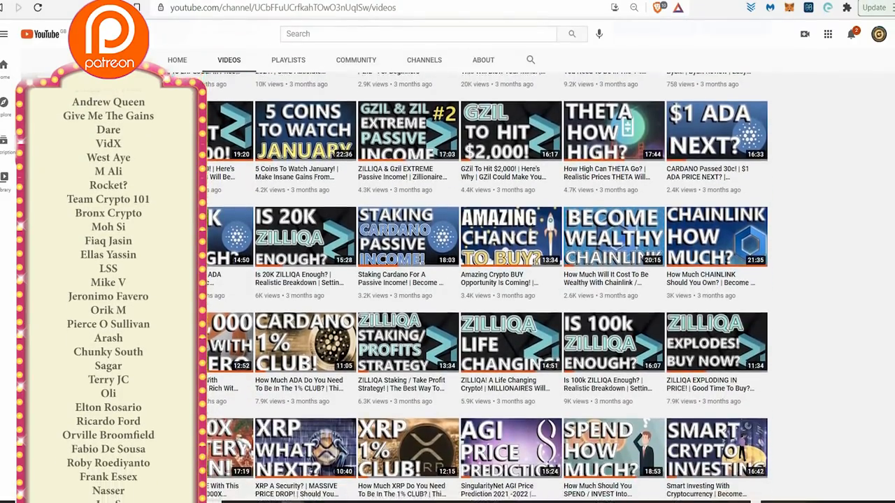
scroll("down", 3)
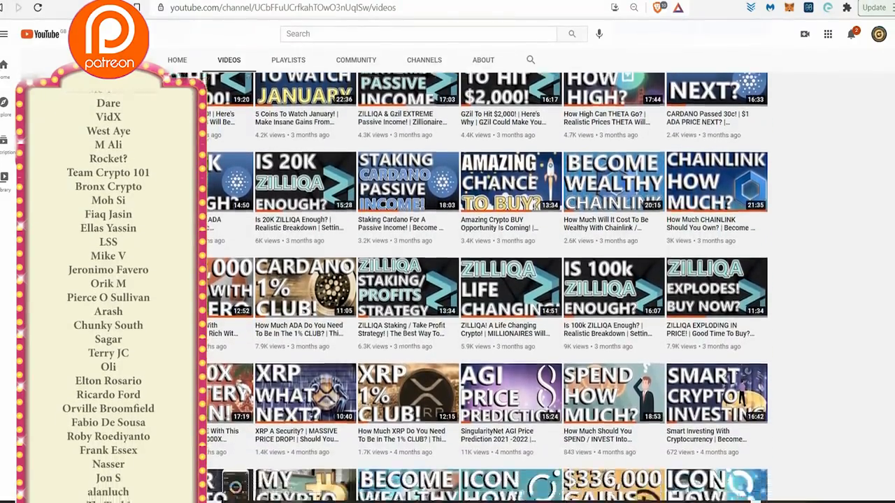
scroll("down", 3)
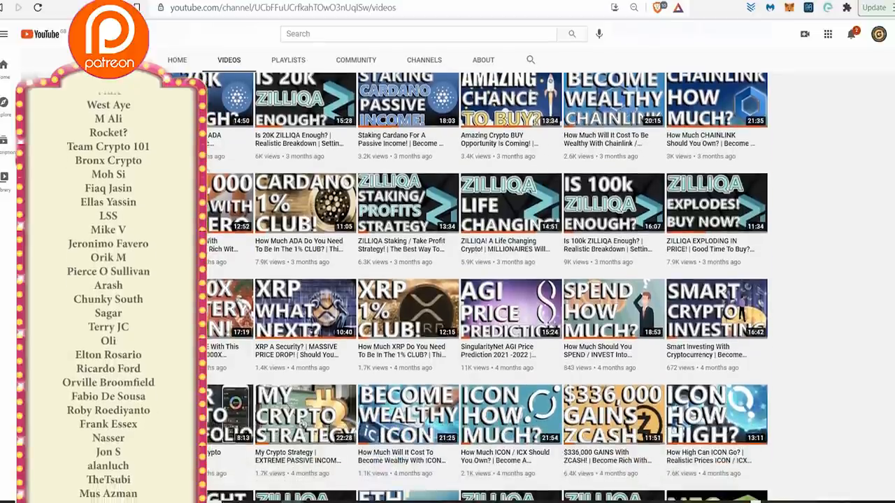
scroll("down", 3)
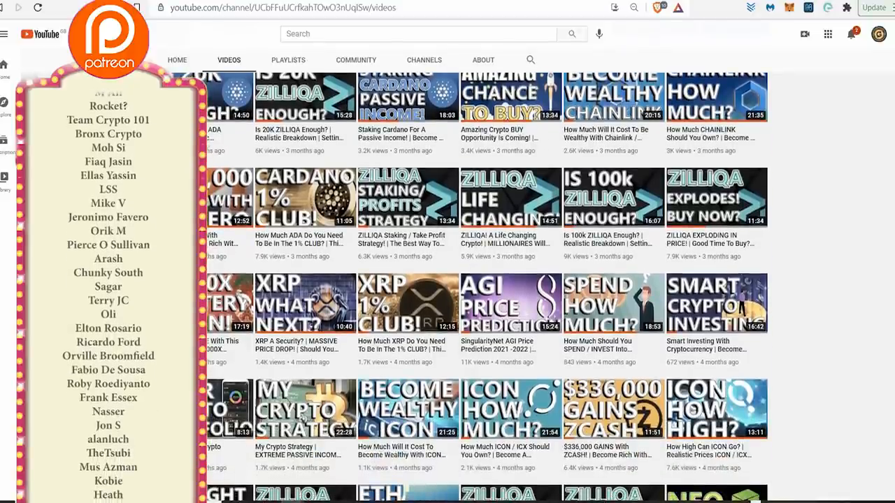
scroll("down", 3)
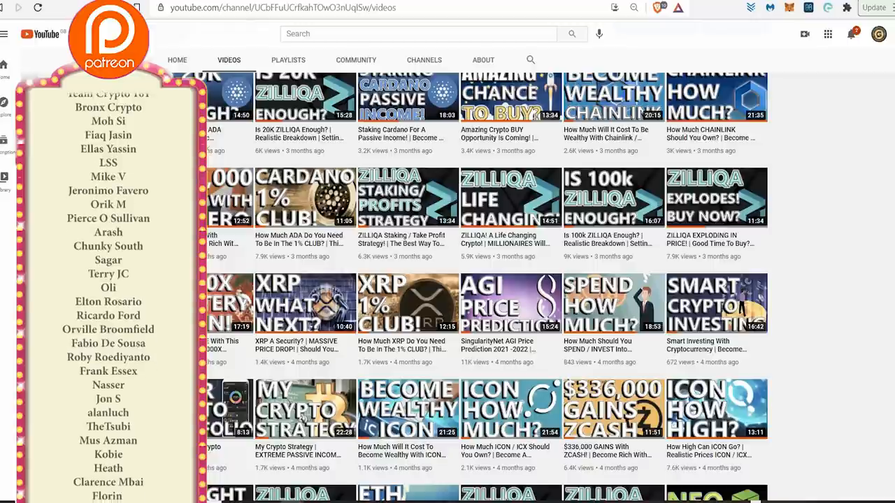
scroll("down", 3)
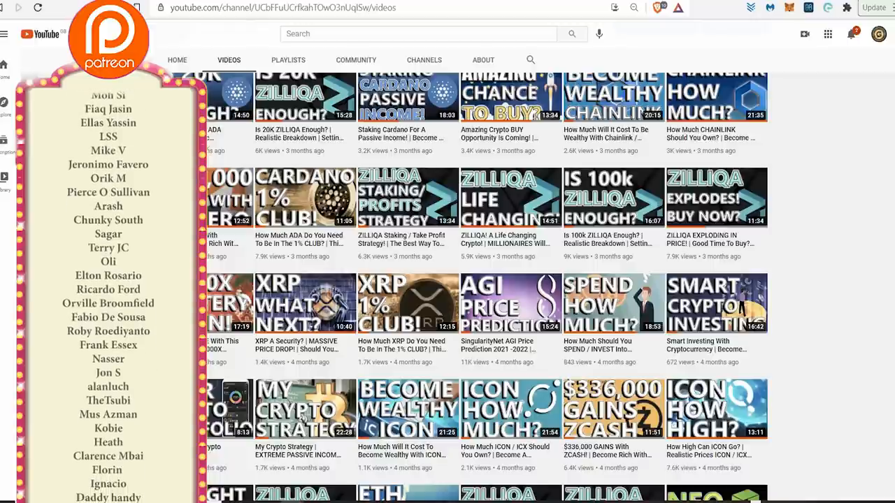
scroll("down", 3)
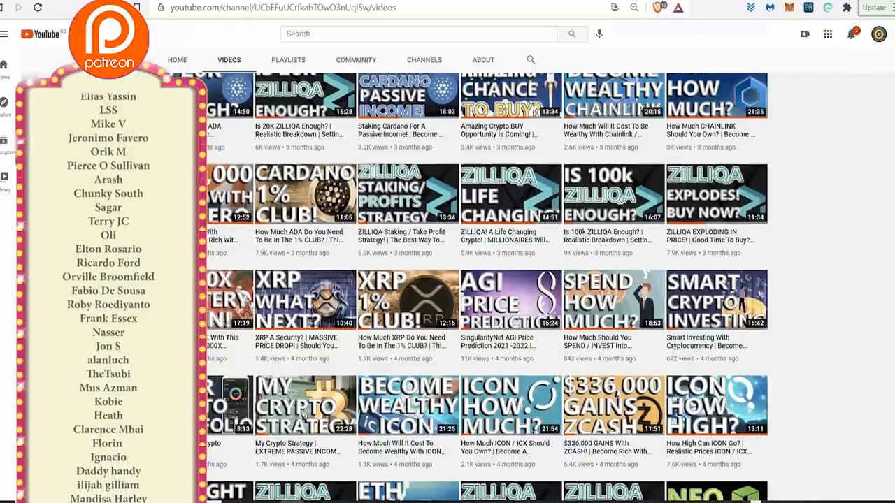
scroll("down", 3)
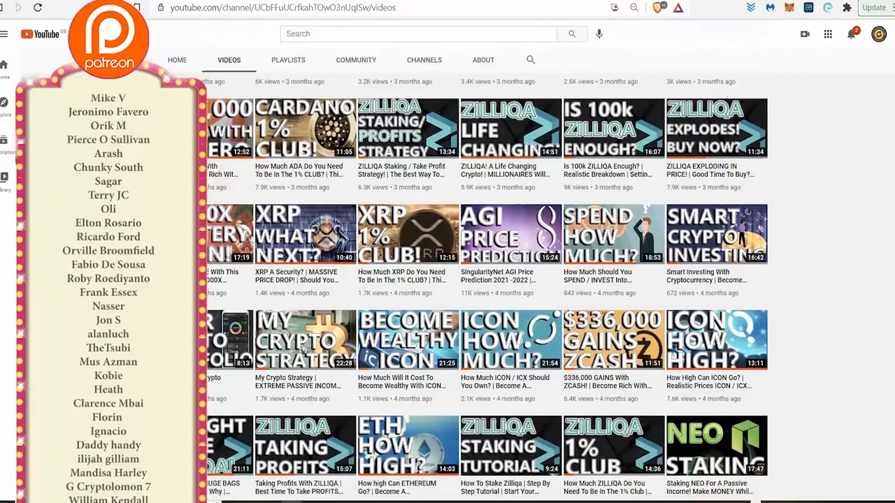
scroll("down", 3)
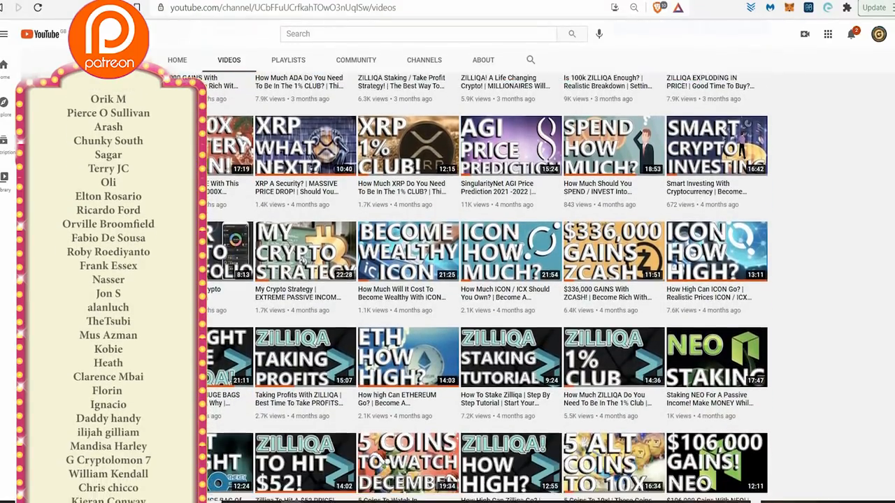
scroll("down", 3)
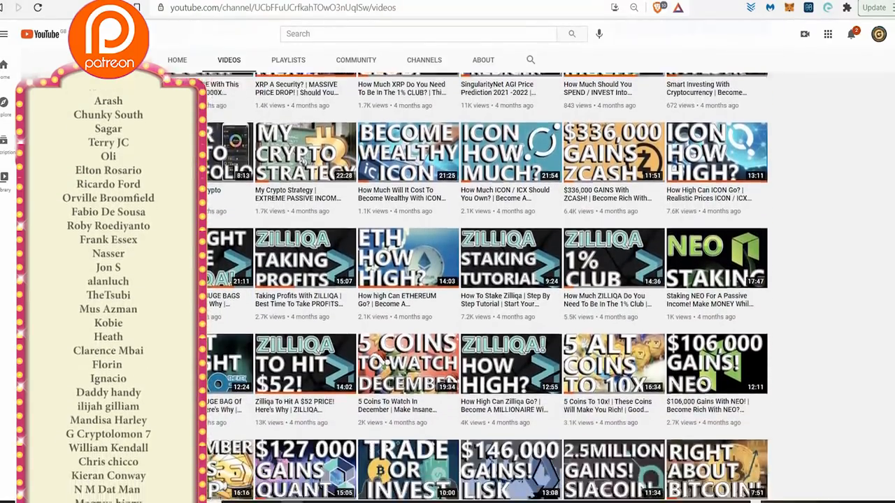
scroll("down", 3)
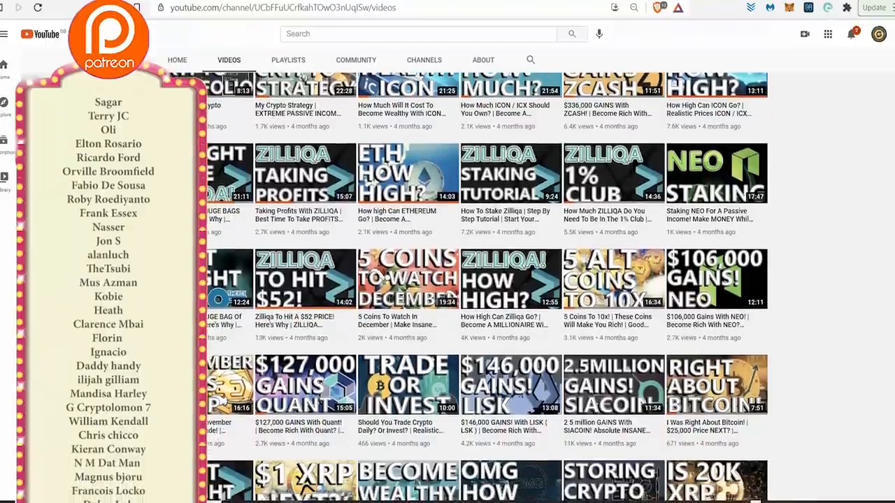
scroll("down", 3)
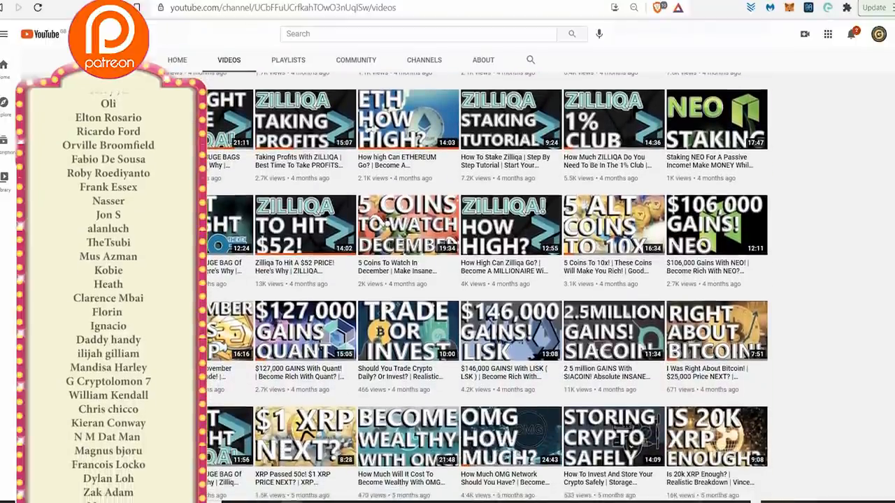
scroll("down", 3)
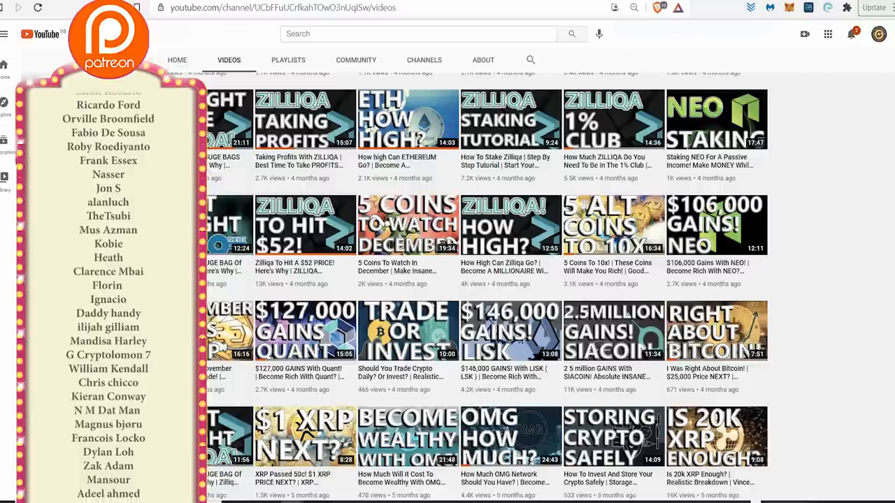
scroll("down", 3)
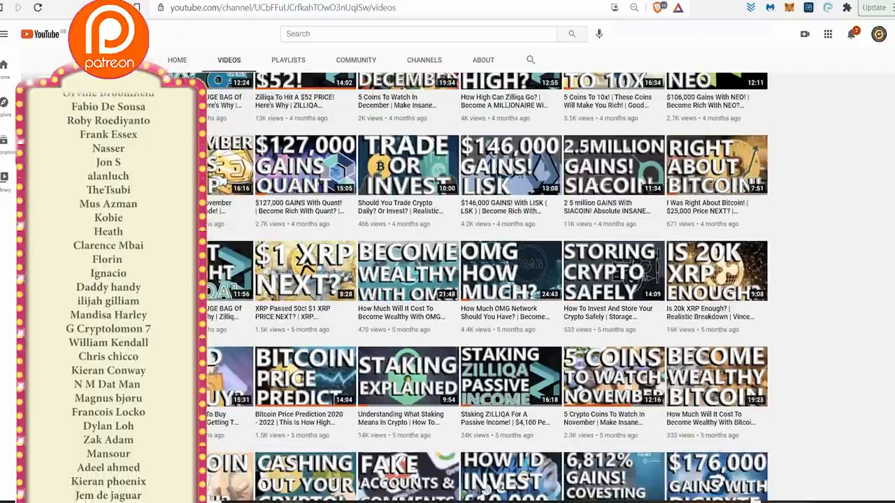
scroll("down", 3)
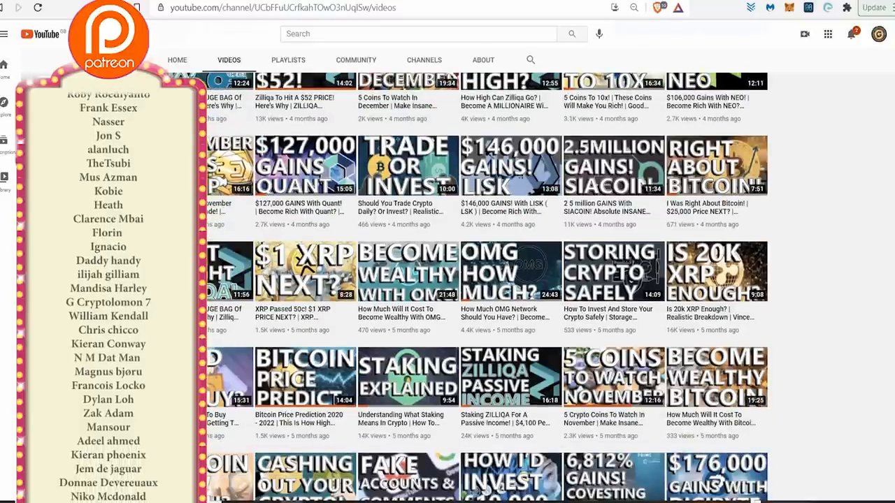
scroll("down", 3)
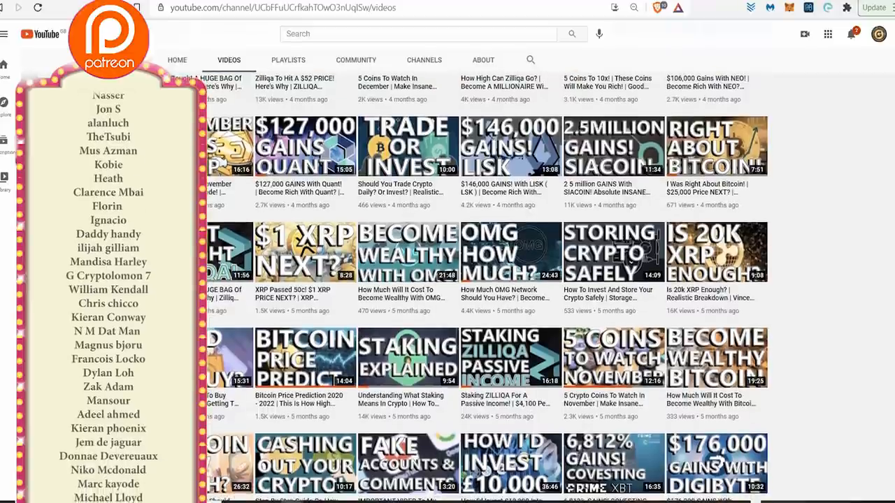
scroll("down", 3)
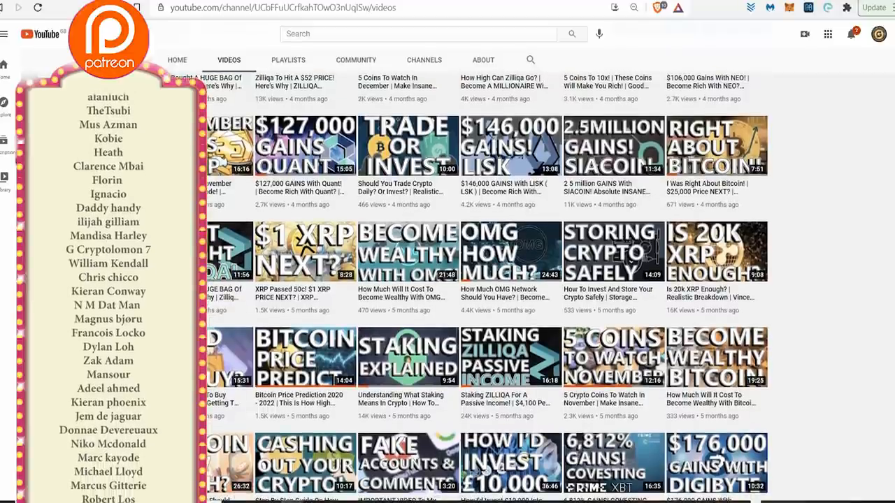
scroll("down", 3)
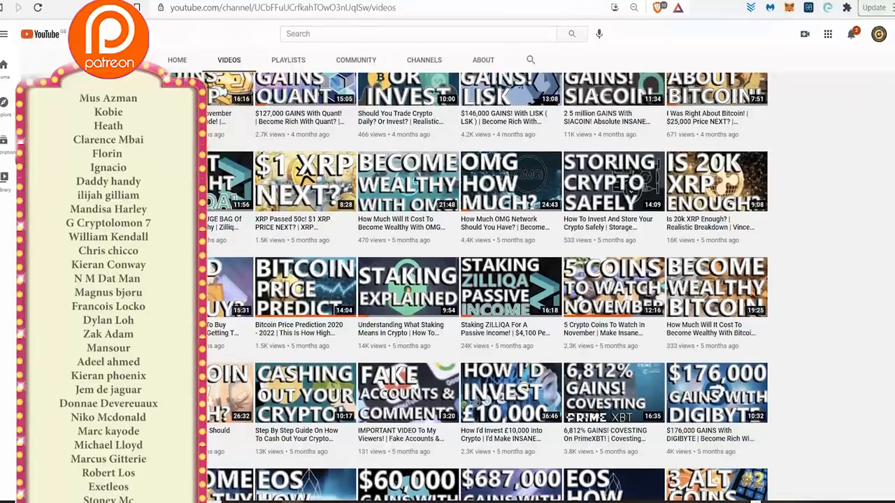
scroll("down", 3)
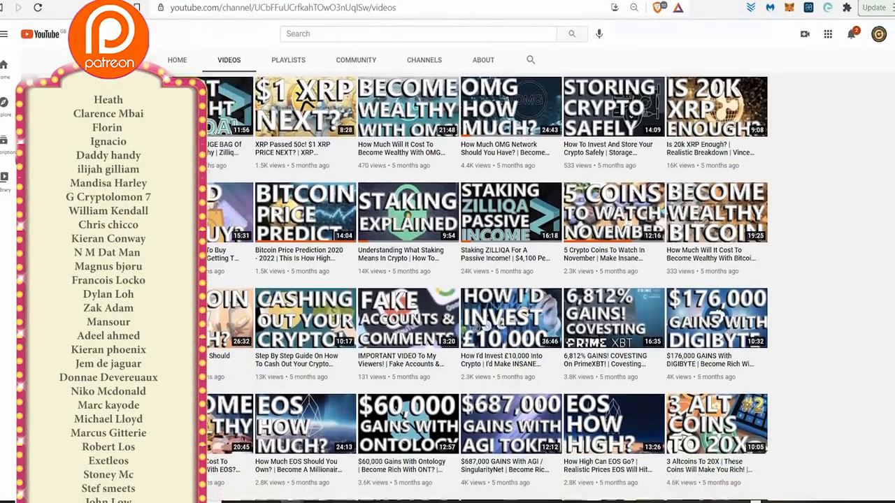
scroll("down", 3)
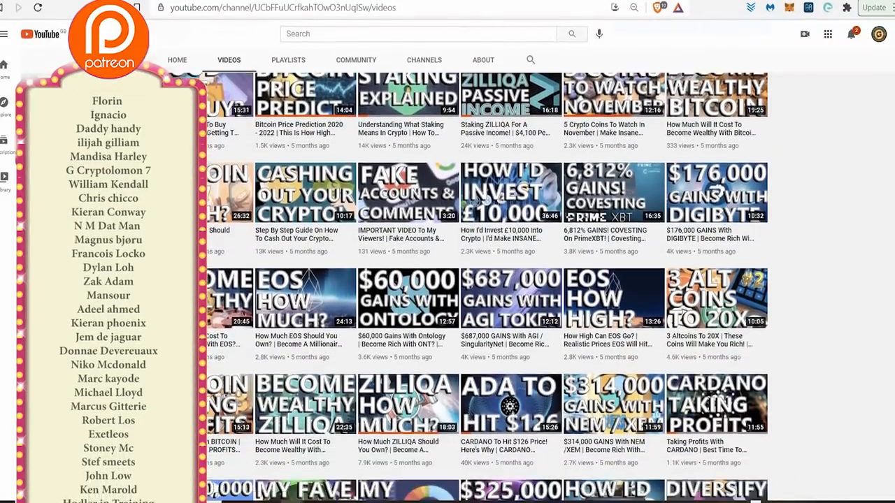
scroll("down", 3)
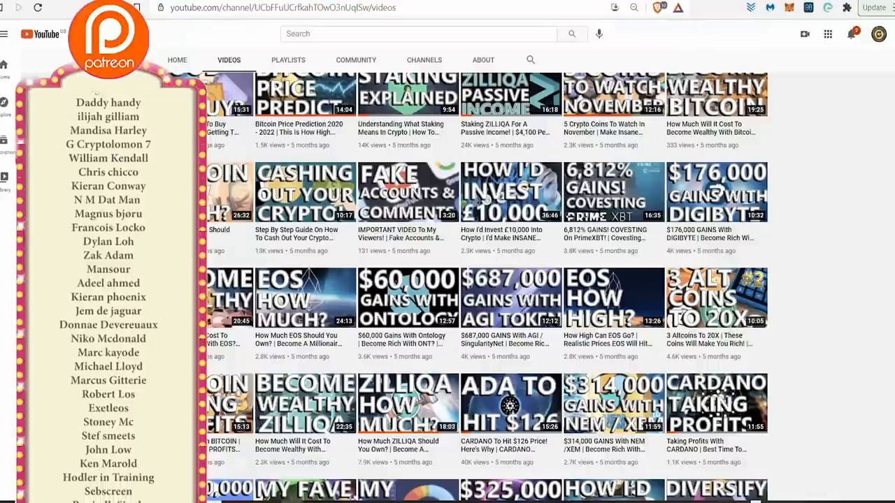
scroll("down", 3)
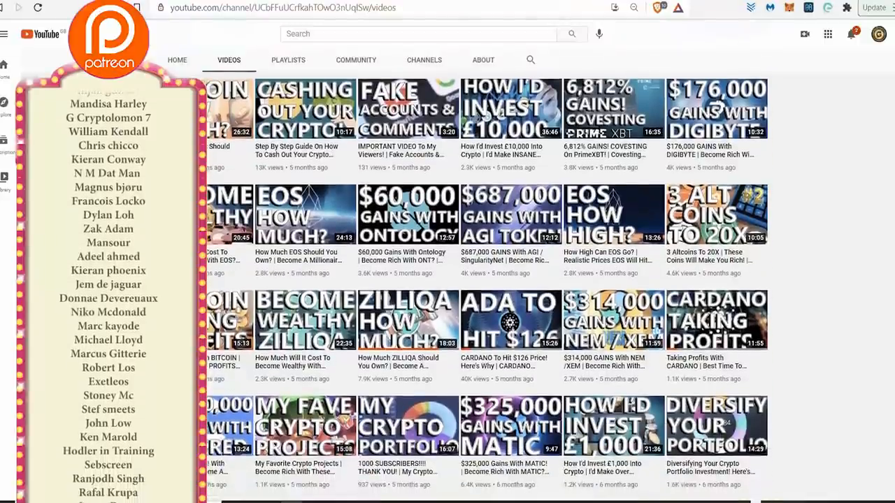
scroll("down", 3)
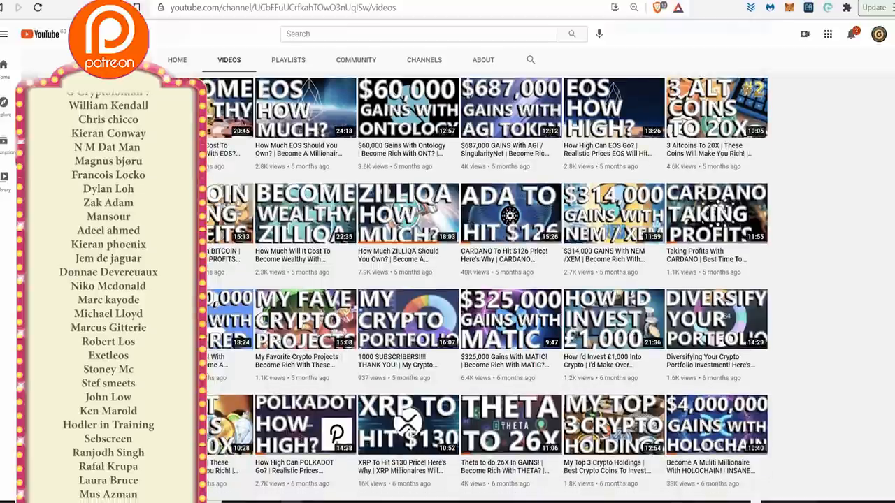
scroll("down", 3)
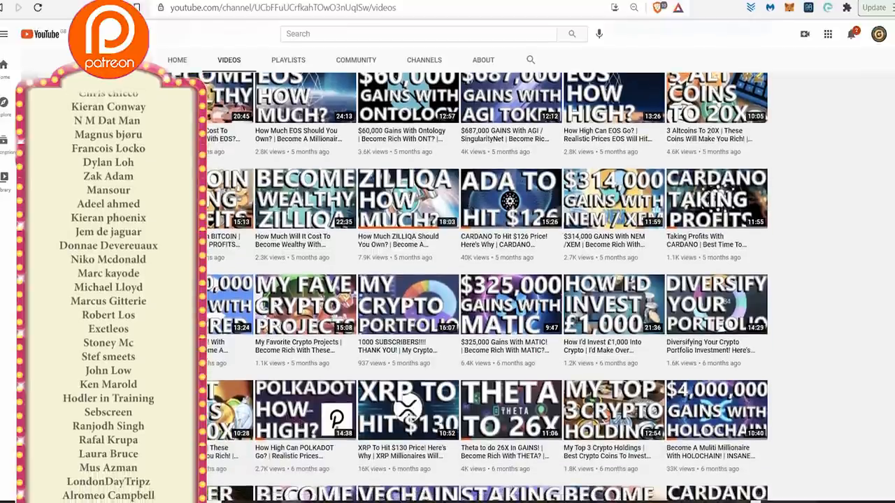
scroll("down", 3)
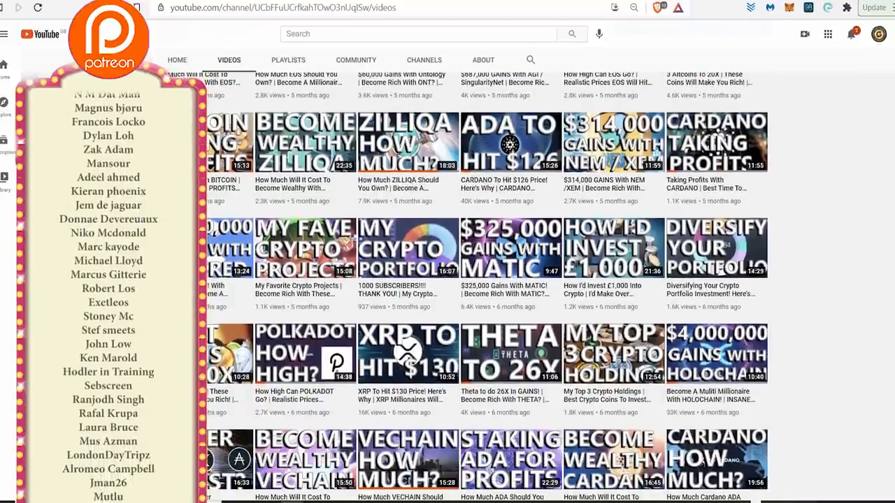
scroll("down", 3)
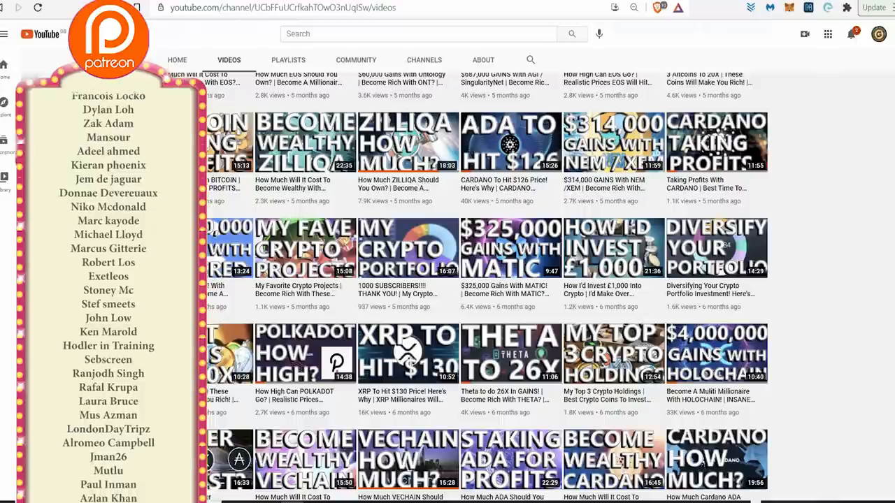
scroll("down", 3)
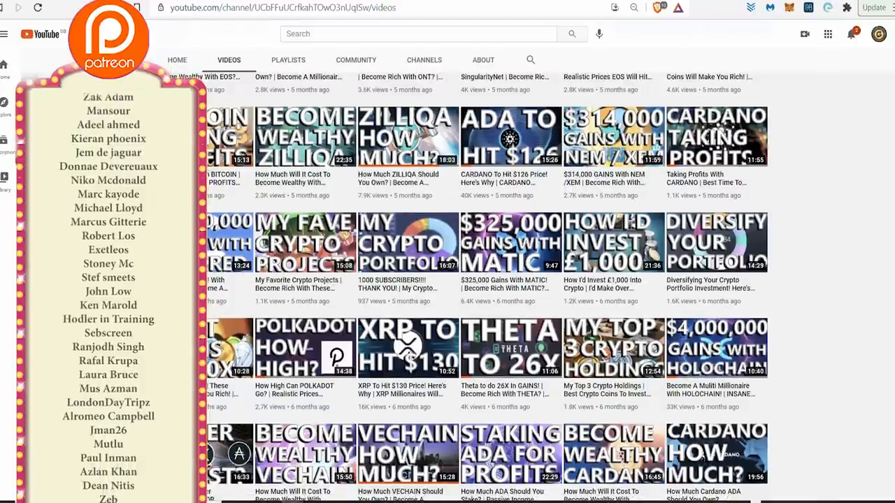
scroll("down", 3)
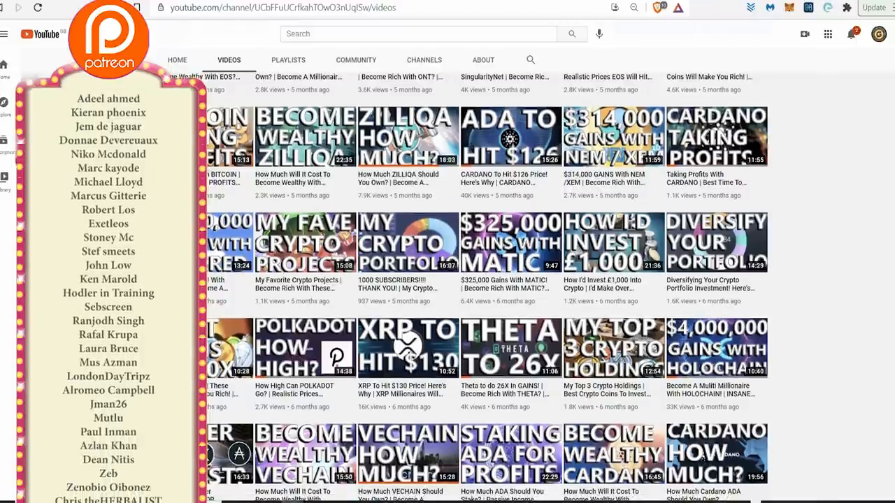
scroll("down", 3)
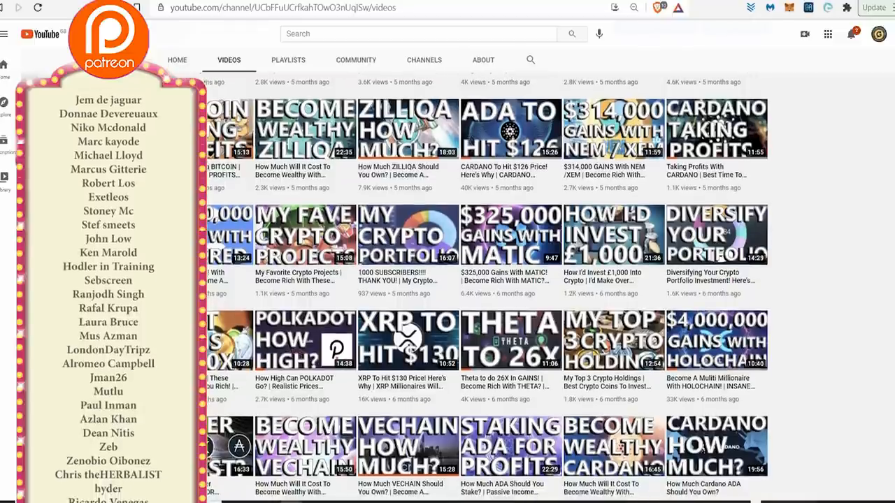
scroll("down", 3)
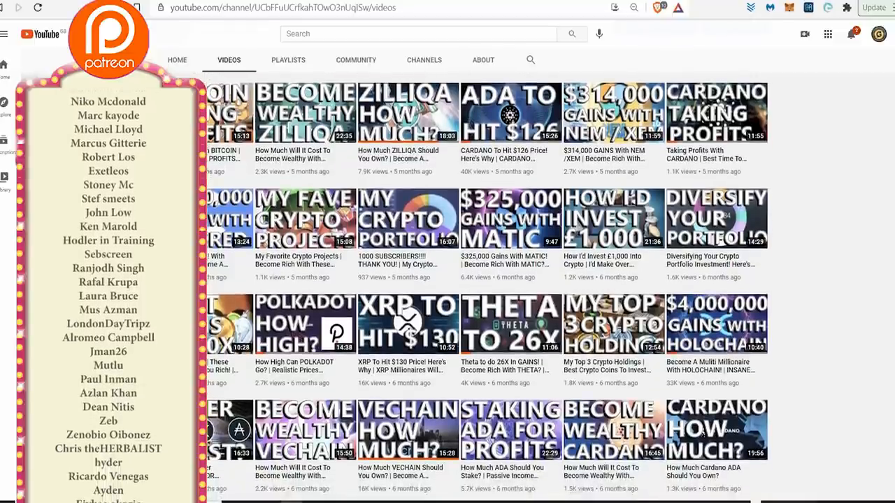
scroll("down", 3)
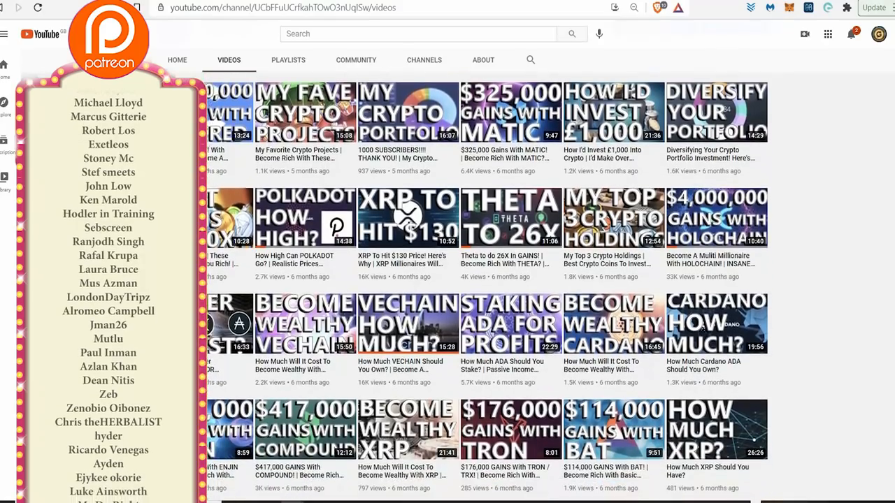
scroll("down", 3)
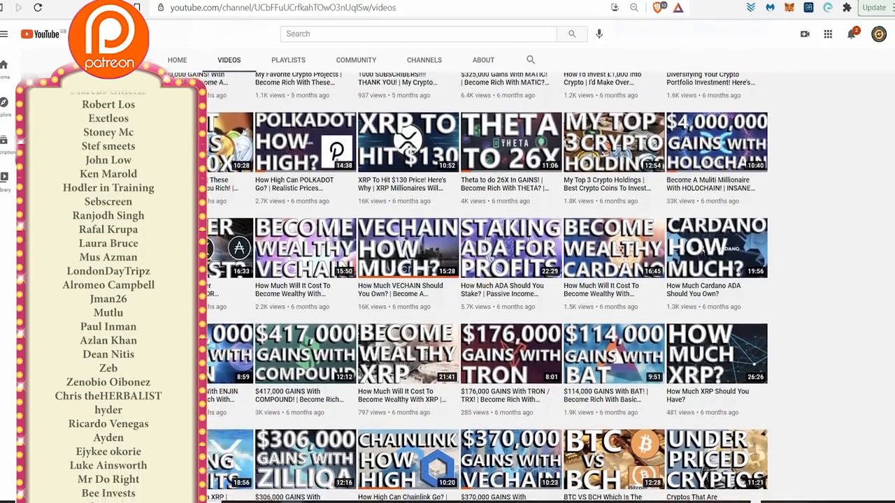
scroll("down", 3)
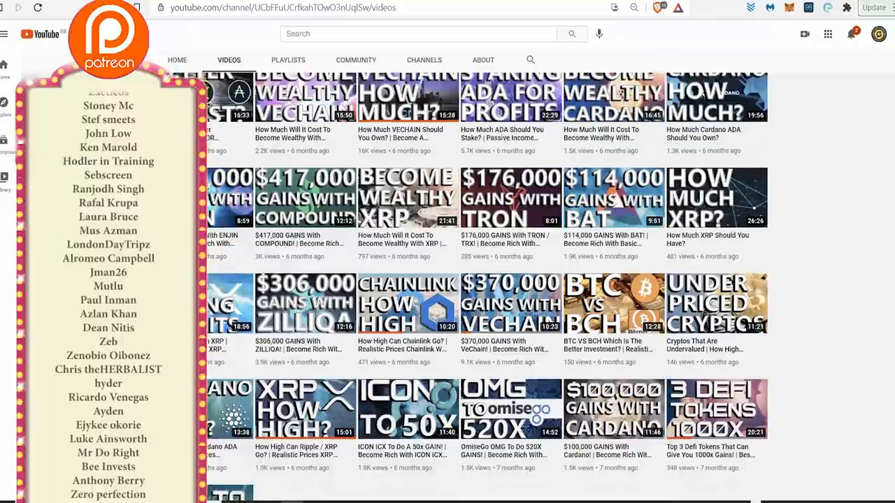
scroll("down", 3)
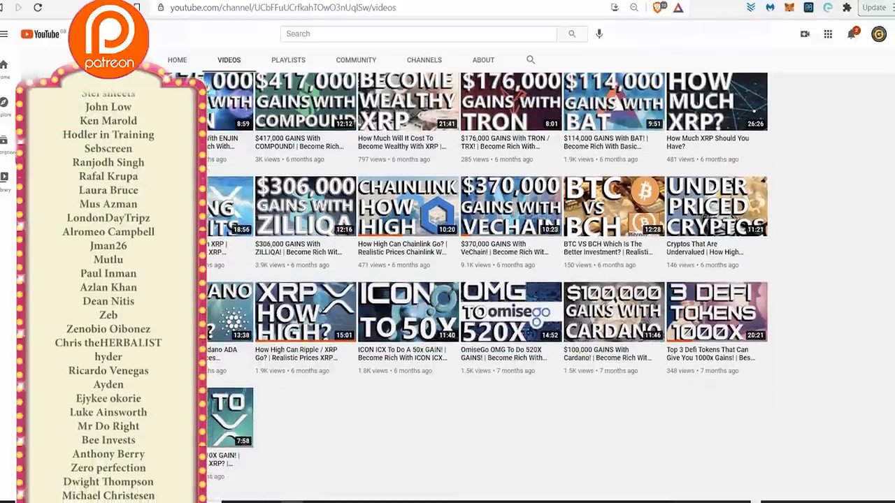
scroll("down", 3)
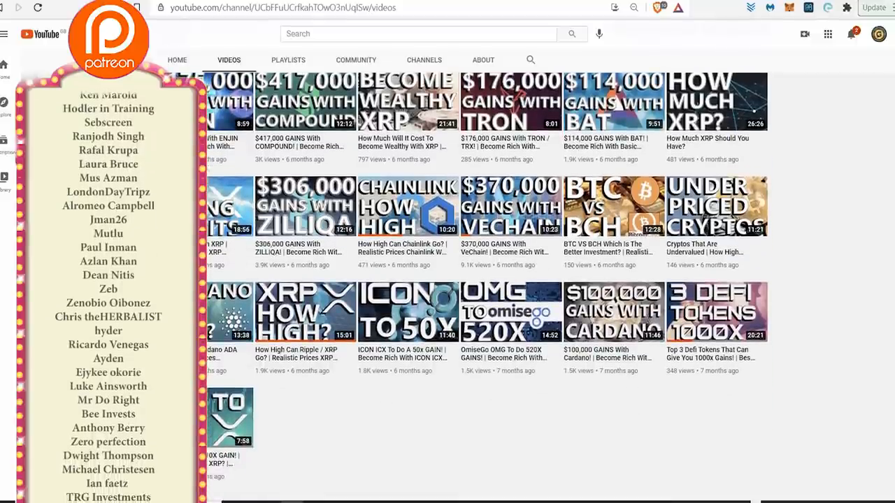
scroll("down", 3)
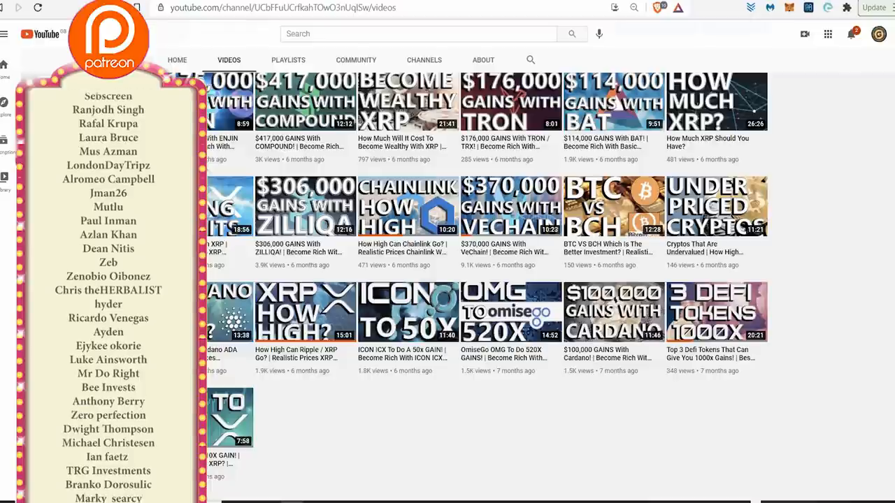
scroll("up", 3)
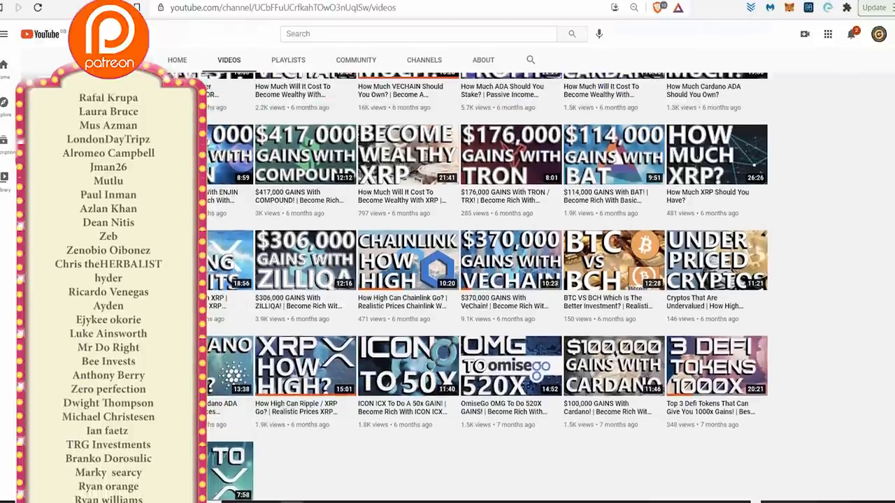
scroll("up", 3)
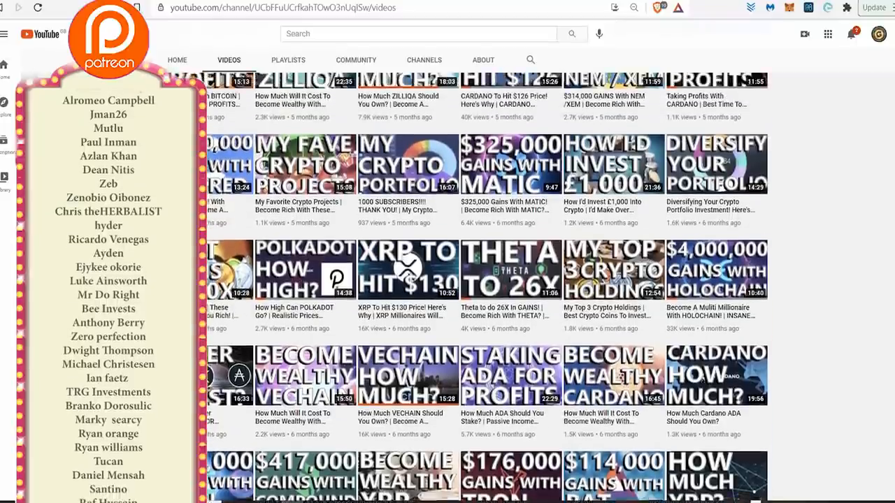
Step: Scroll the Crypto Gains video grid to the four-month-old Zilliqa staking and ETHEREUM uploads
scroll("down", 3)
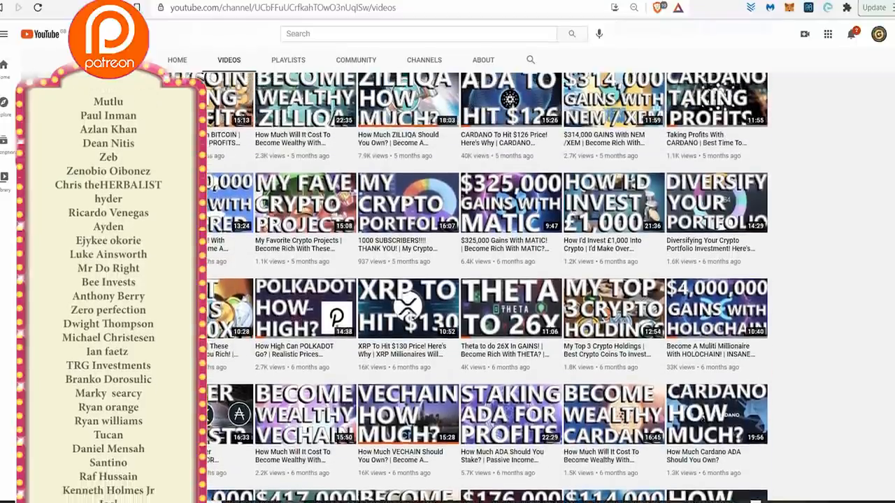
scroll("down", 3)
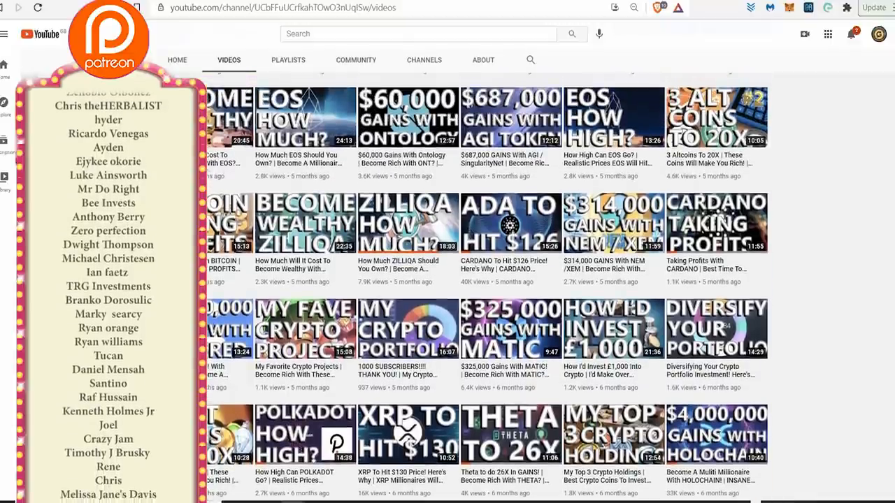
scroll("up", 3)
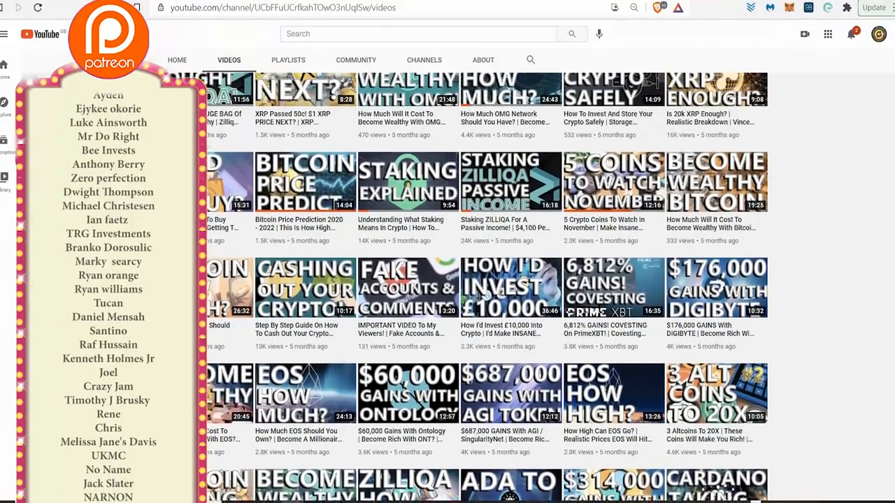
scroll("down", 3)
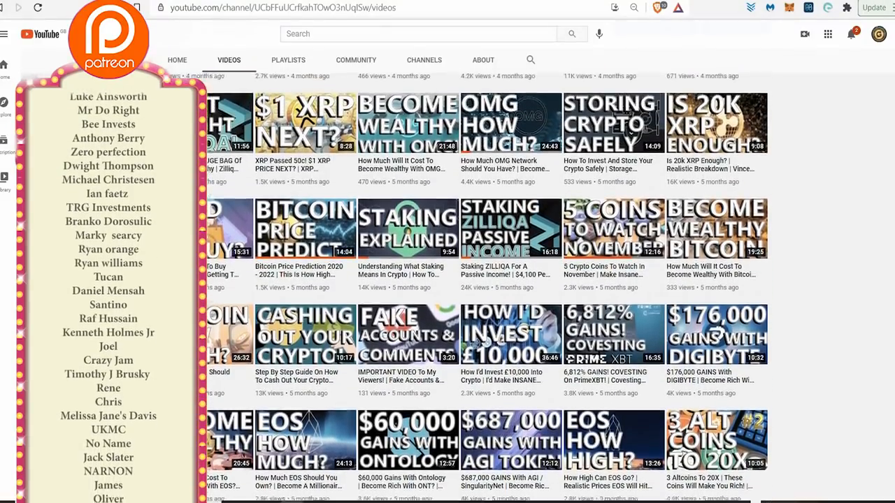
scroll("down", 3)
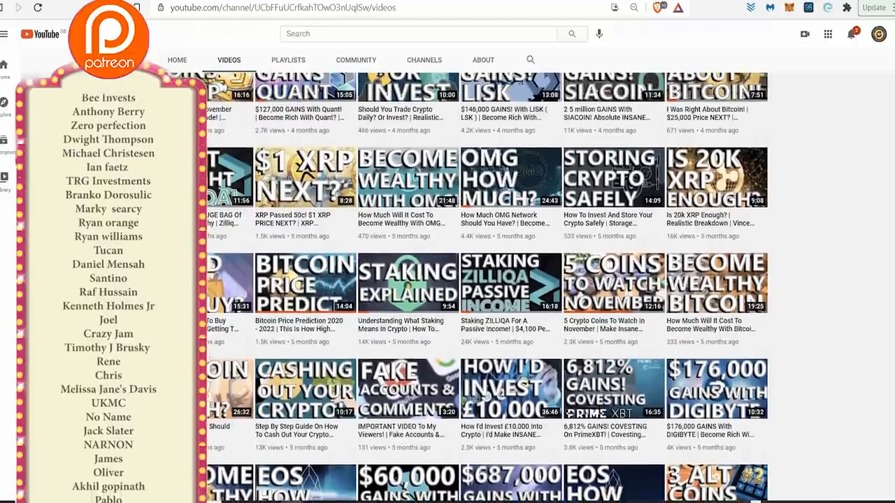
scroll("down", 3)
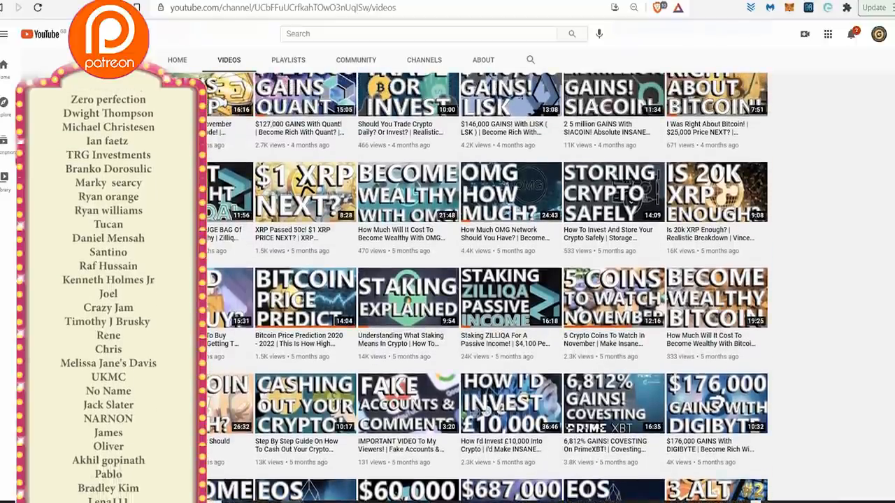
scroll("down", 3)
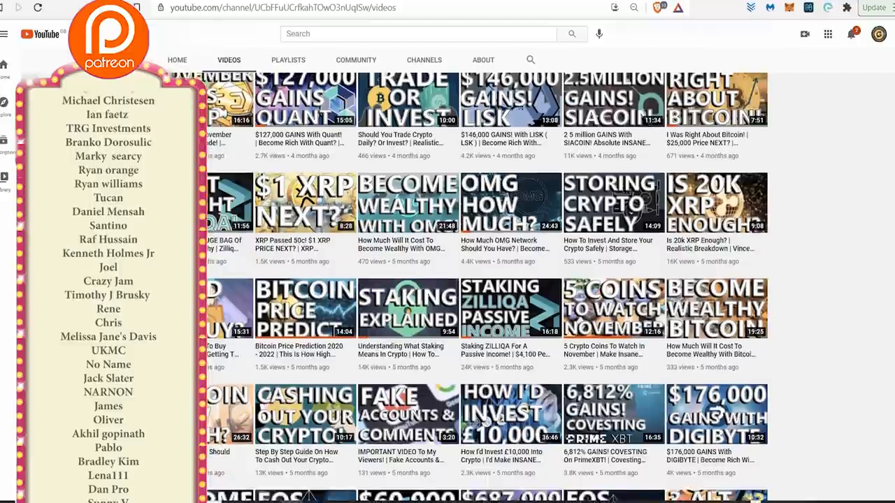
scroll("down", 3)
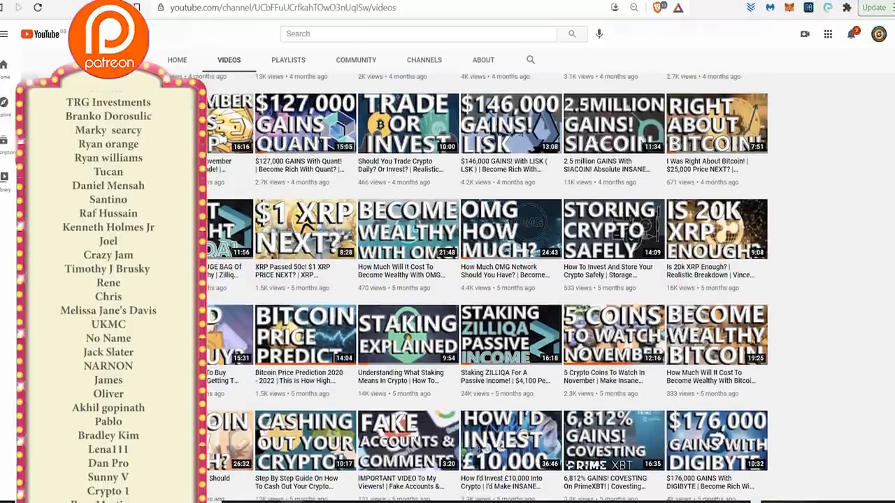
scroll("down", 3)
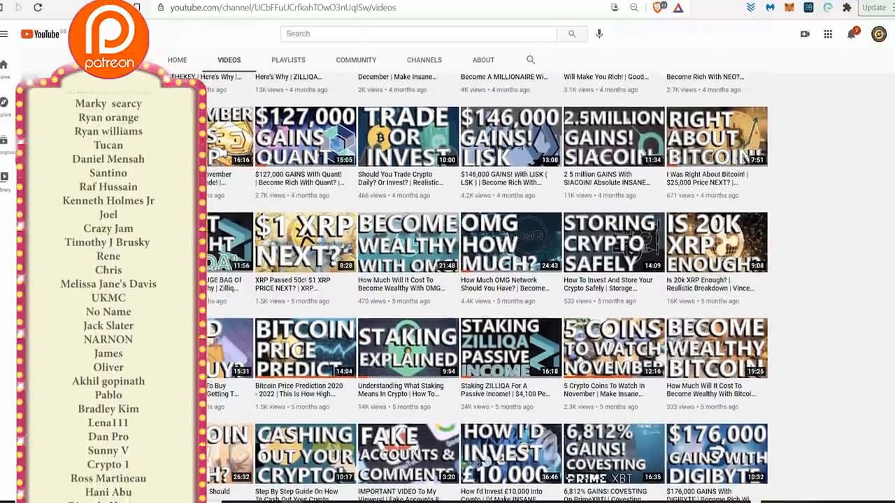
scroll("down", 3)
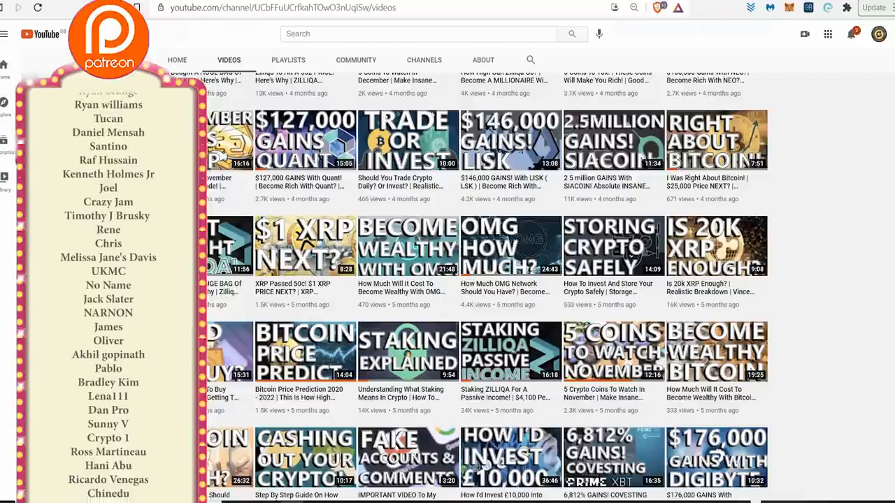
scroll("down", 3)
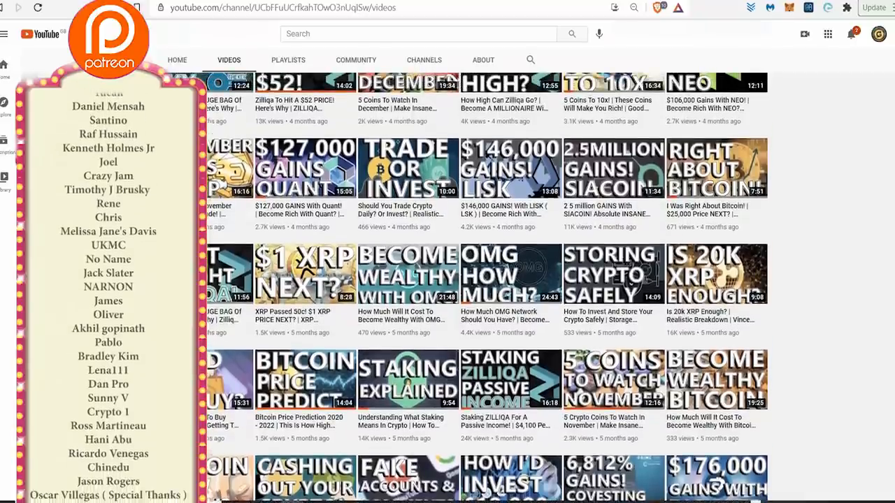
scroll("down", 3)
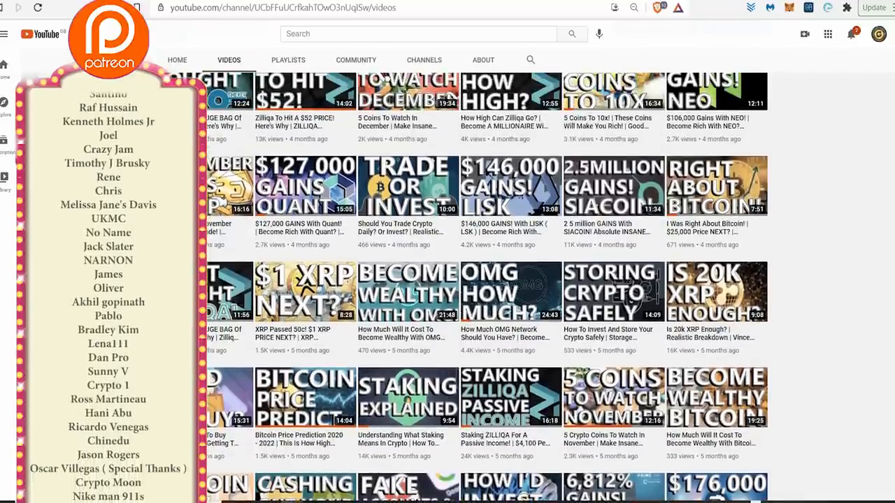
scroll("down", 3)
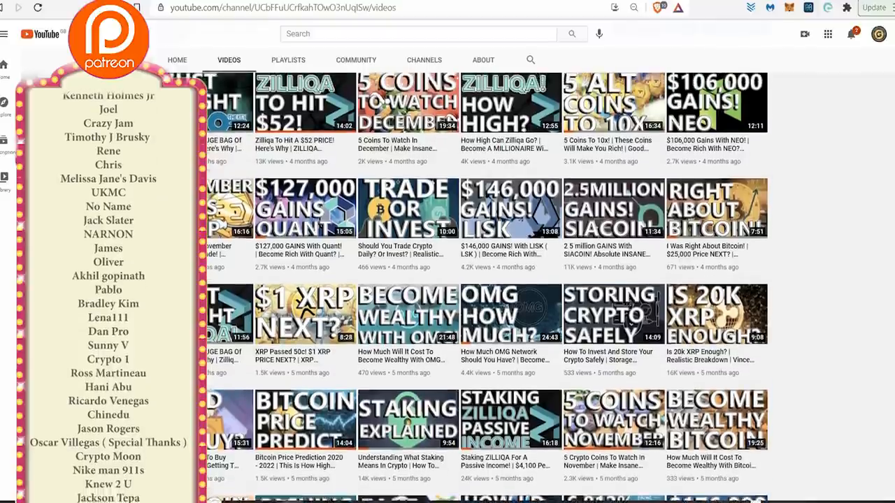
scroll("down", 3)
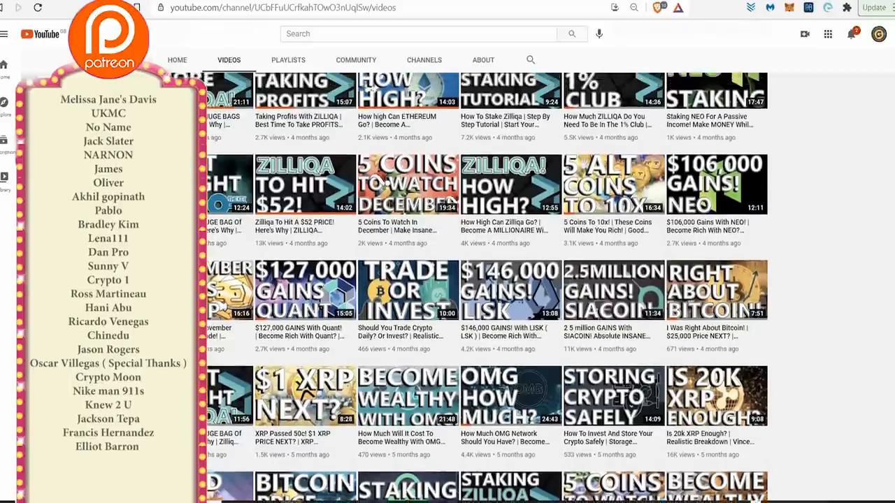
Step: Scroll further down the Crypto Gains videos to three-month-old uploads, then back up
scroll("up", 3)
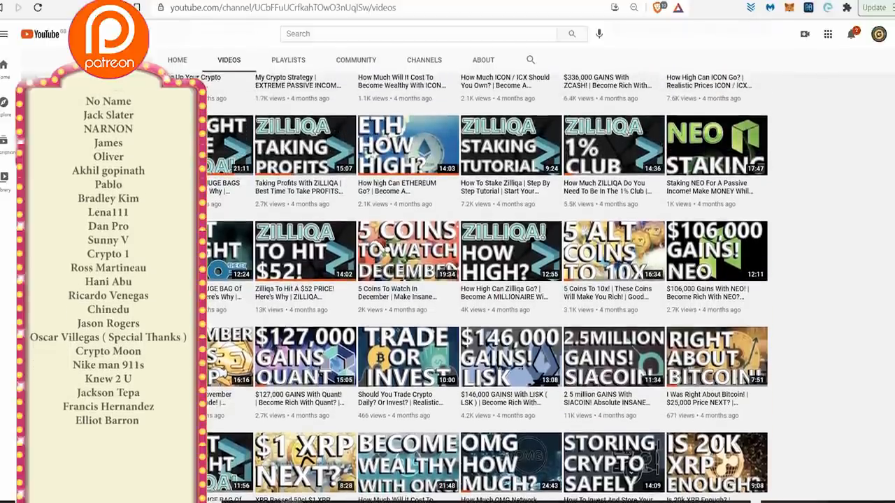
scroll("down", 3)
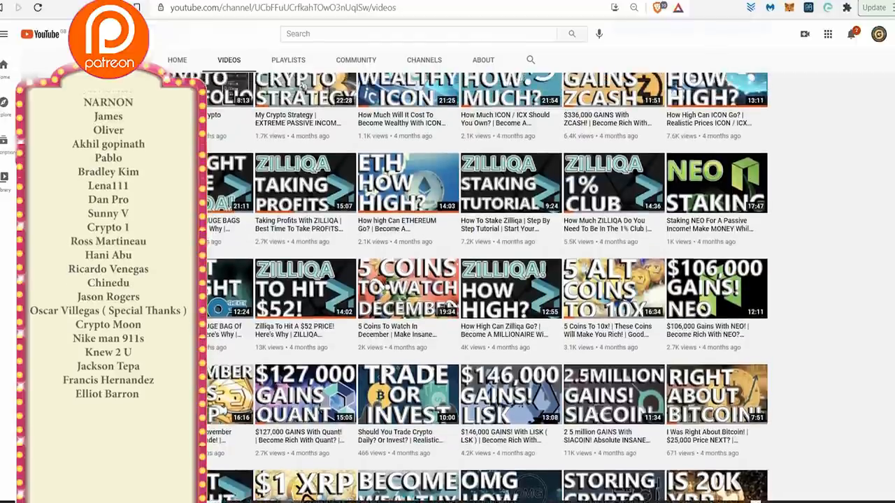
scroll("down", 3)
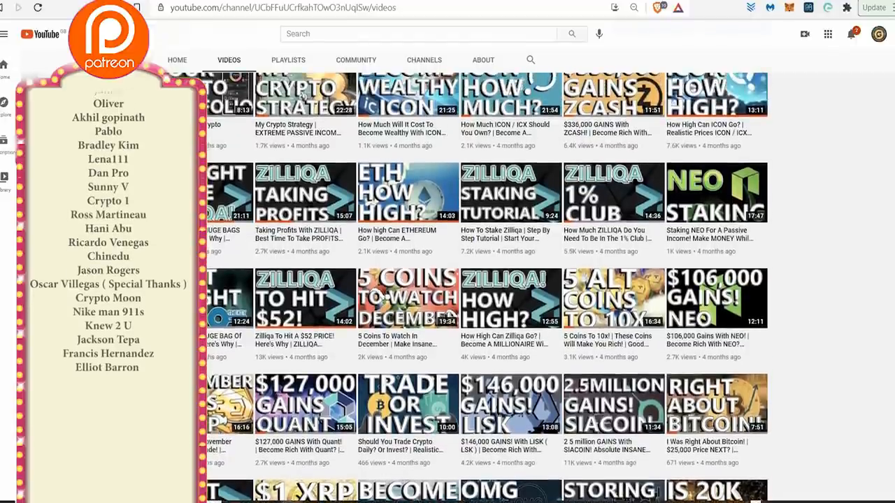
scroll("down", 3)
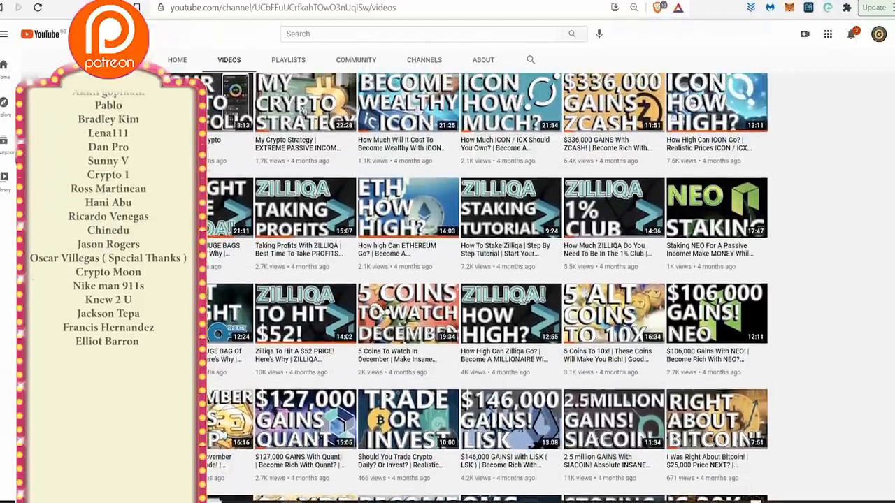
scroll("down", 3)
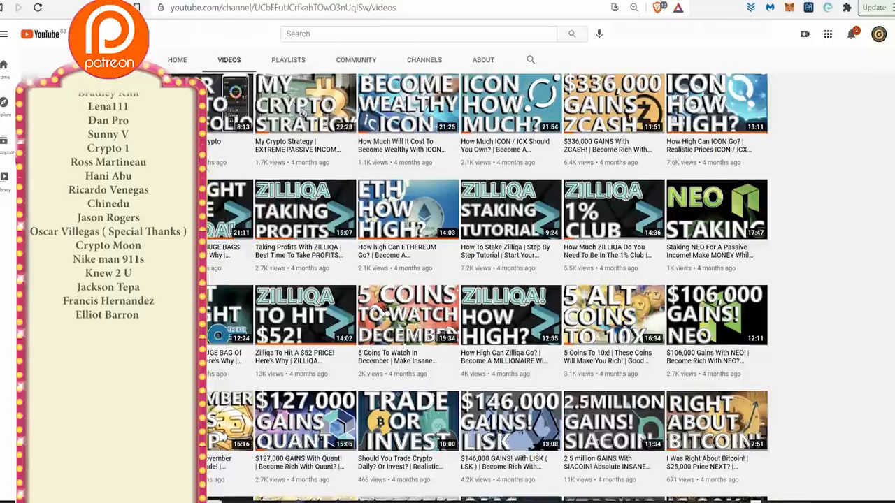
scroll("up", 3)
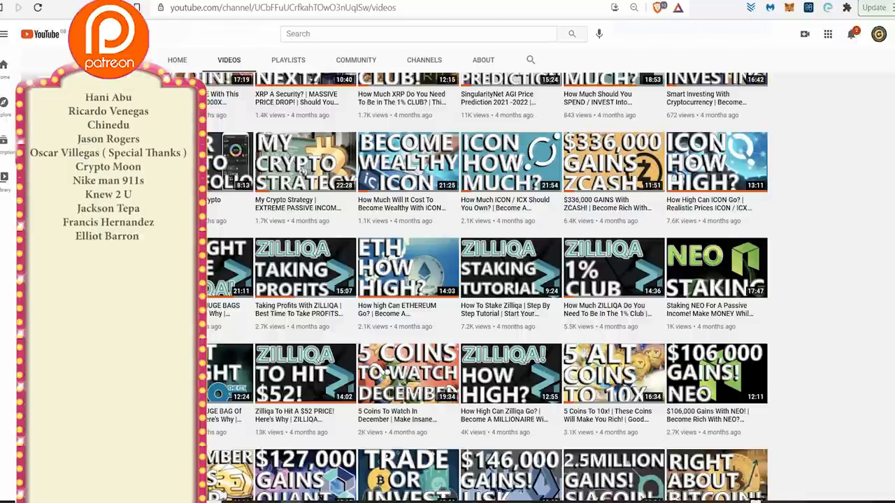
scroll("up", 3)
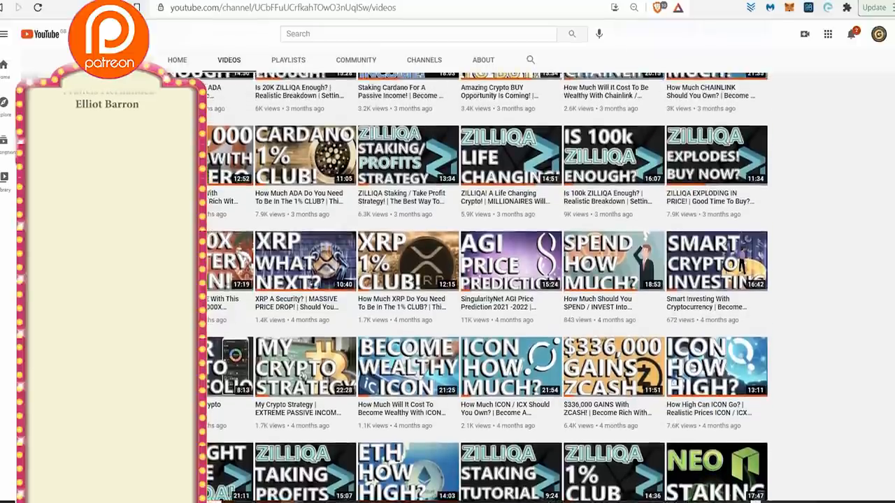
scroll("up", 3)
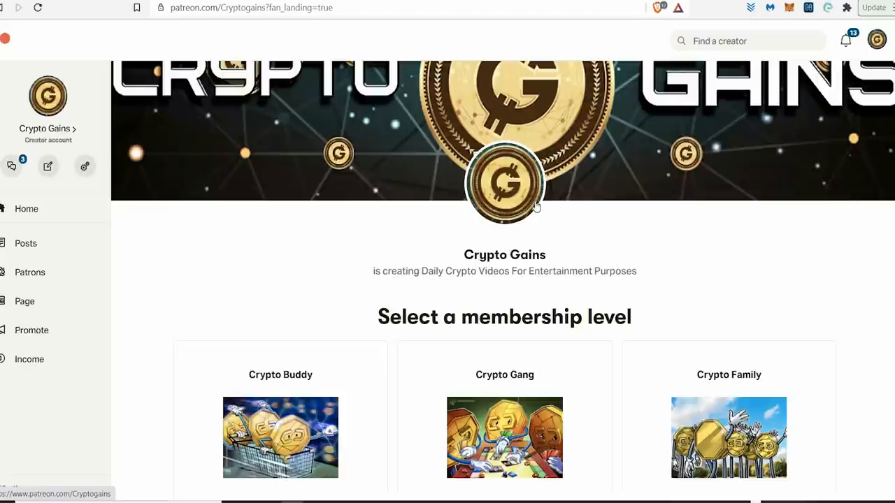
mouse_move(324, 86)
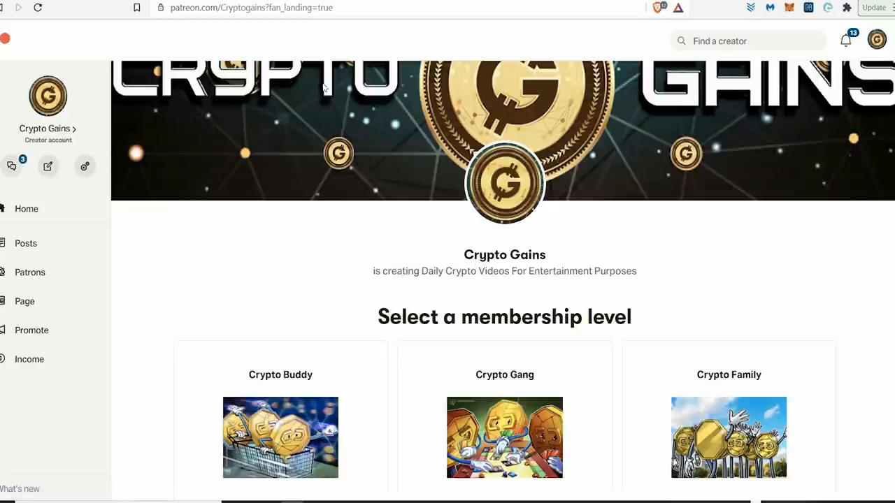
mouse_move(274, 44)
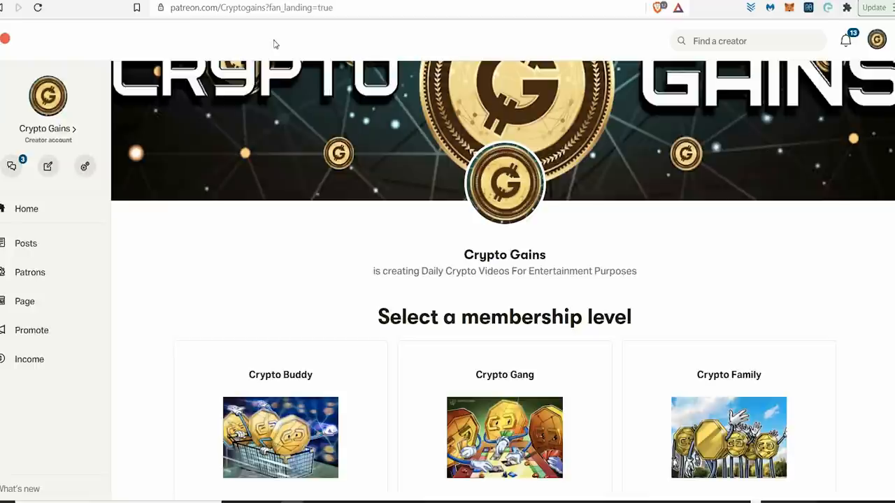